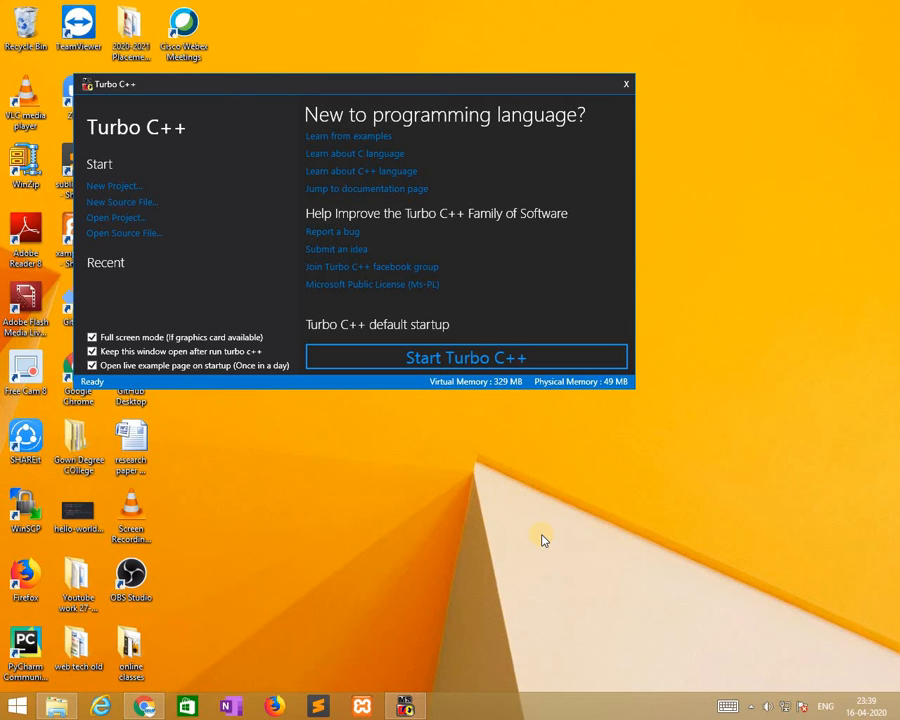
pyautogui.moveTo(454, 458)
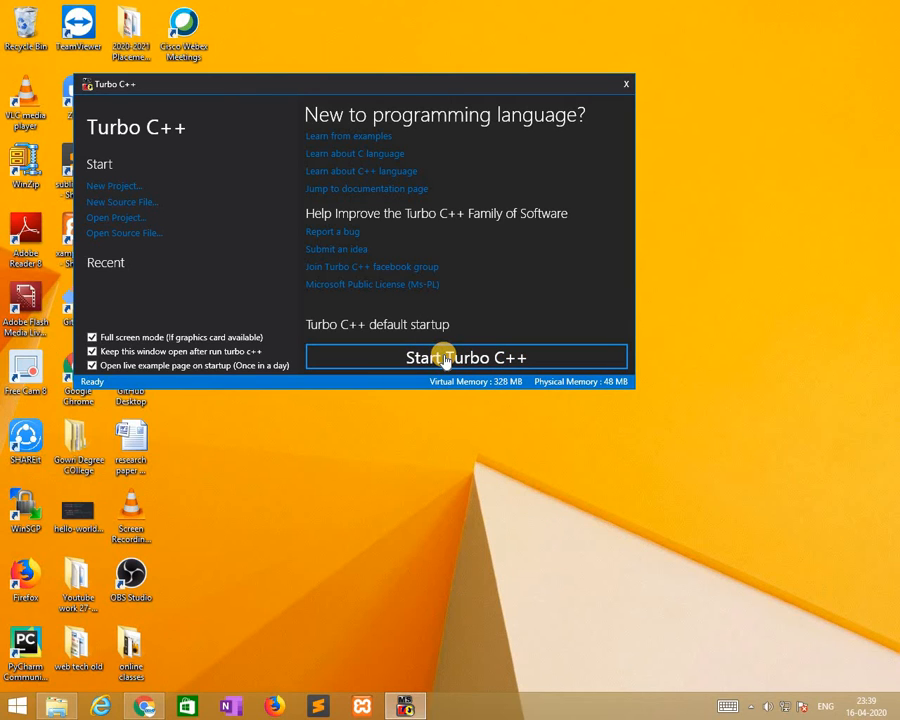
pyautogui.moveTo(432, 537)
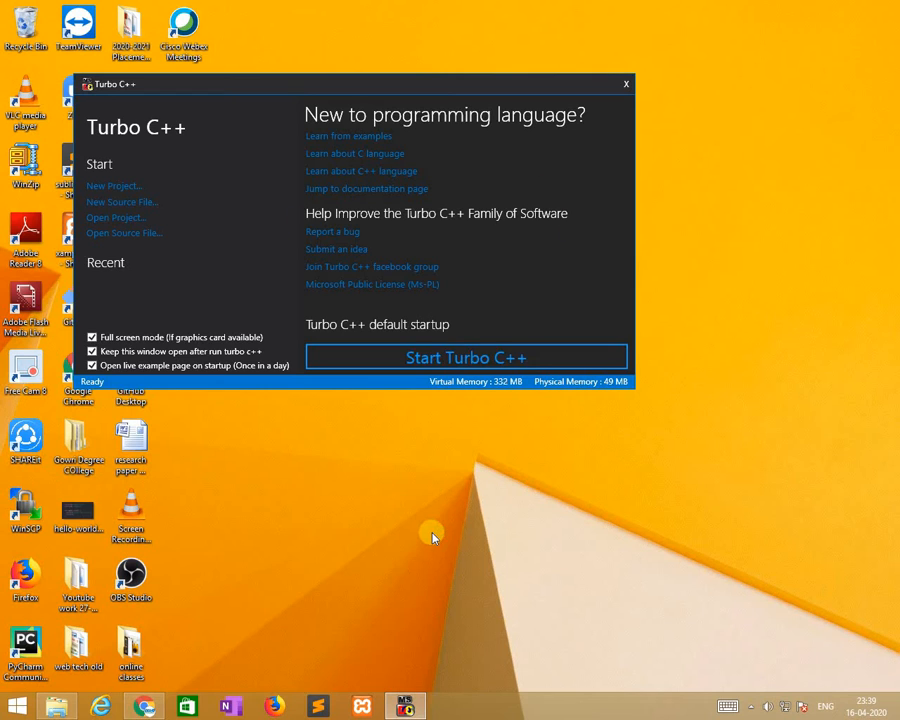
pyautogui.moveTo(415, 411)
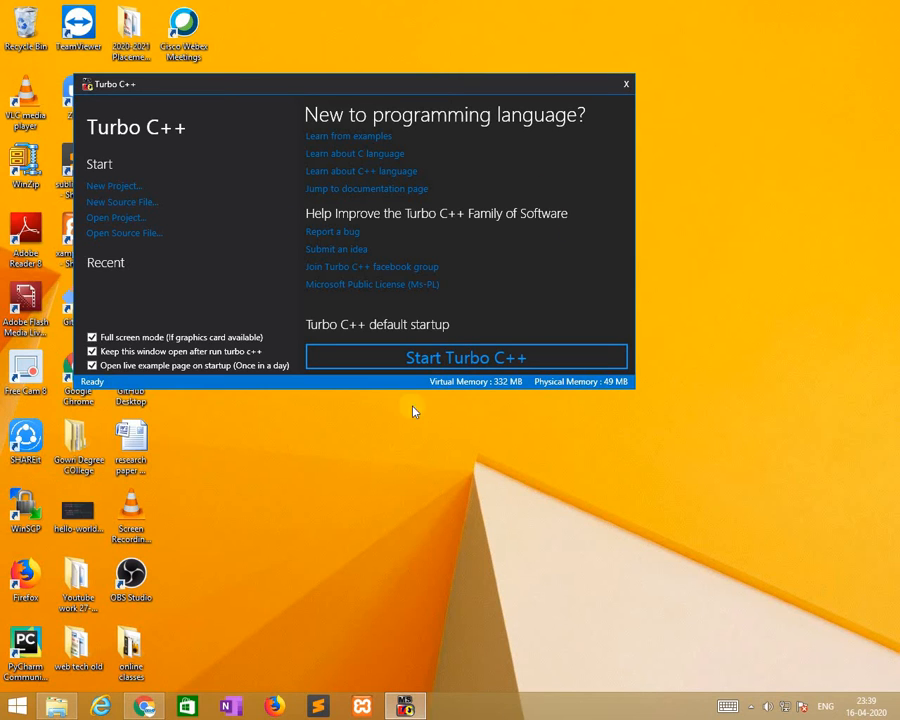
# - Launch Turbo C++ with the Start Turbo C++ button in its launcher
pyautogui.click(466, 357)
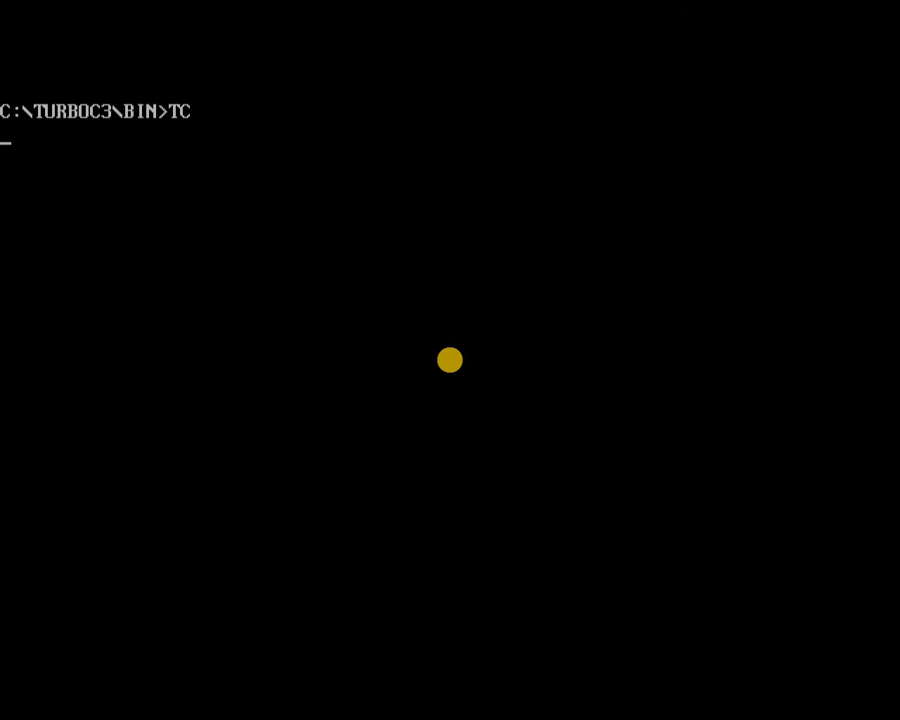
# - Launch the Turbo C++ IDE from the full-screen DOS prompt
pyautogui.press('Return')
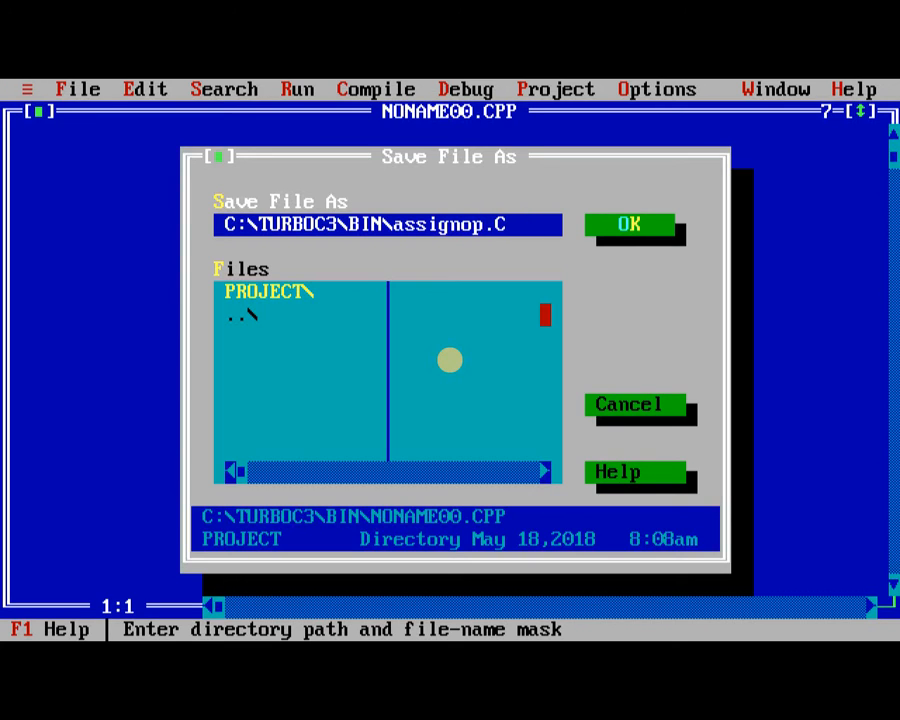
# - Save the file as assignop.C and type the stdio.h and conio.h include lines
pyautogui.click(629, 224)
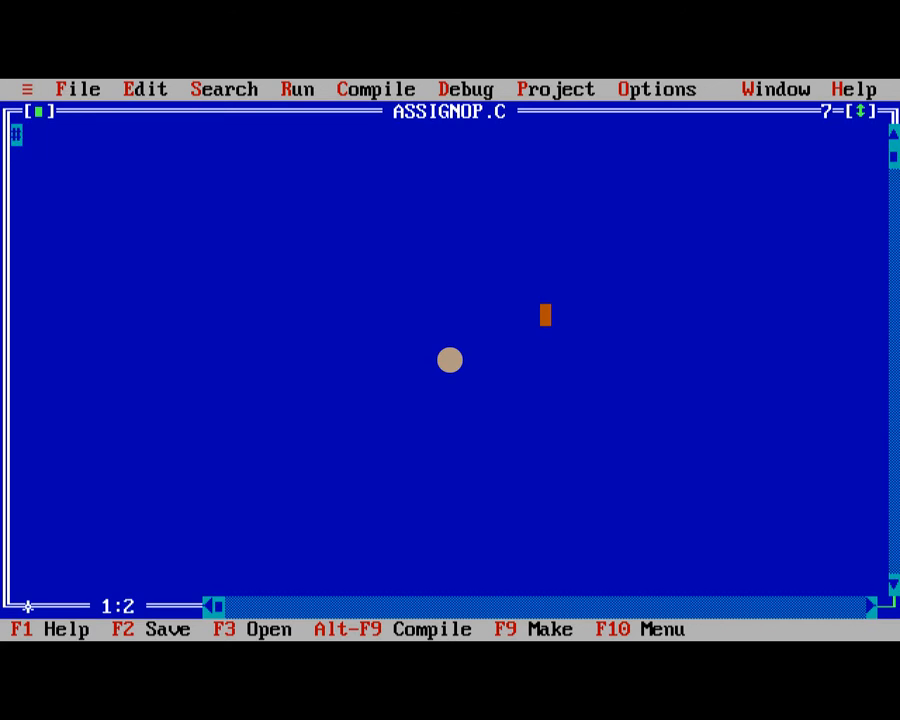
pyautogui.write('#incl')
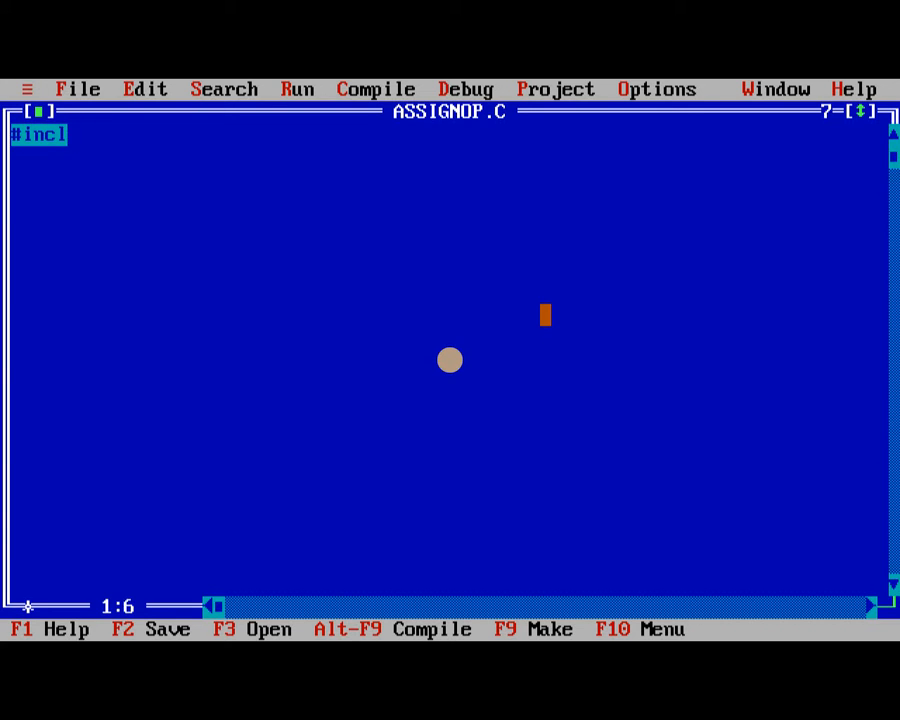
pyautogui.write('ude<>')
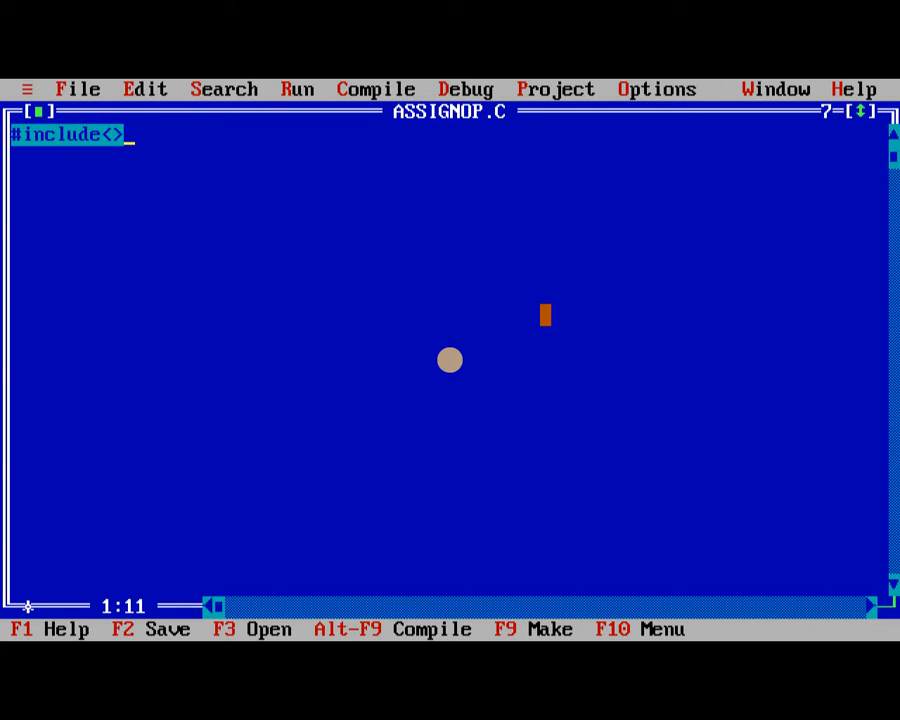
pyautogui.write('stdio')
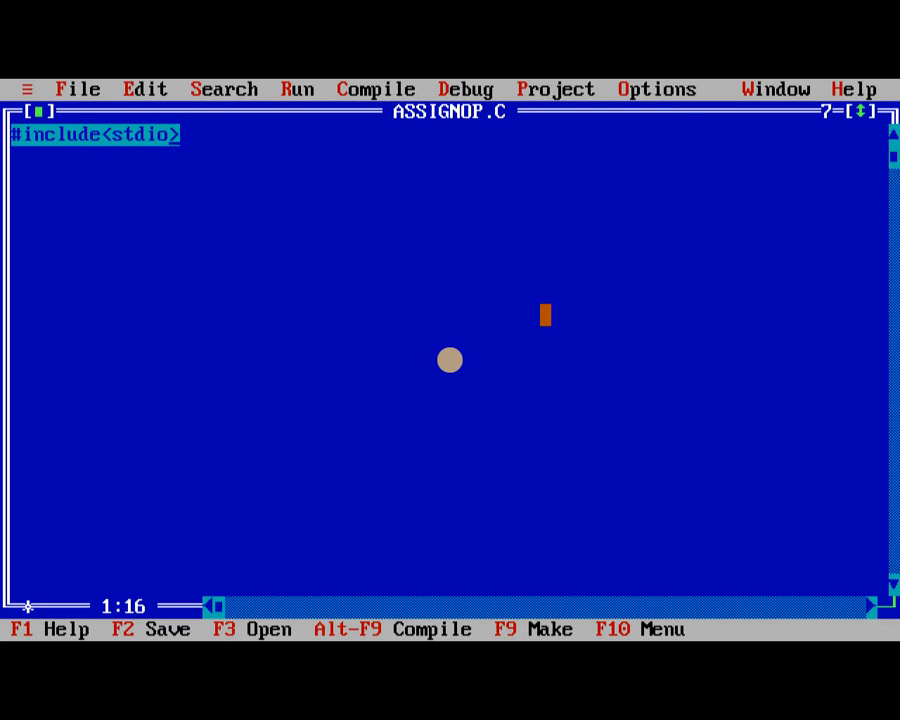
pyautogui.write('.h')
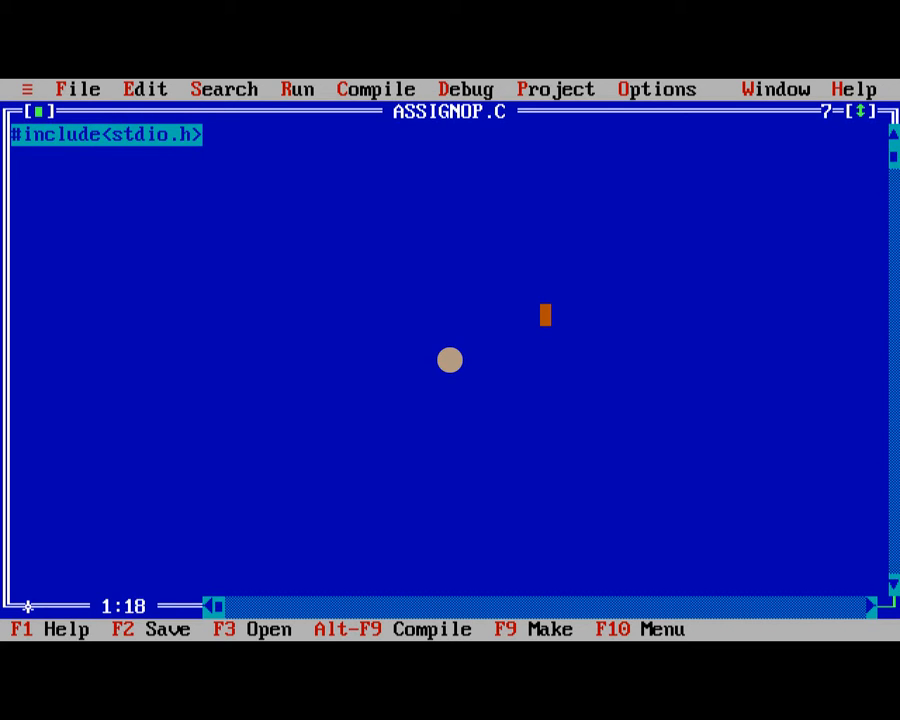
pyautogui.write('#in')
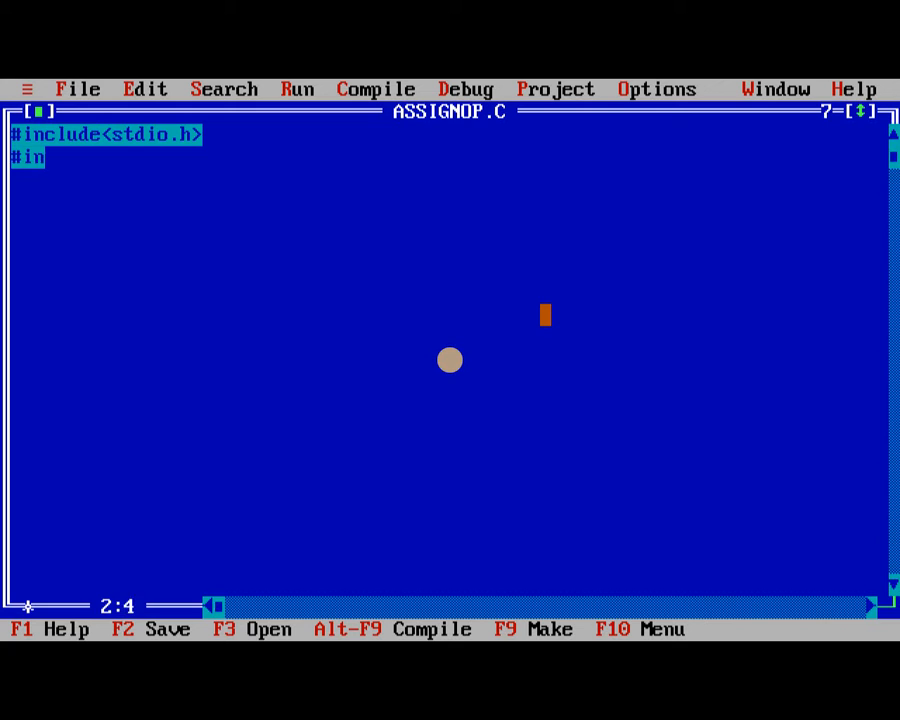
pyautogui.write('clude<>')
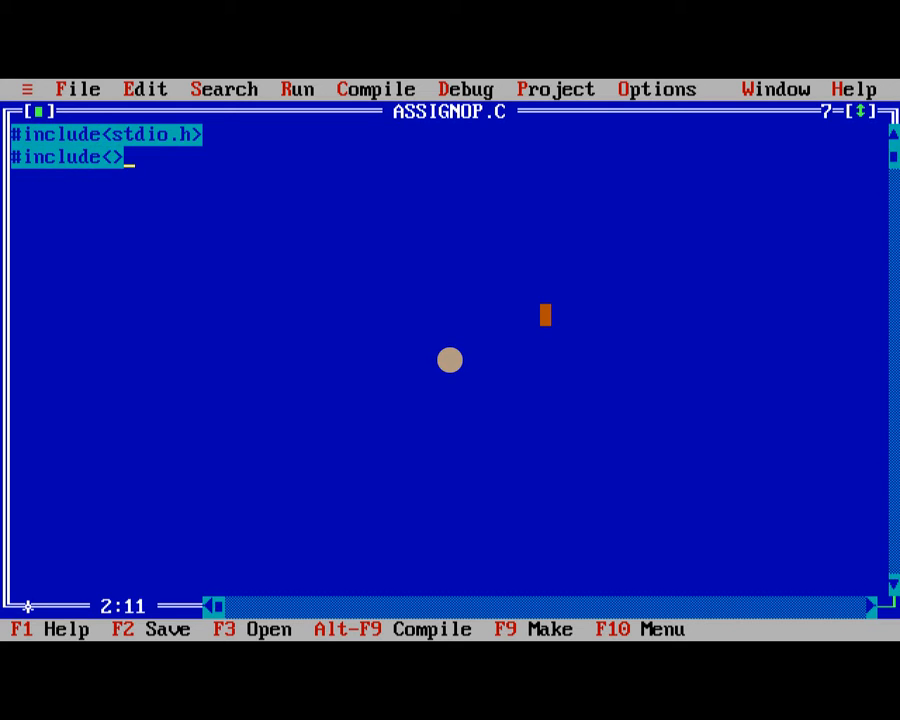
pyautogui.write('conmio.h')
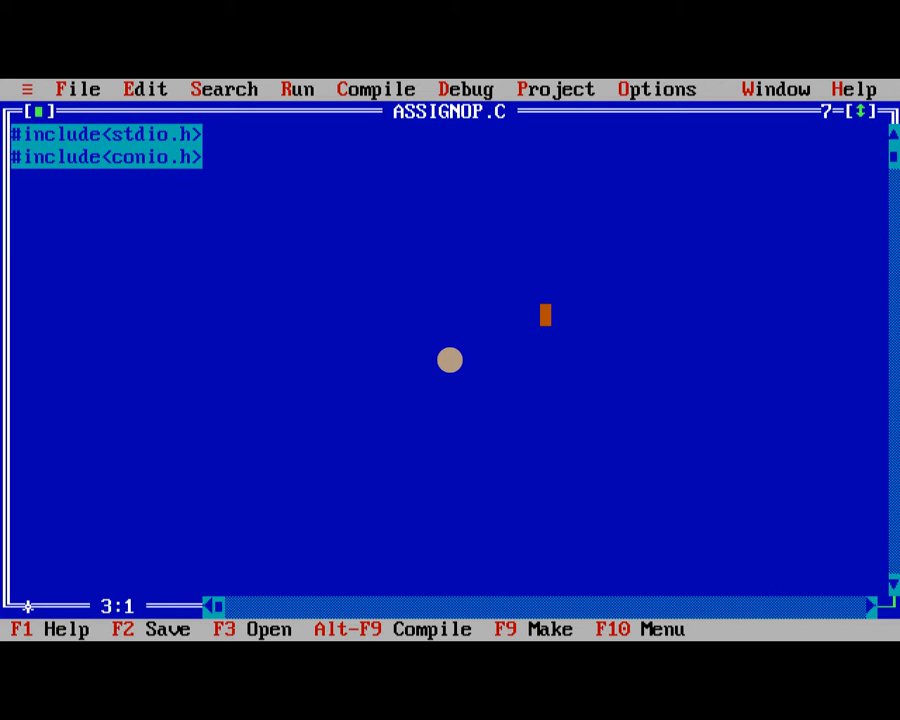
# - Add void main() whose body calls clrscr(); and getch();
pyautogui.write('voidmain(')
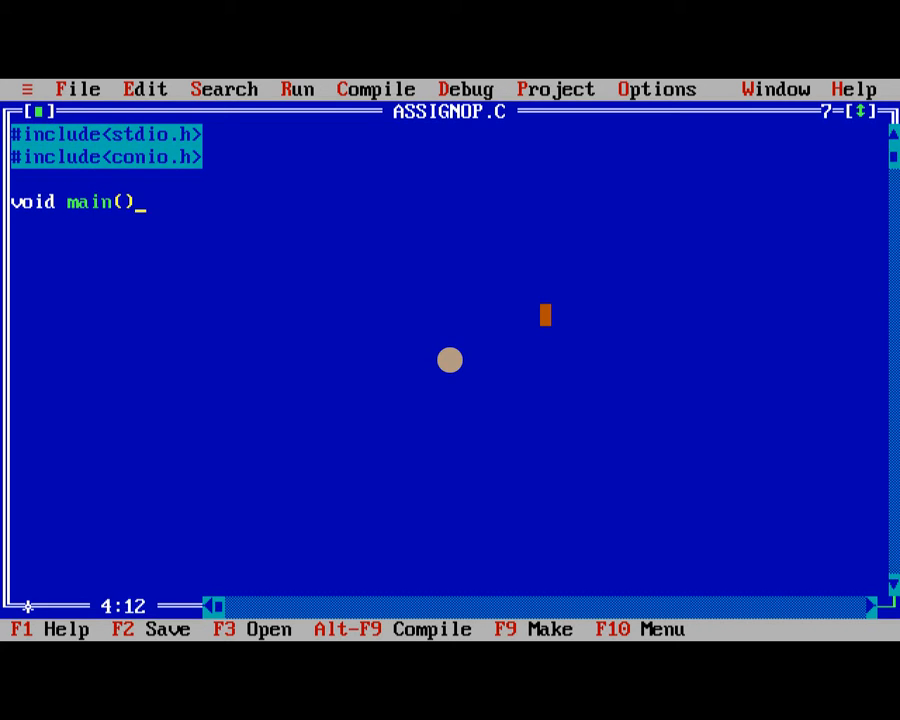
pyautogui.press('Enter')
pyautogui.write('c')
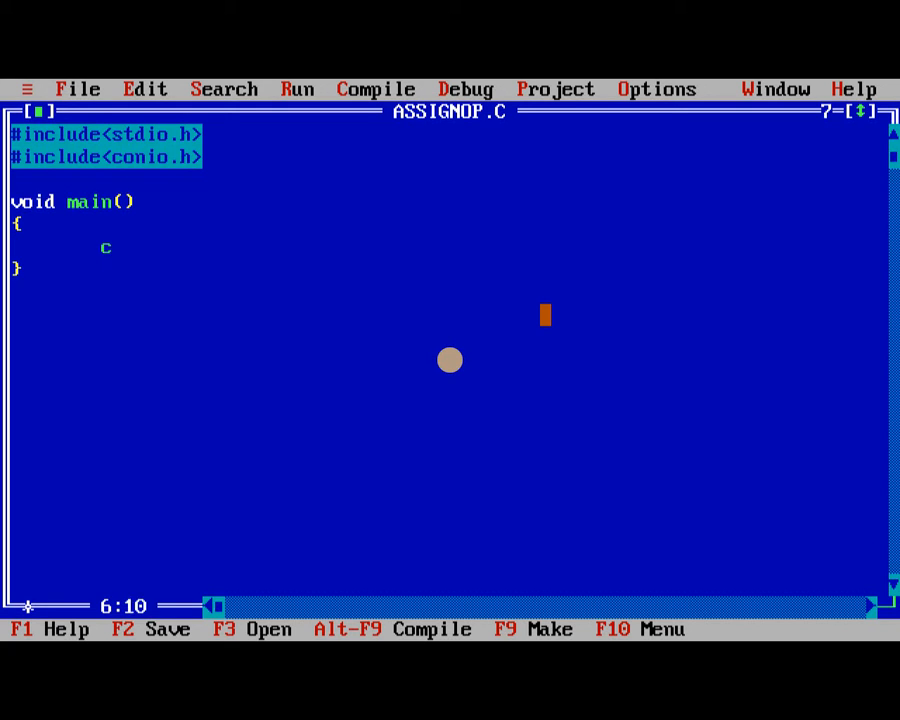
pyautogui.write('lrscr();')
pyautogui.write('ge')
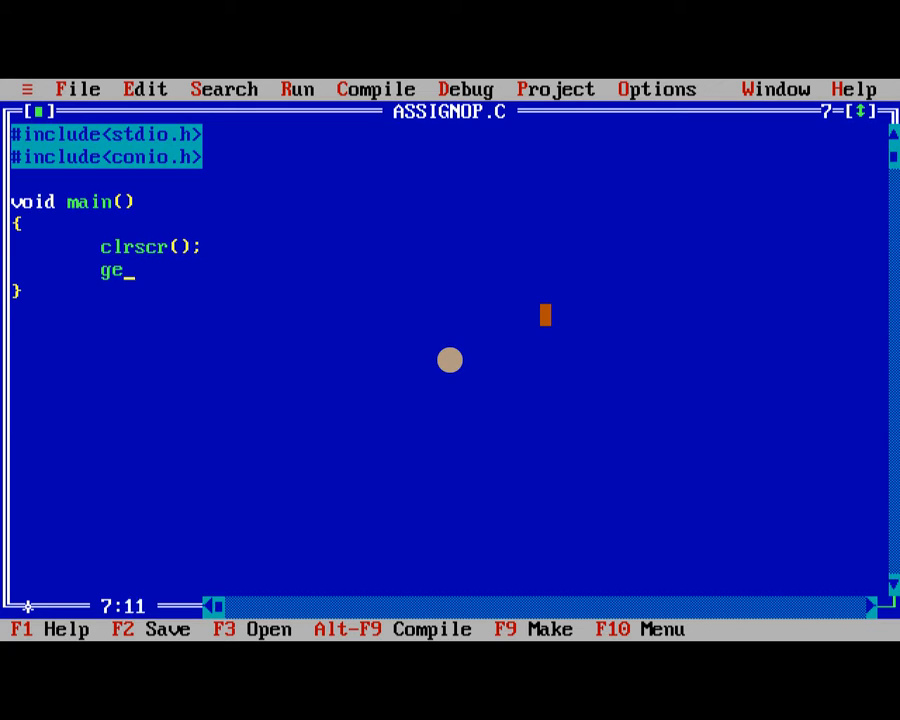
pyautogui.write('tch();')
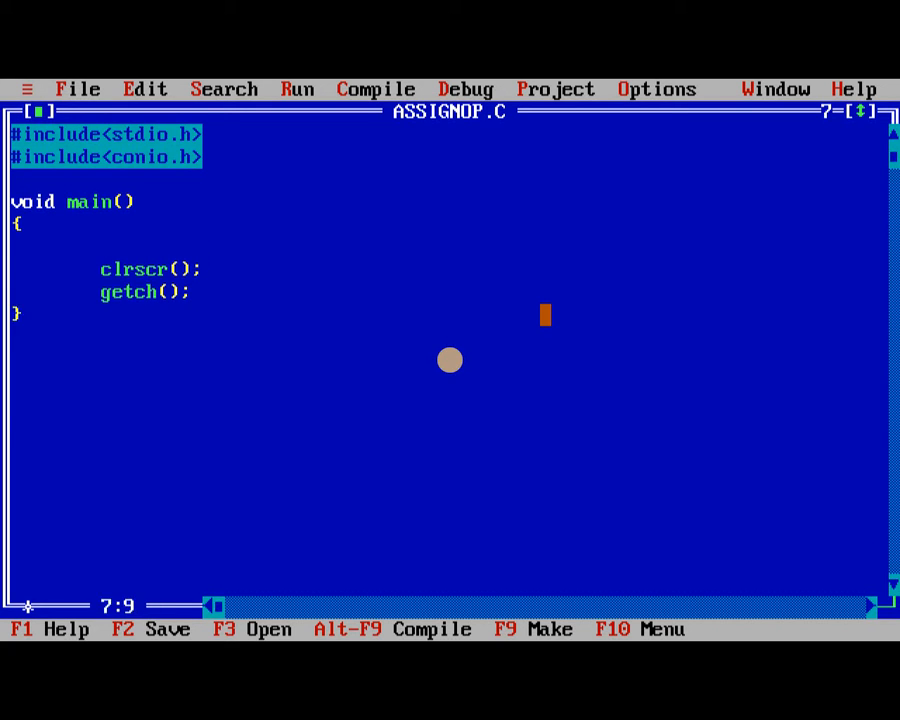
# - Declare int a,b, prompt "Enter the value of A:" and read it with scanf("%d")
pyautogui.write('int')
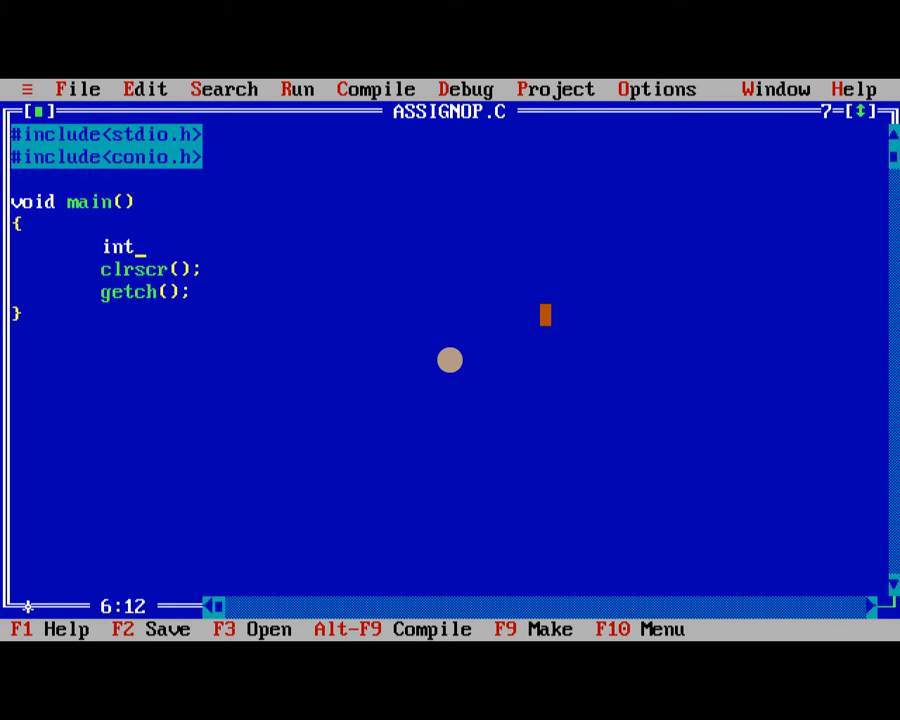
pyautogui.write('a,b;')
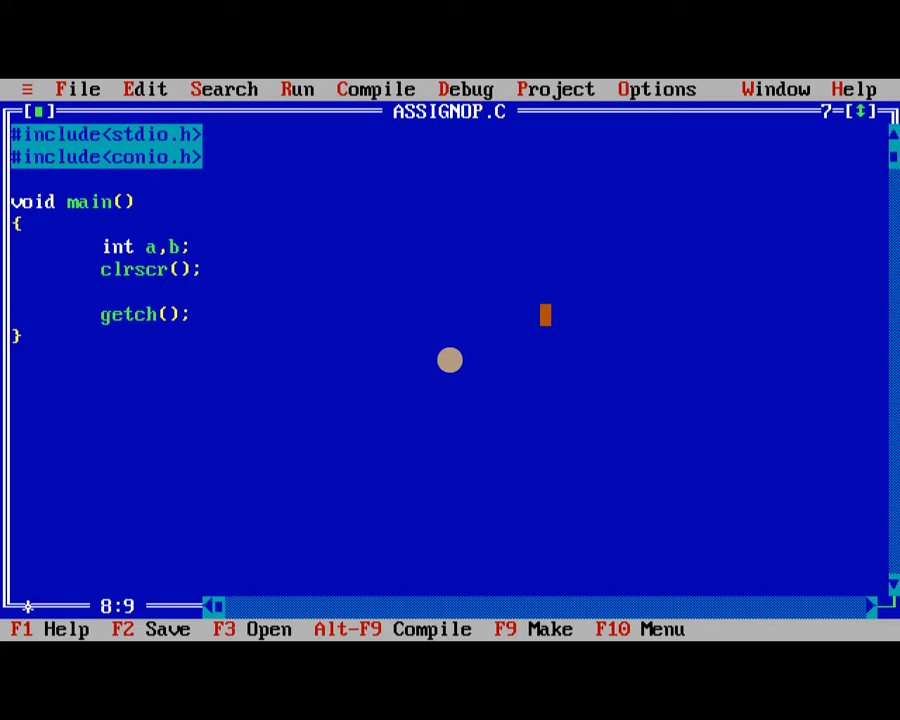
pyautogui.write('print')
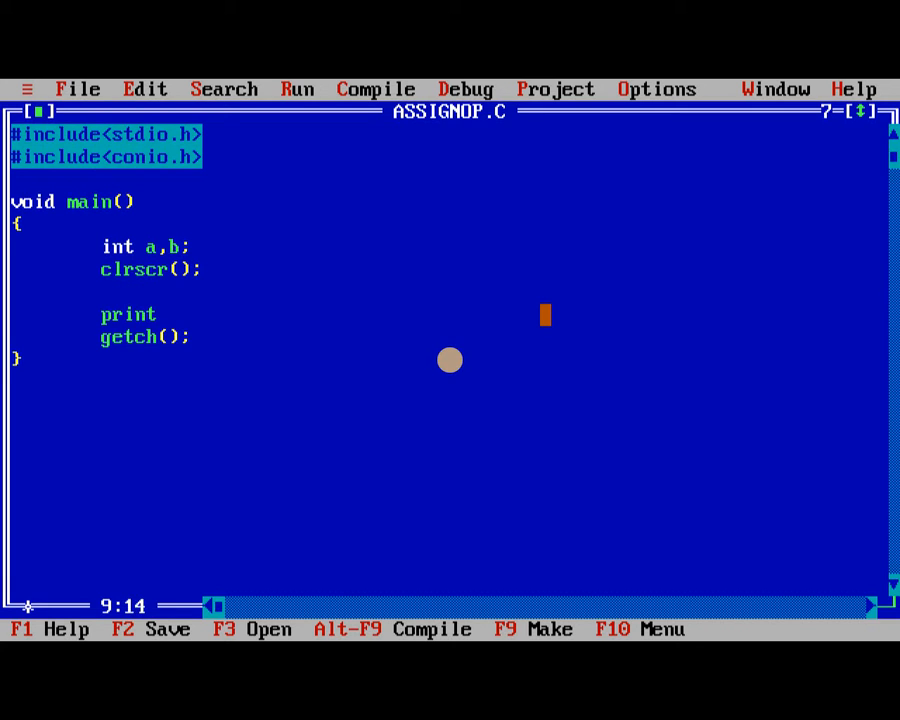
pyautogui.write('f();')
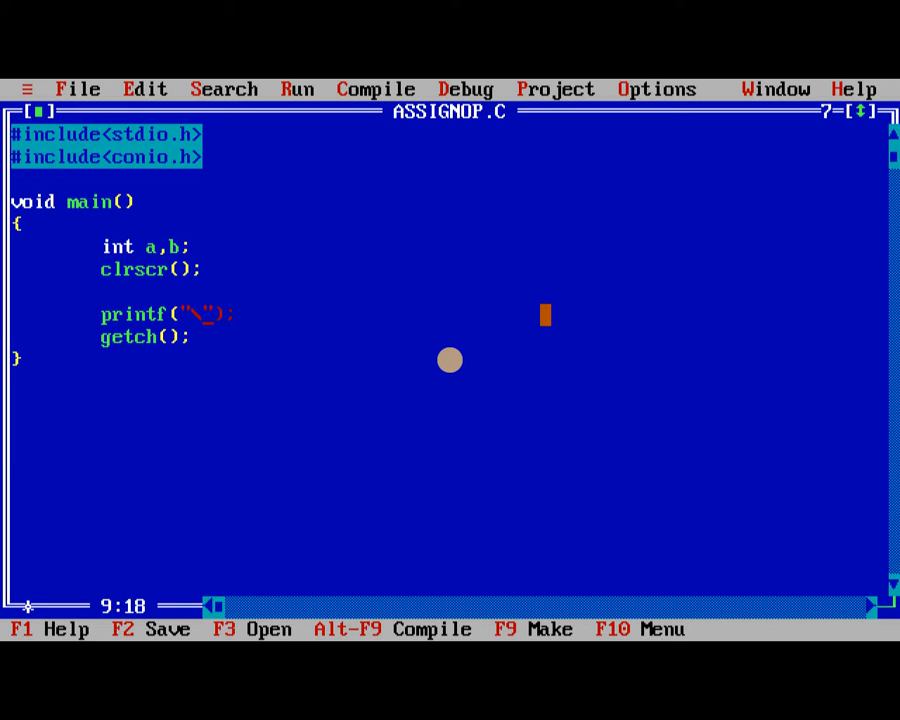
pyautogui.write('nEnter')
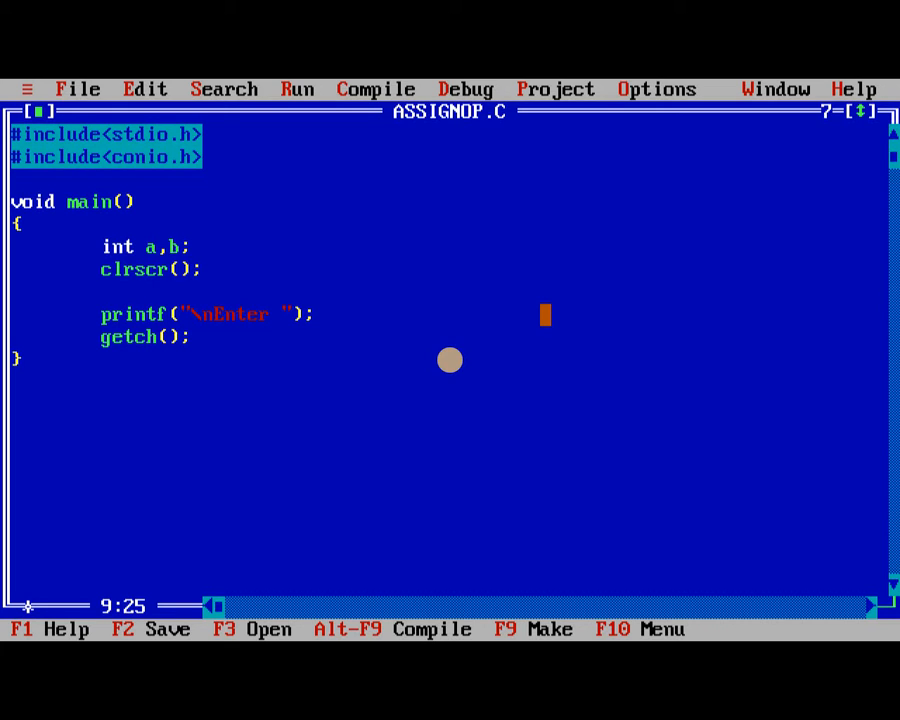
pyautogui.write('the value')
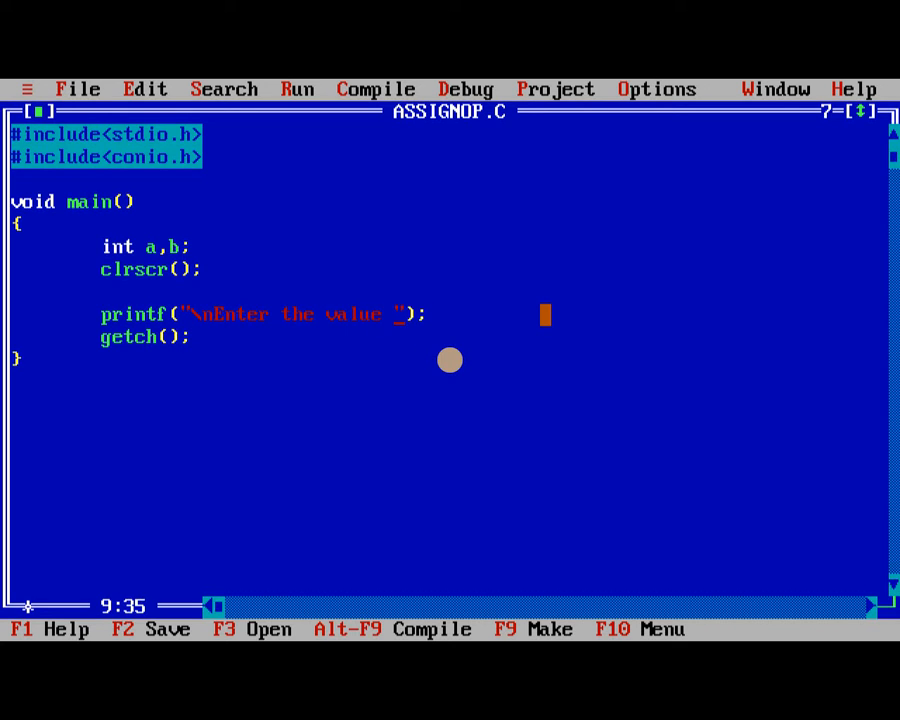
pyautogui.write('of A')
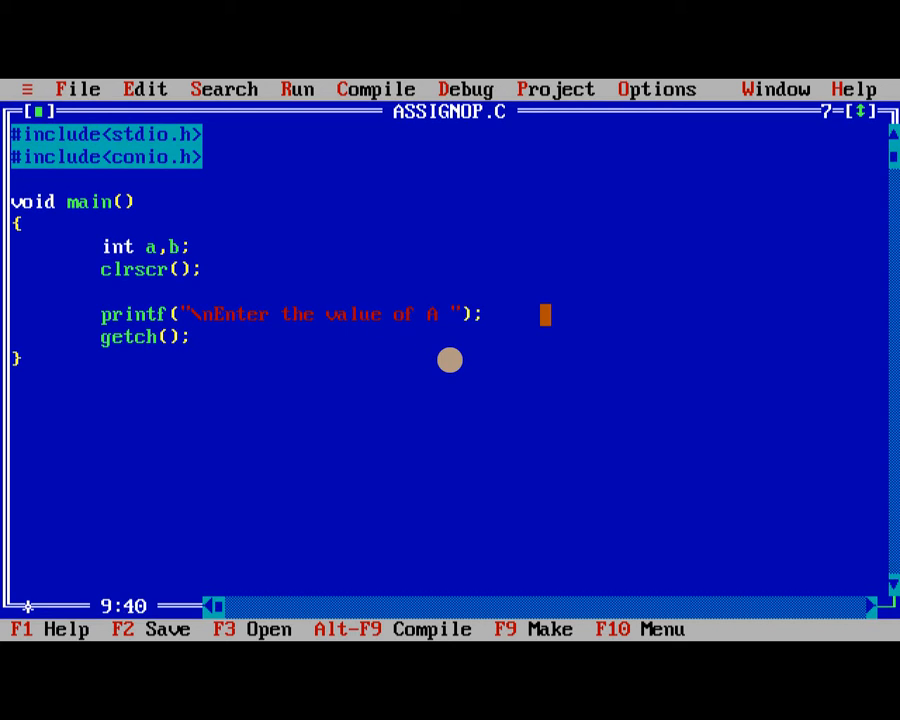
pyautogui.write(':')
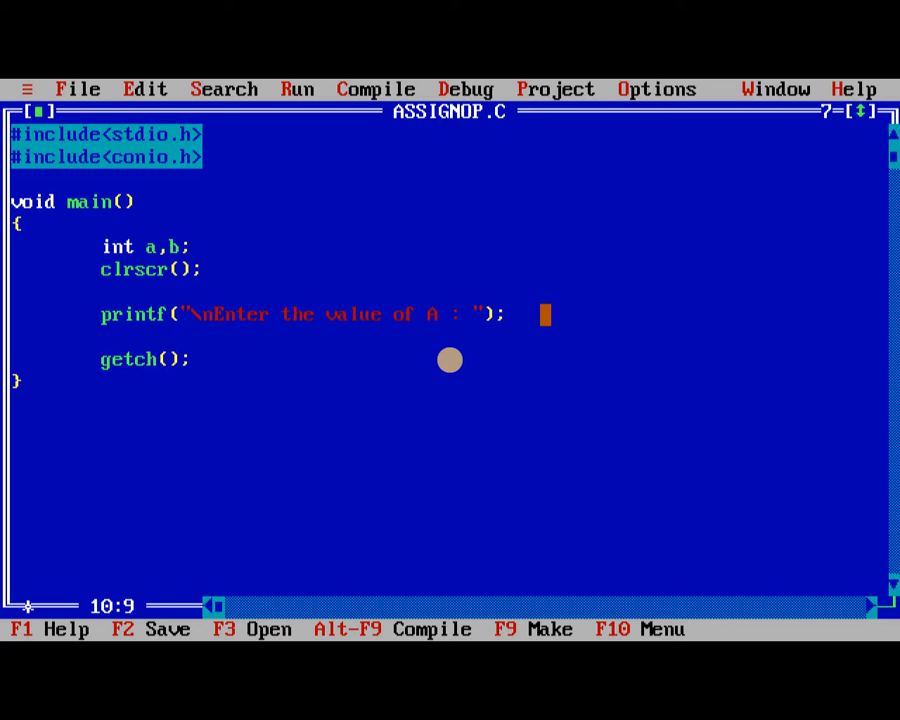
pyautogui.write('scanf')
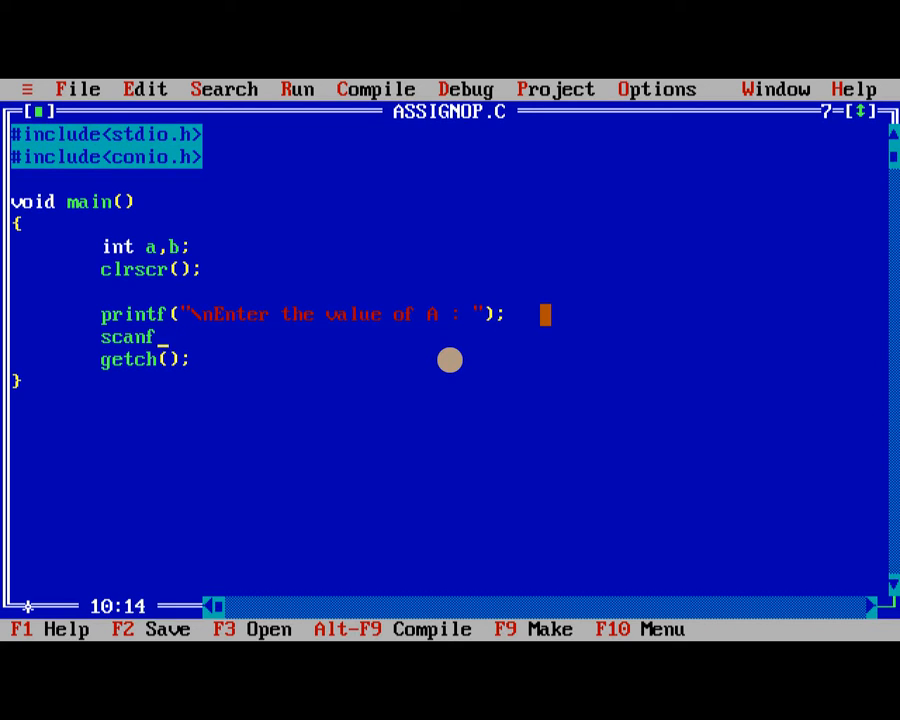
pyautogui.write('("");')
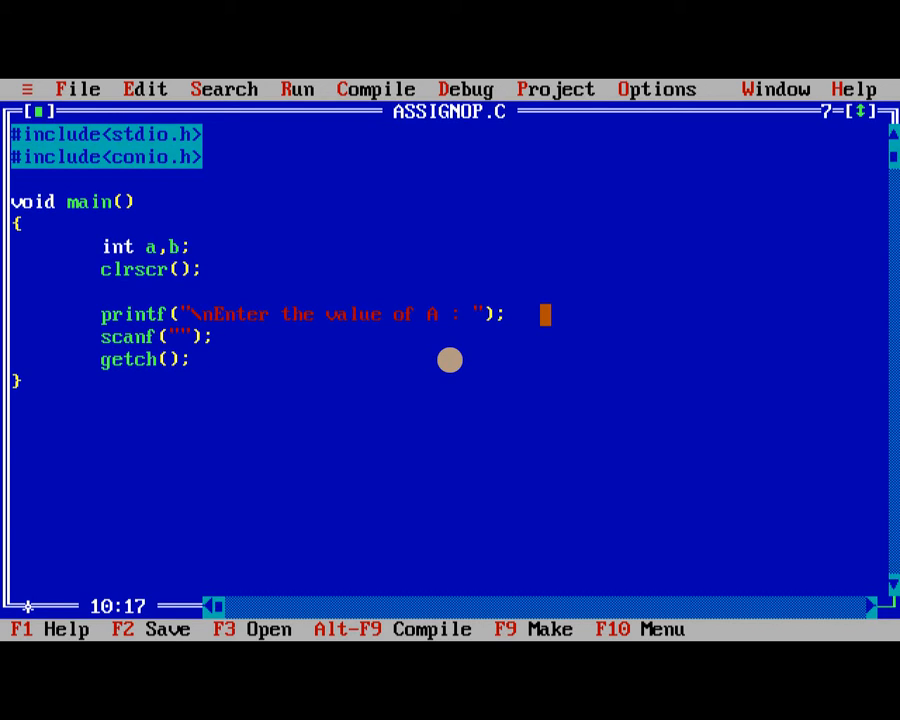
pyautogui.write('%d')
pyautogui.write('prinf')
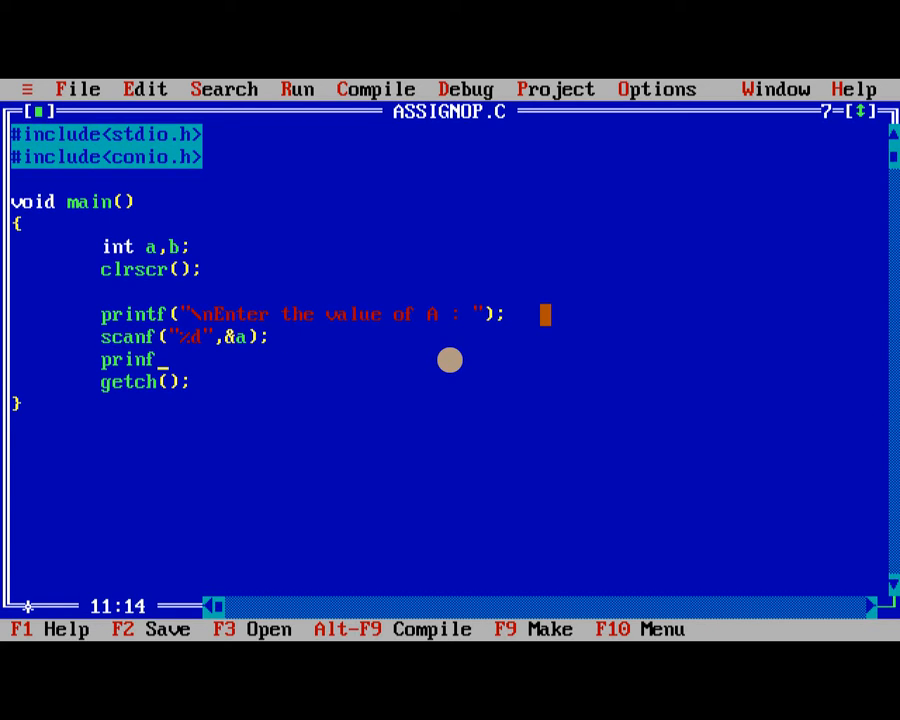
pyautogui.write('();')
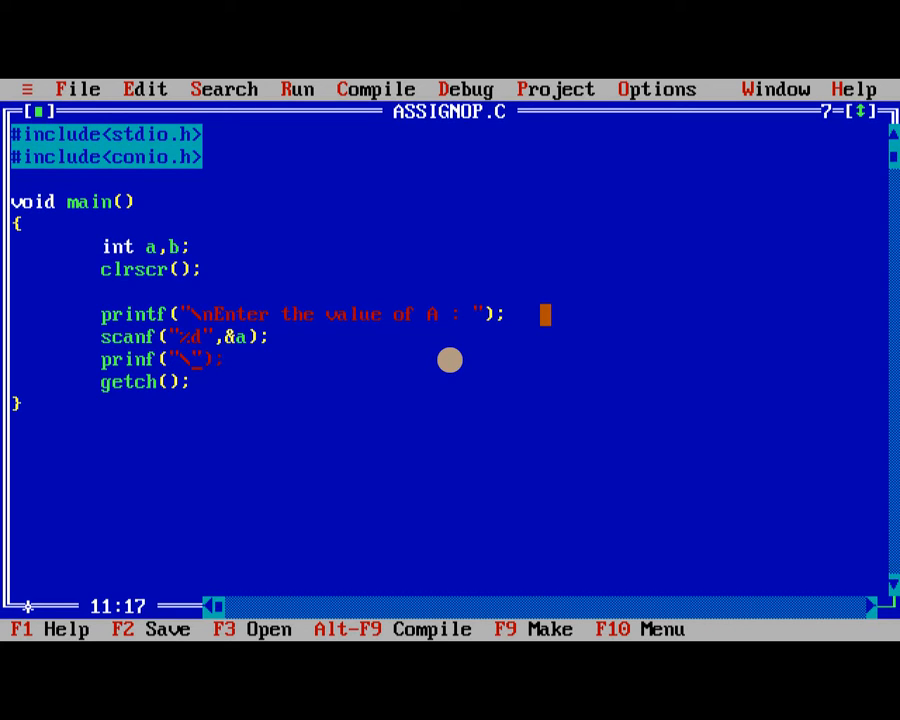
# - Add the "Enter the value of B" printf and scanf("%d",&b); lines
pyautogui.write('\\nEntert')
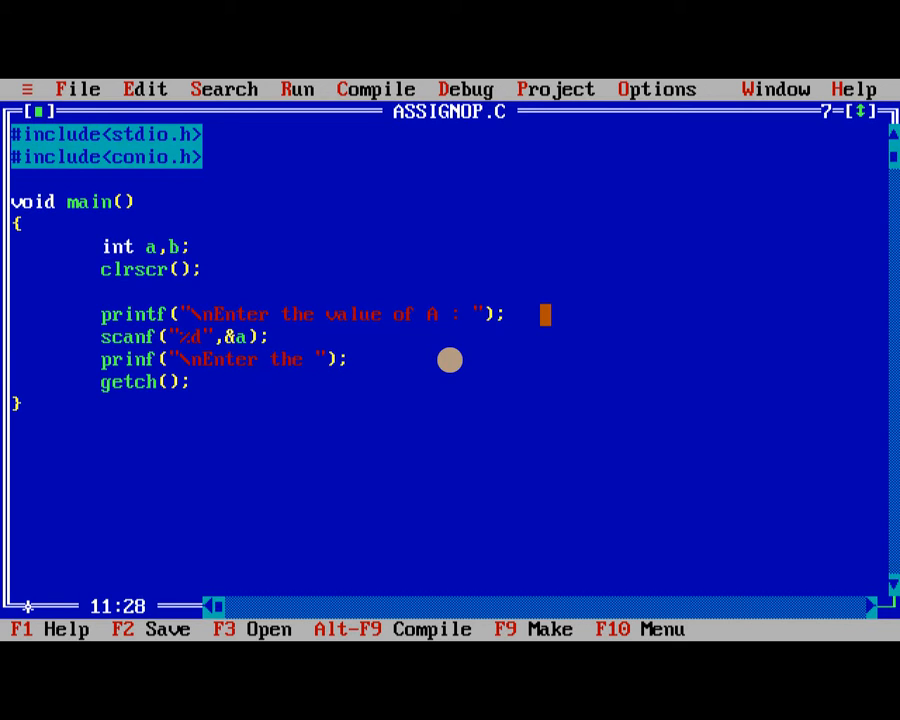
pyautogui.write('value of B :')
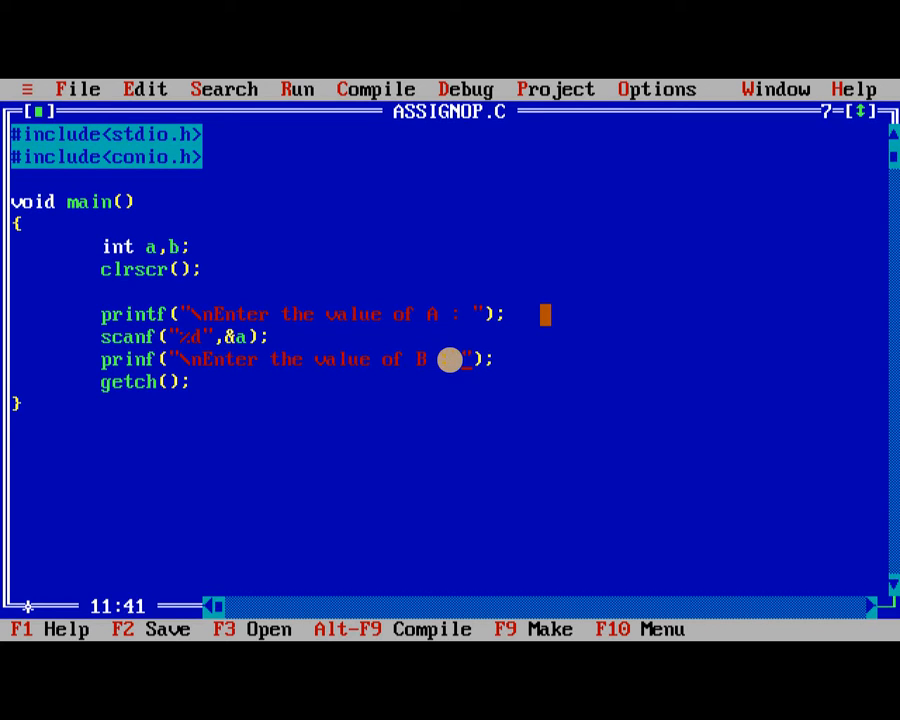
pyautogui.write('s')
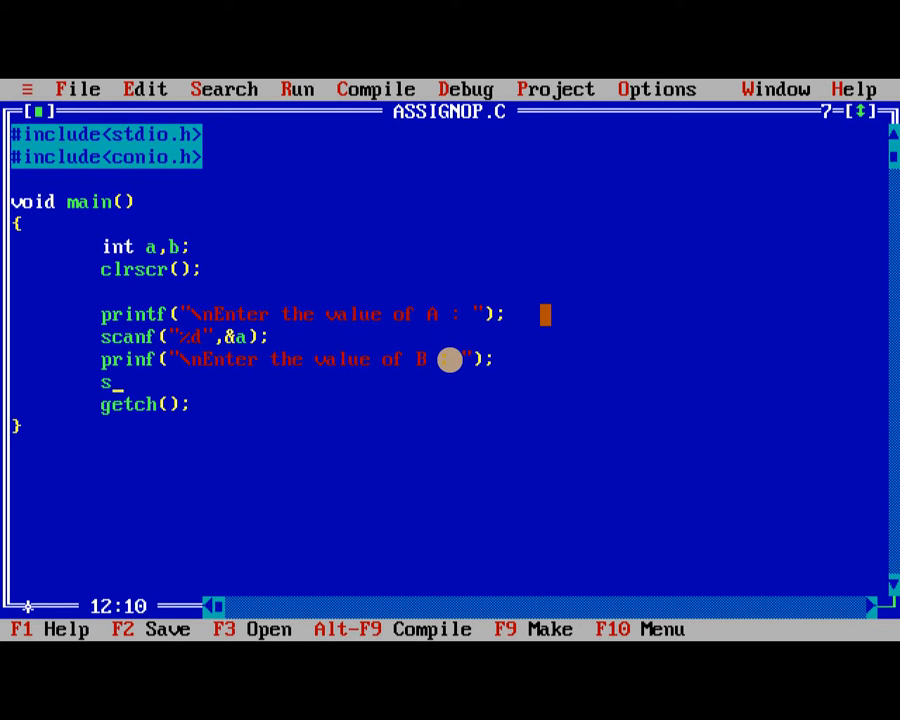
pyautogui.write('ca')
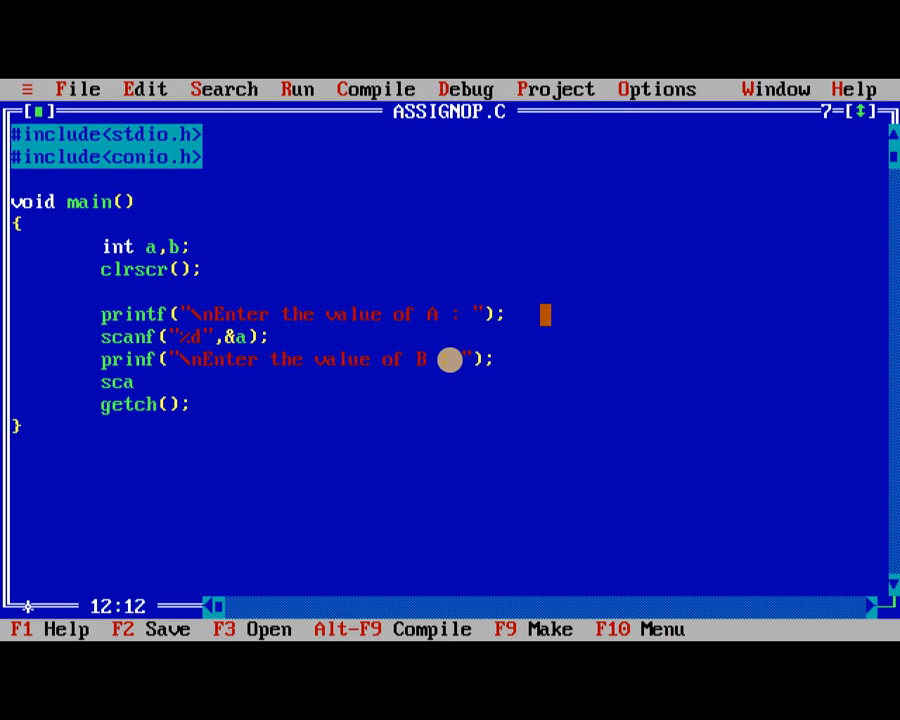
pyautogui.write('nf();')
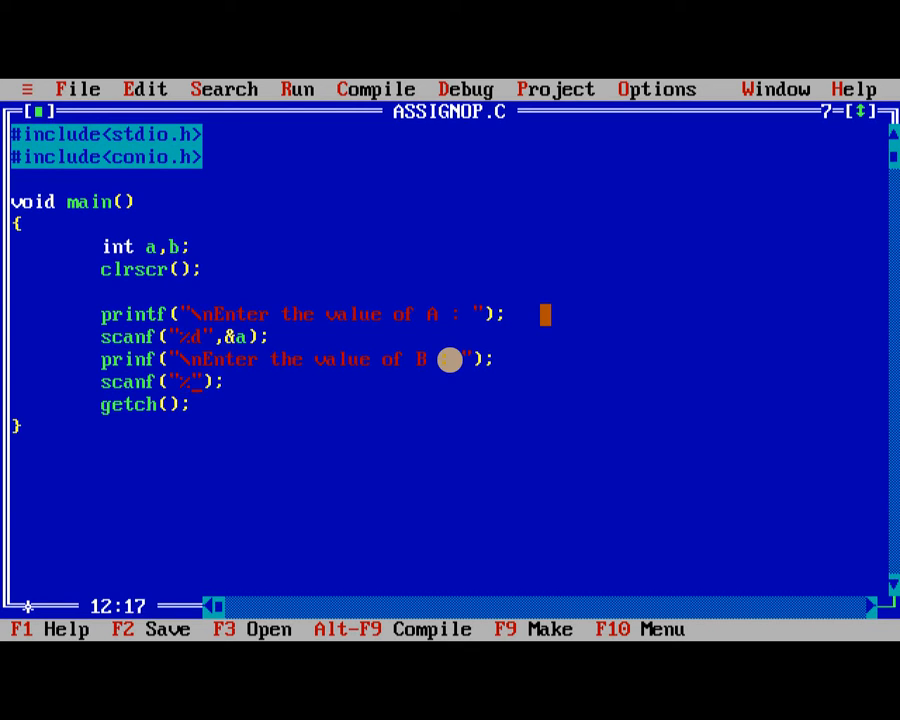
pyautogui.write('d')
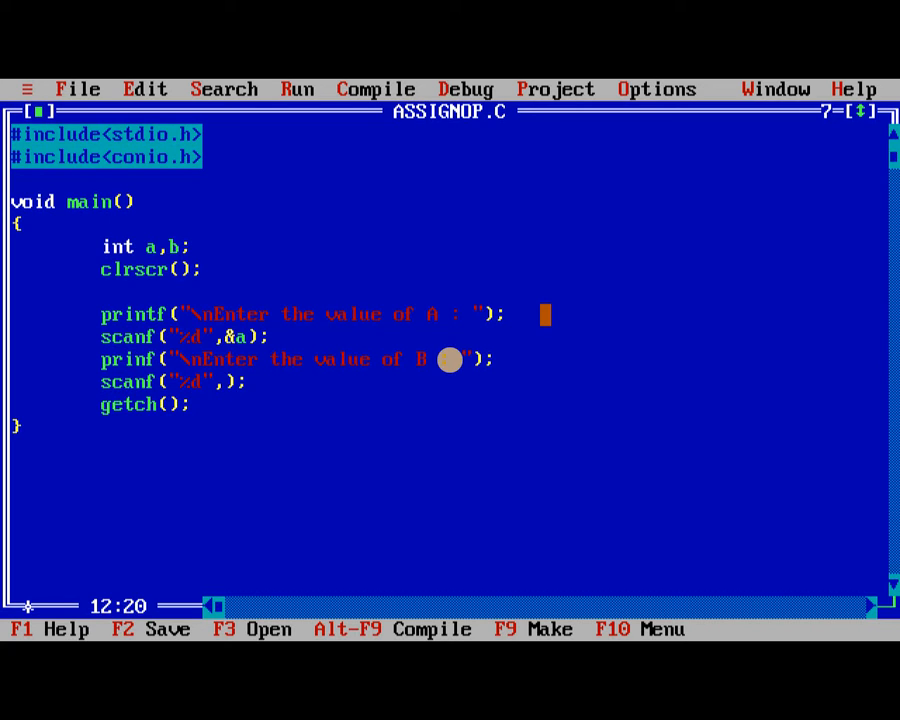
pyautogui.write('&b')
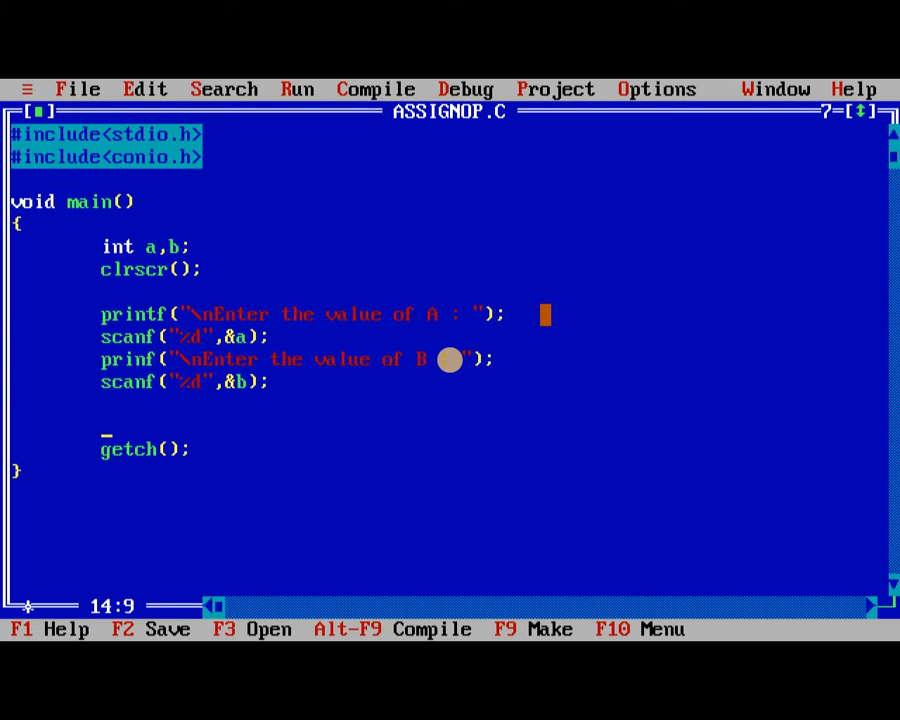
# - Add the a += b; statement and a printf("A = %d, B = %d",a,b); line
pyautogui.write('a')
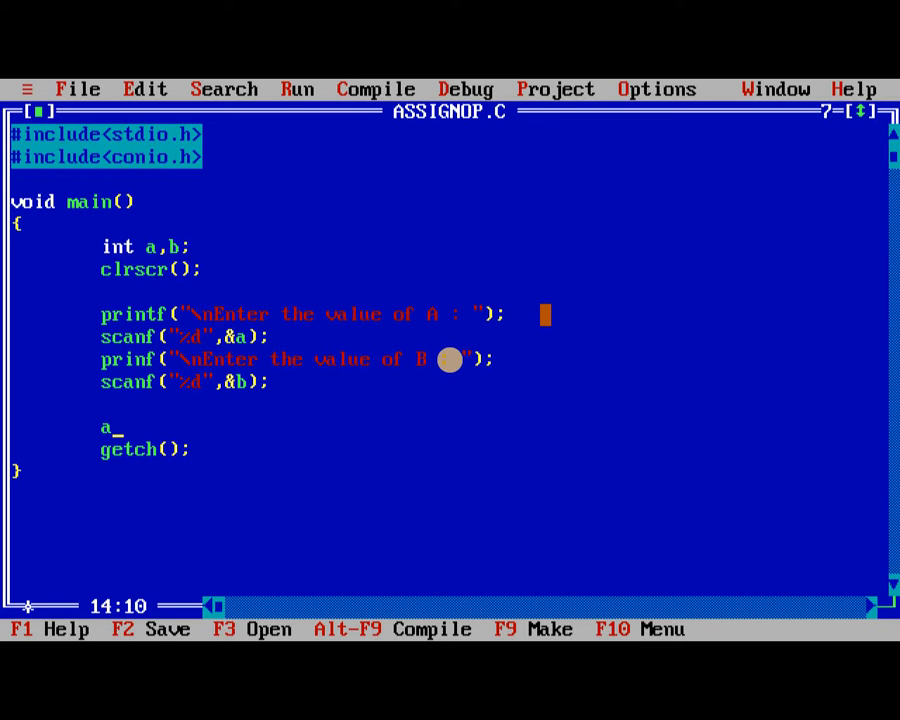
pyautogui.write('+=')
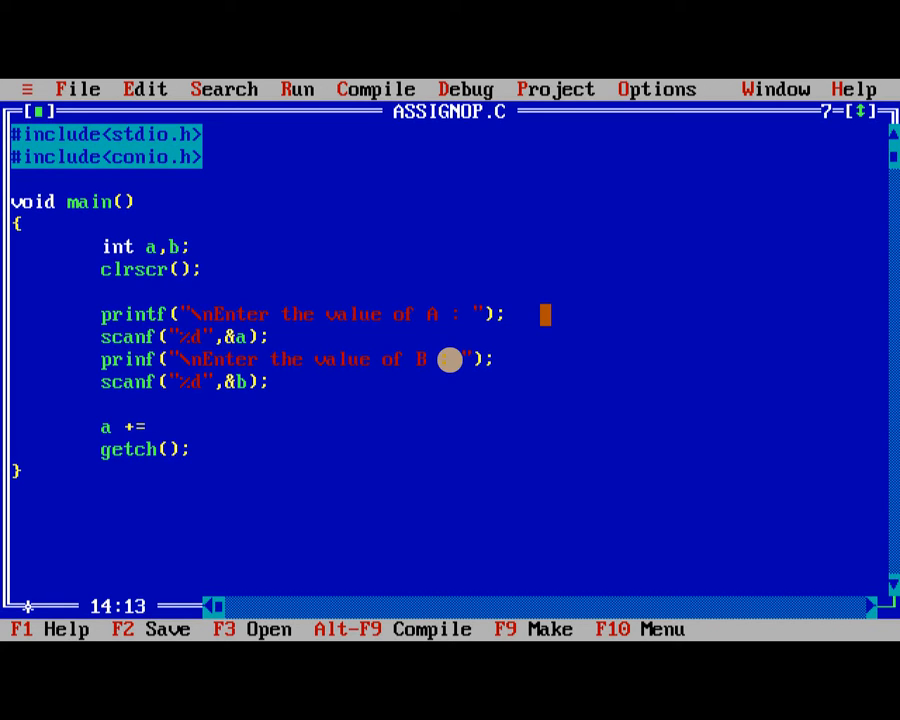
pyautogui.write('b;')
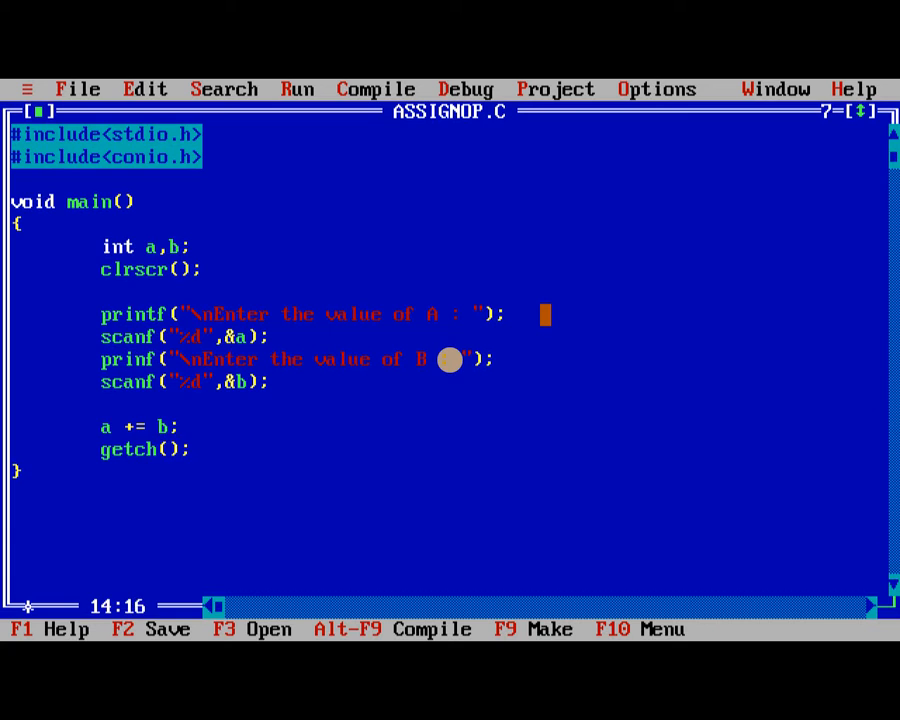
pyautogui.press('Enter')
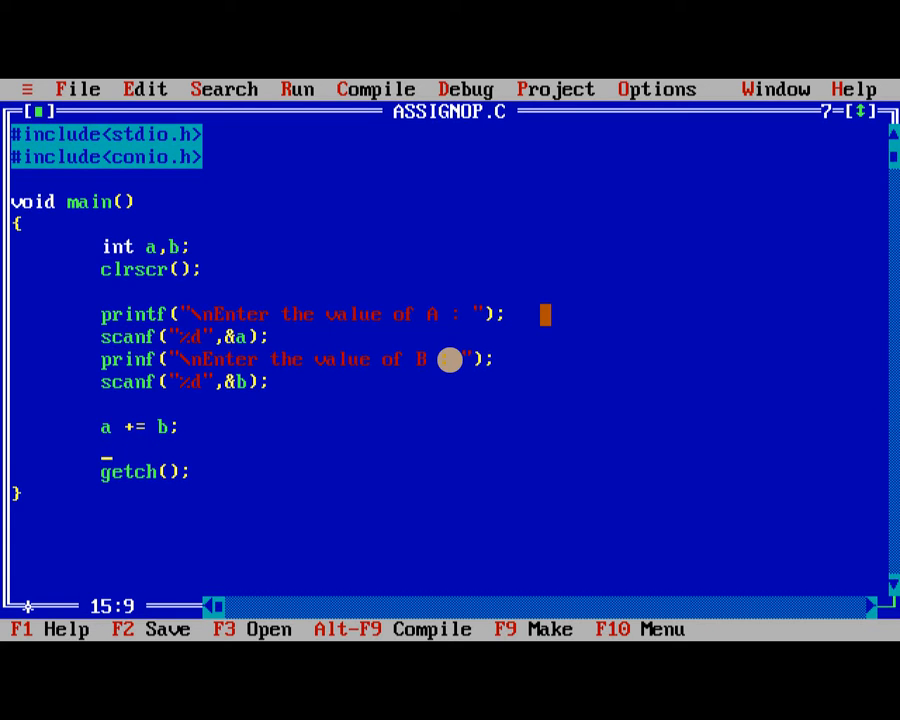
pyautogui.write('printf();')
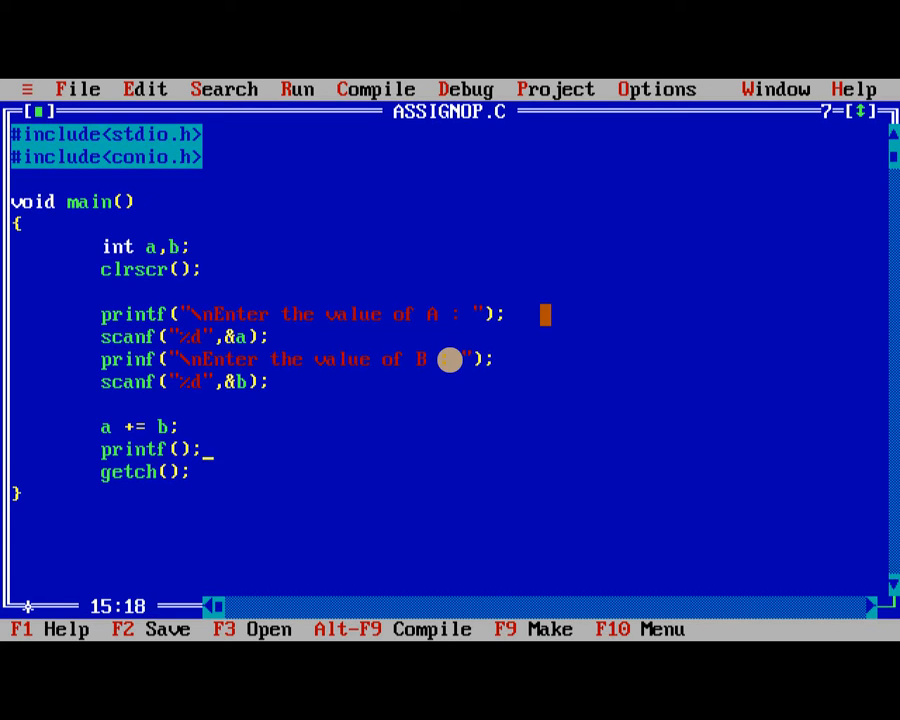
pyautogui.write('""')
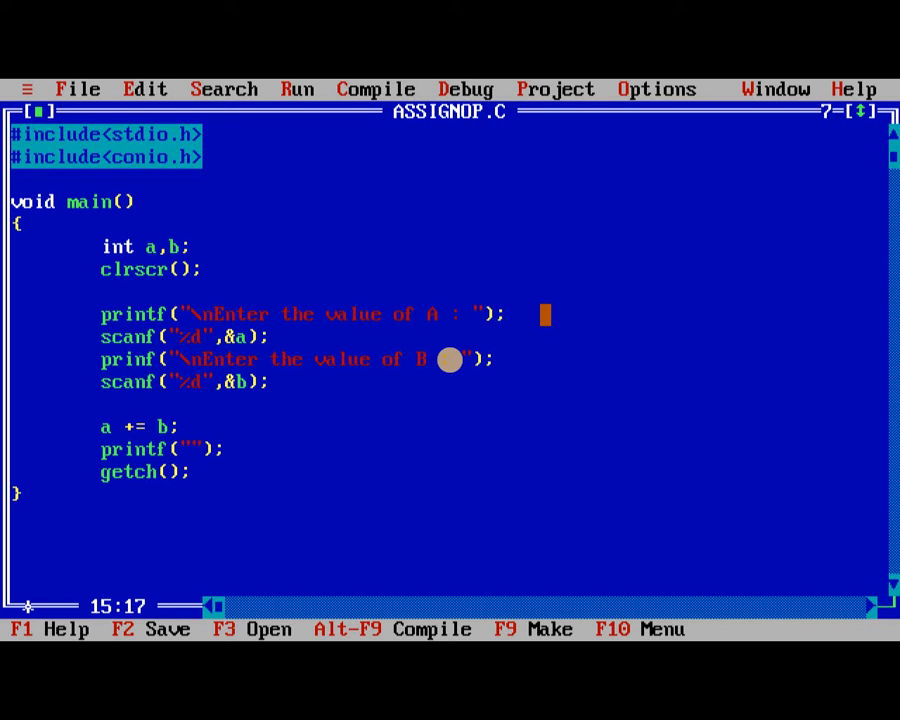
pyautogui.write('A =')
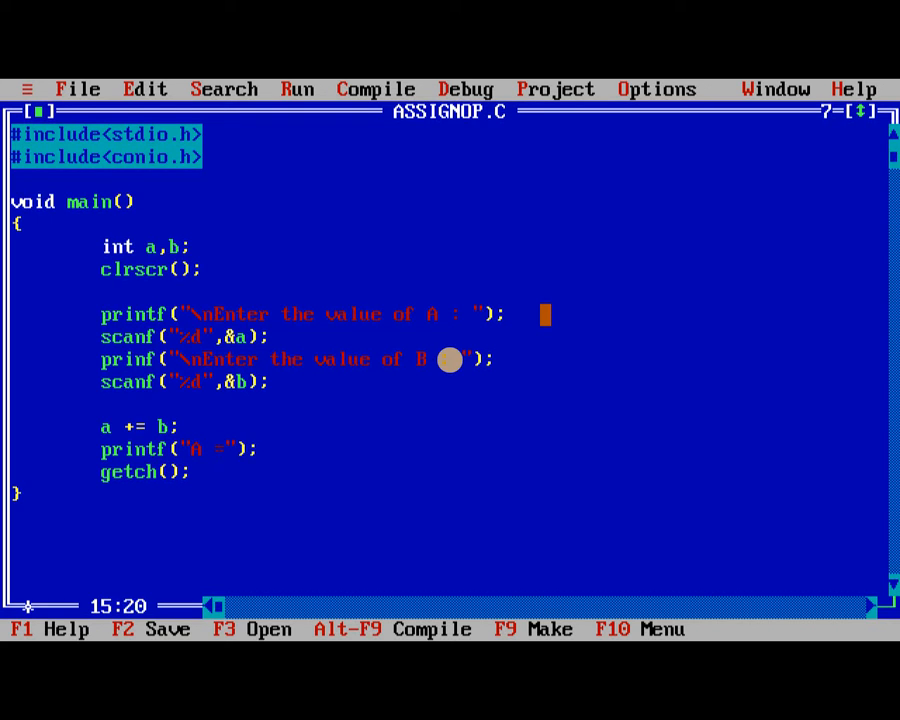
pyautogui.write('%d, b =')
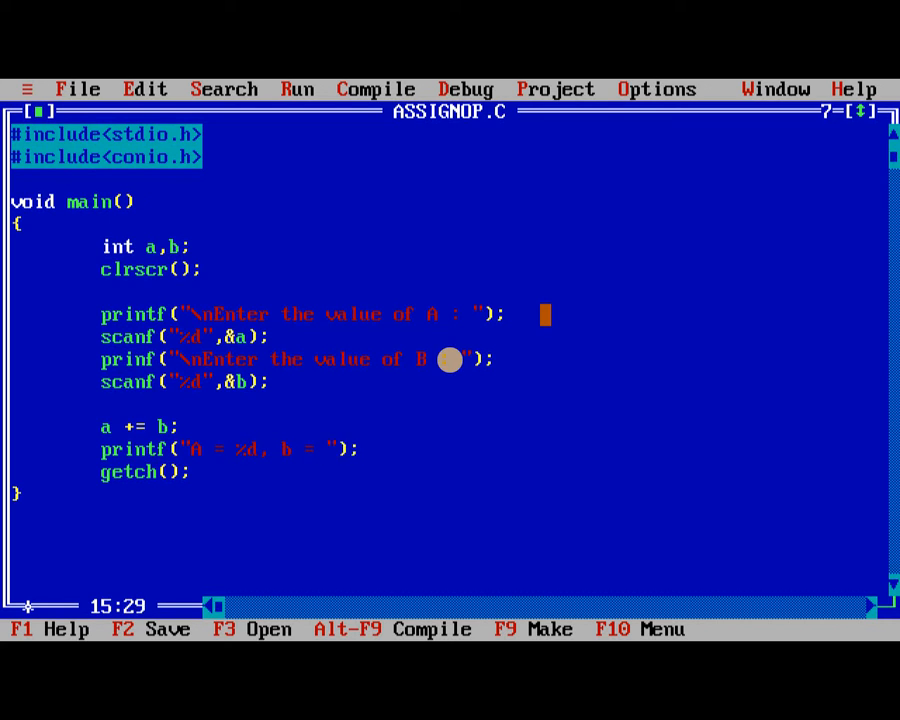
pyautogui.write('%d')
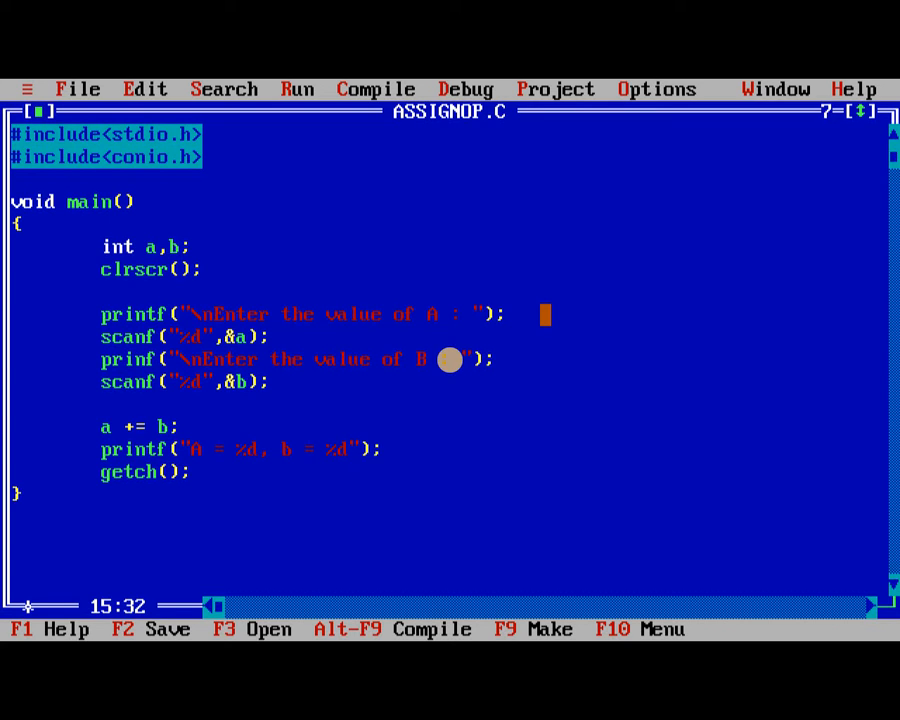
pyautogui.write(',a,b')
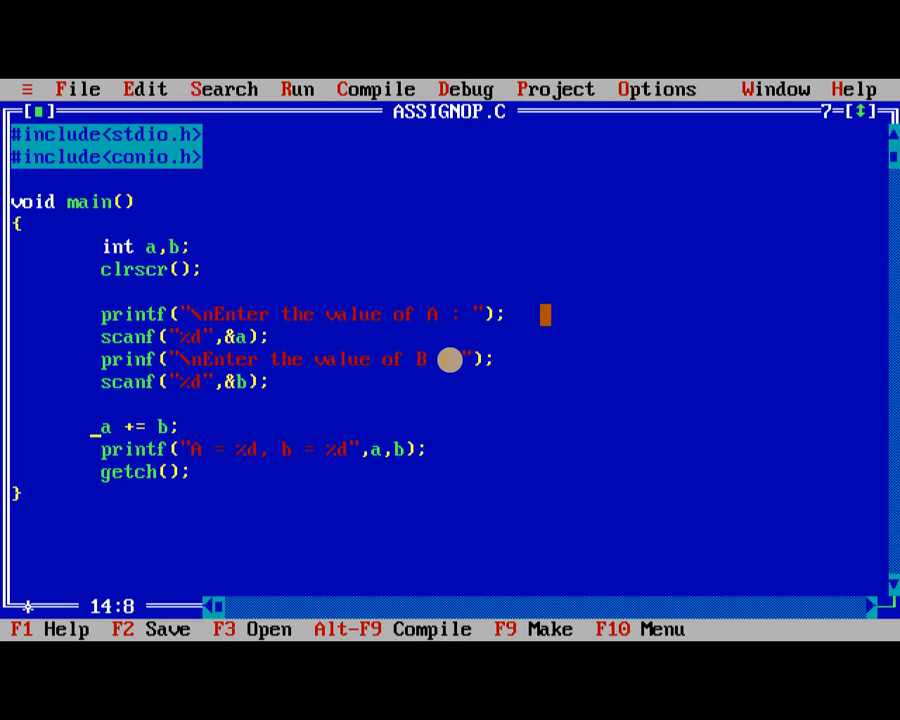
# - Add another printf of A and B and start a new line
pyautogui.write('p')
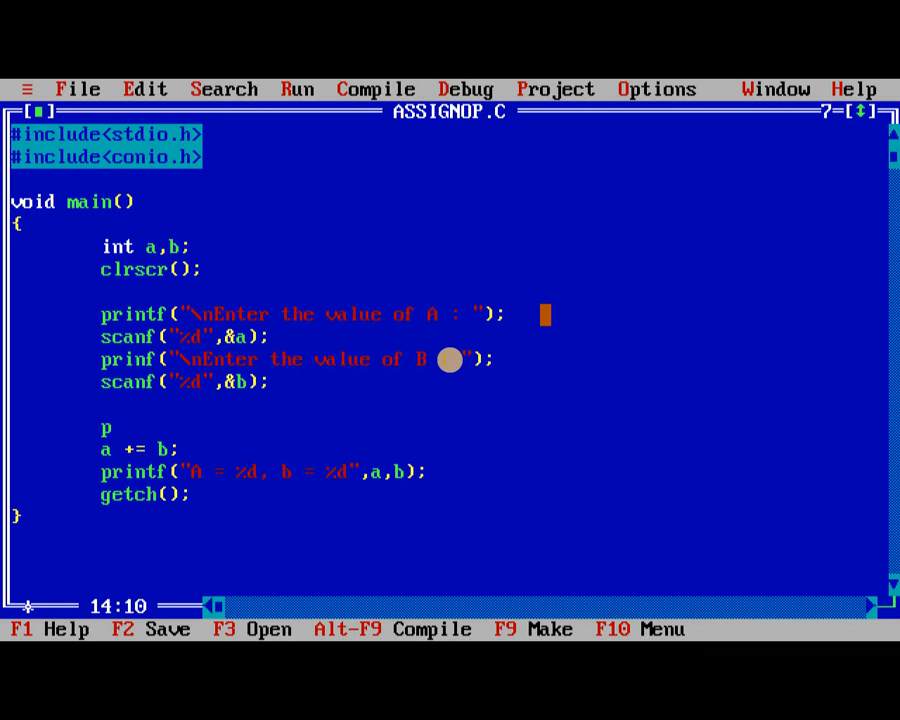
pyautogui.write('rintf()')
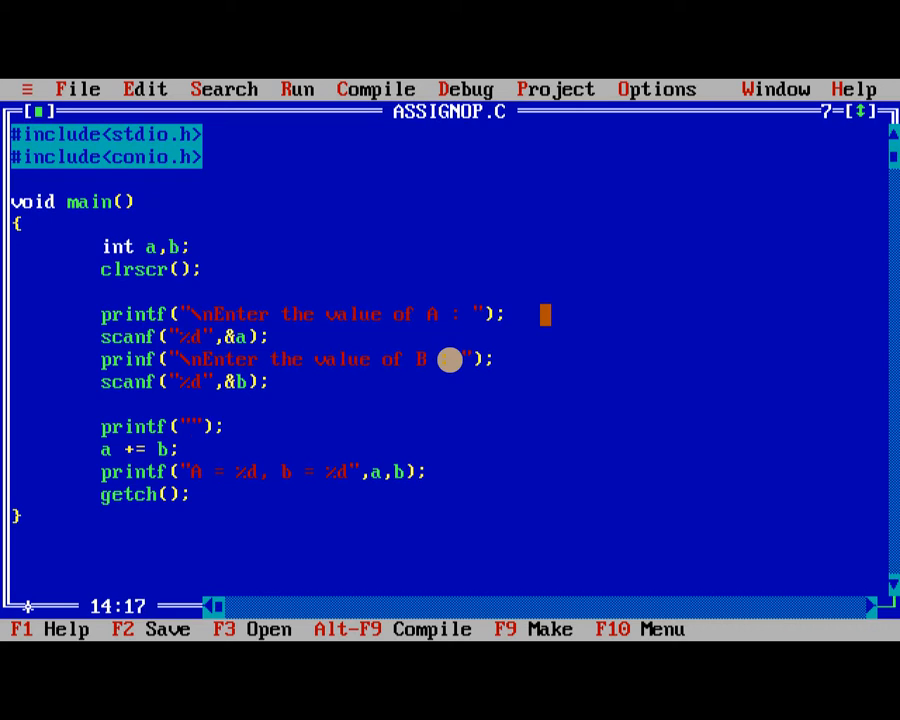
pyautogui.write('A = %d, B =')
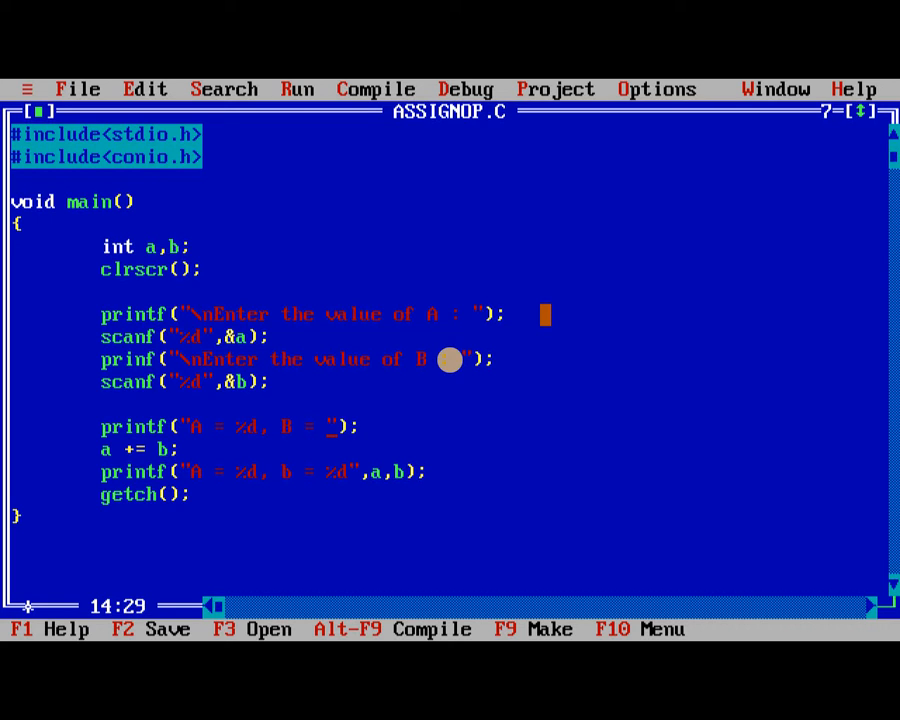
pyautogui.write('%d')
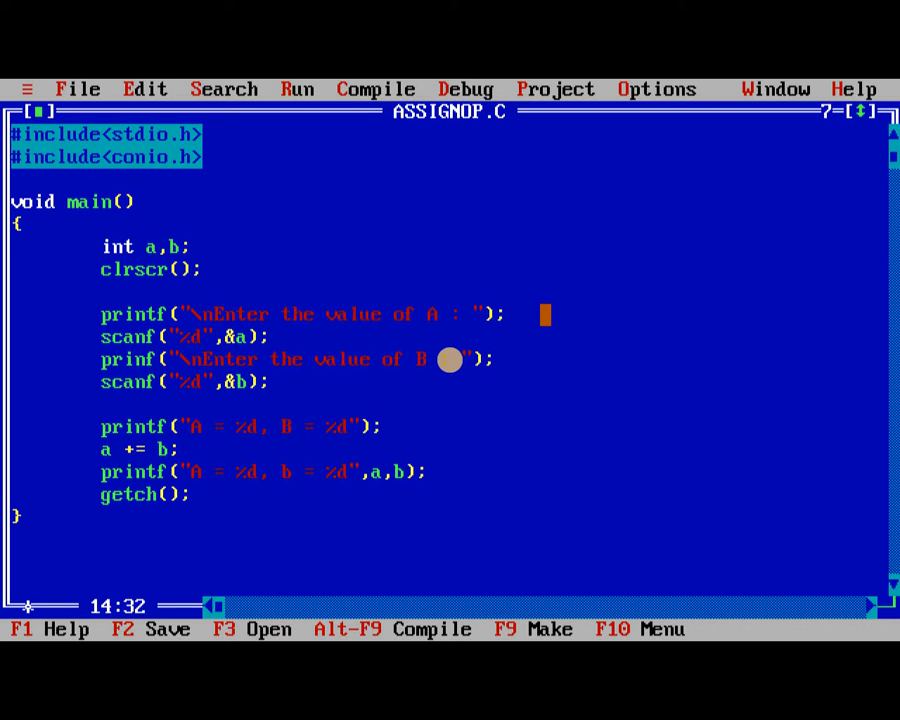
pyautogui.write(',a,b')
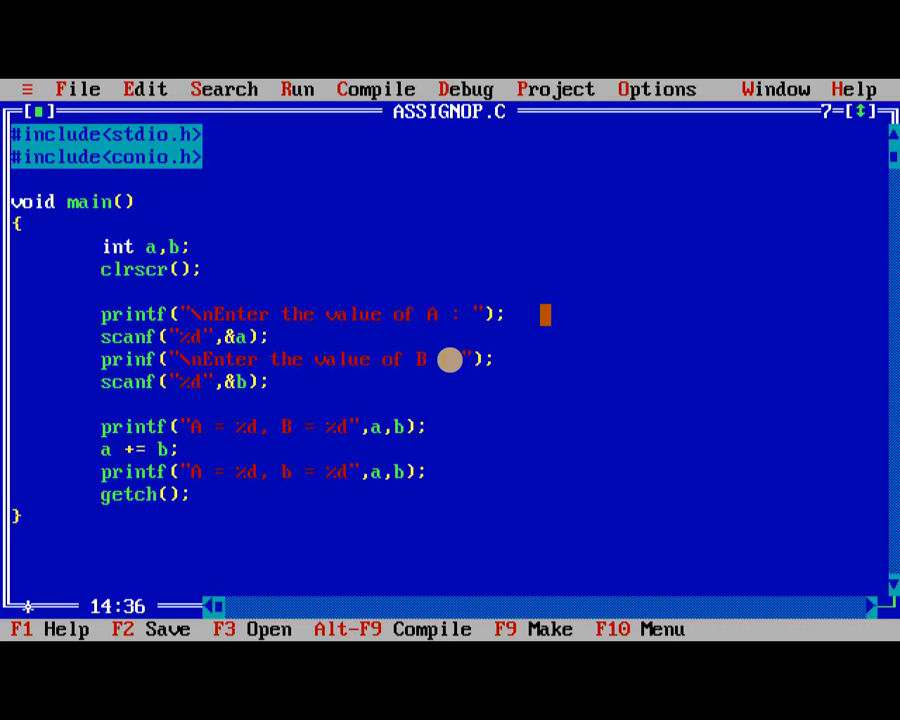
pyautogui.press('enter')
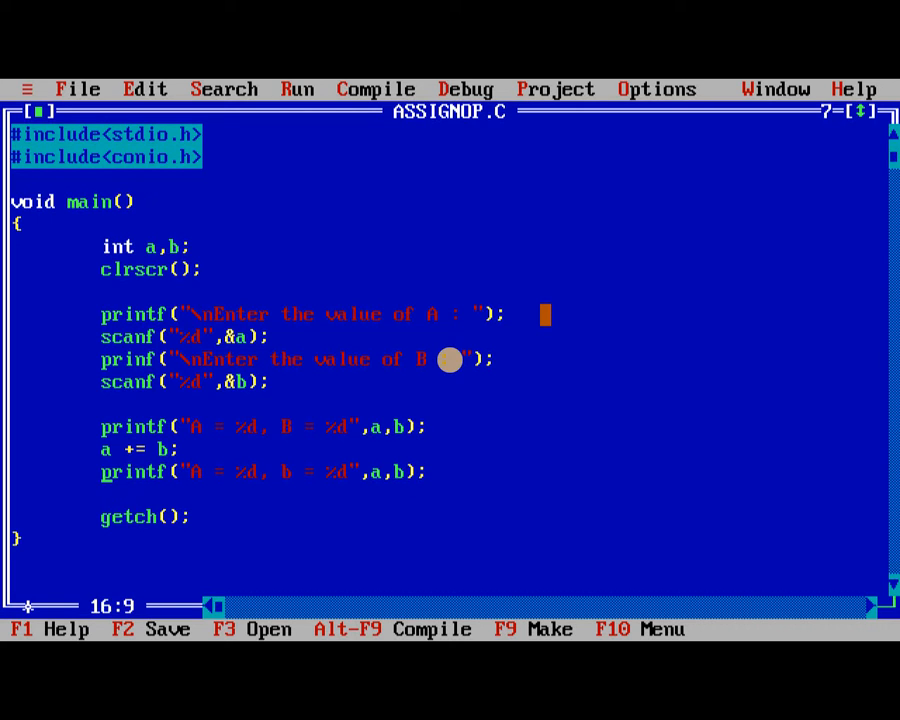
# - Add a -= b; followed by printf("A = %d, B = %d",a,b);
pyautogui.write('a -')
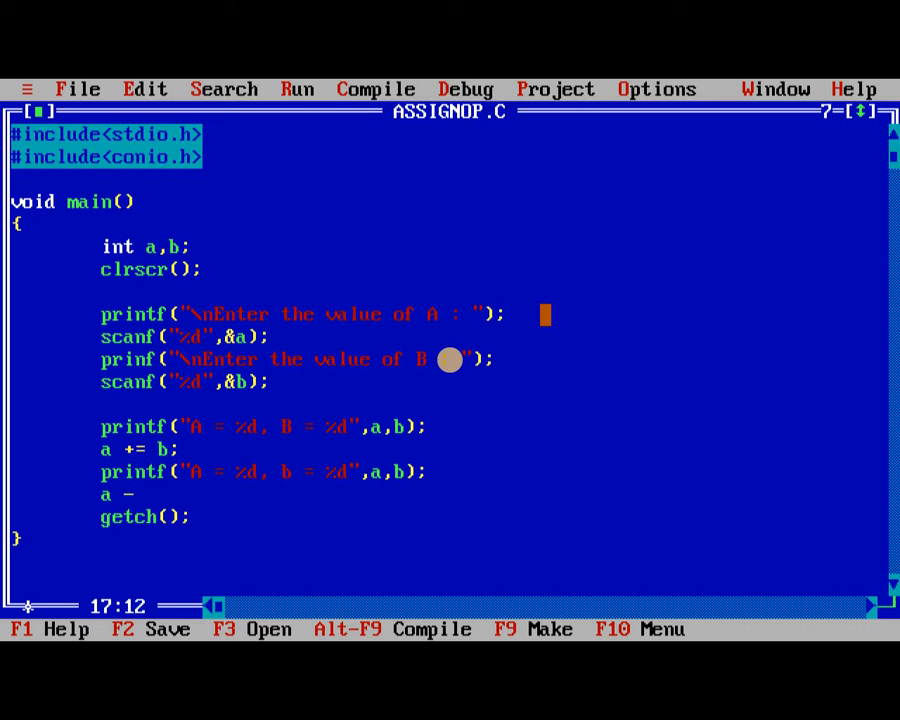
pyautogui.write('= b;')
pyautogui.write('prin')
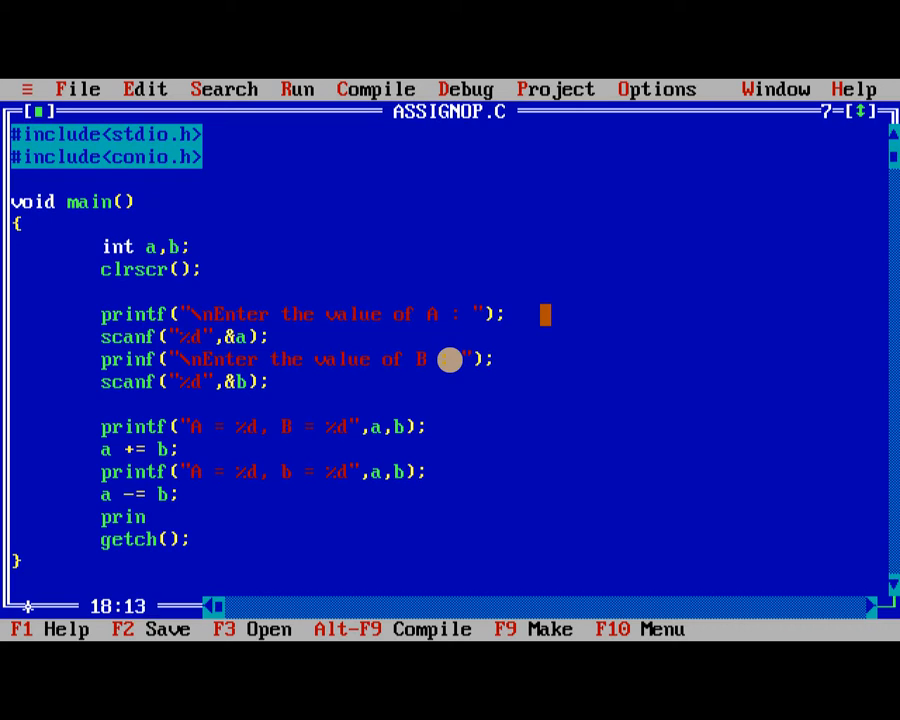
pyautogui.write('tf();')
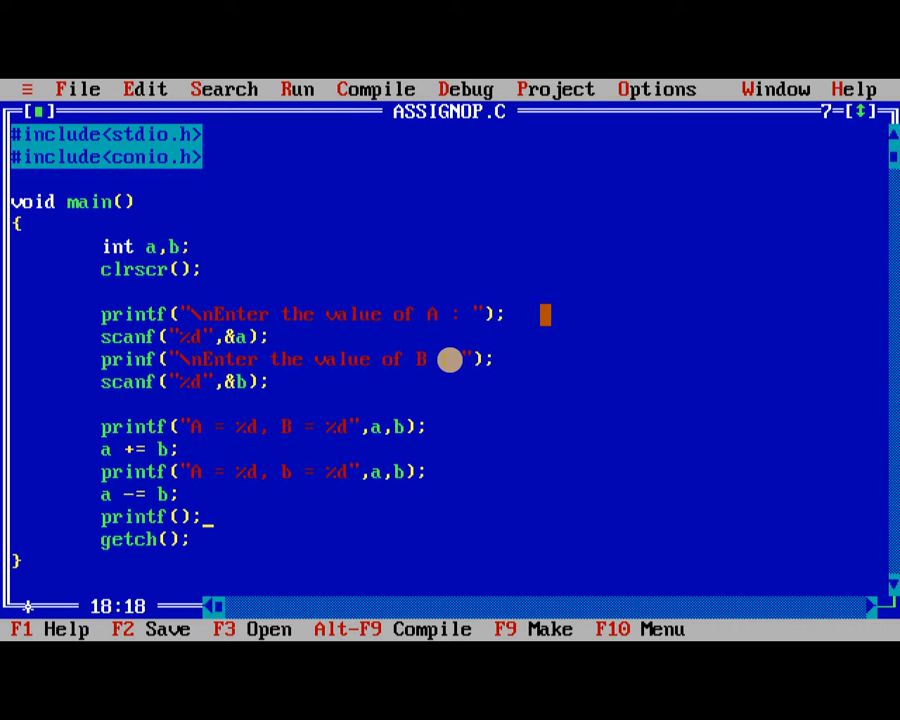
pyautogui.write('""')
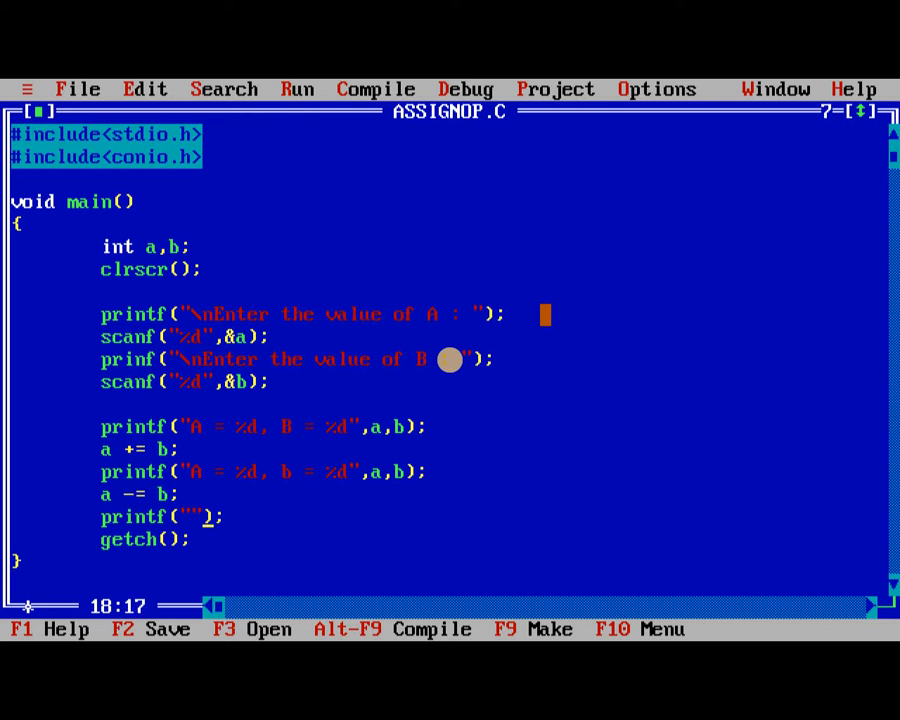
pyautogui.write('A =')
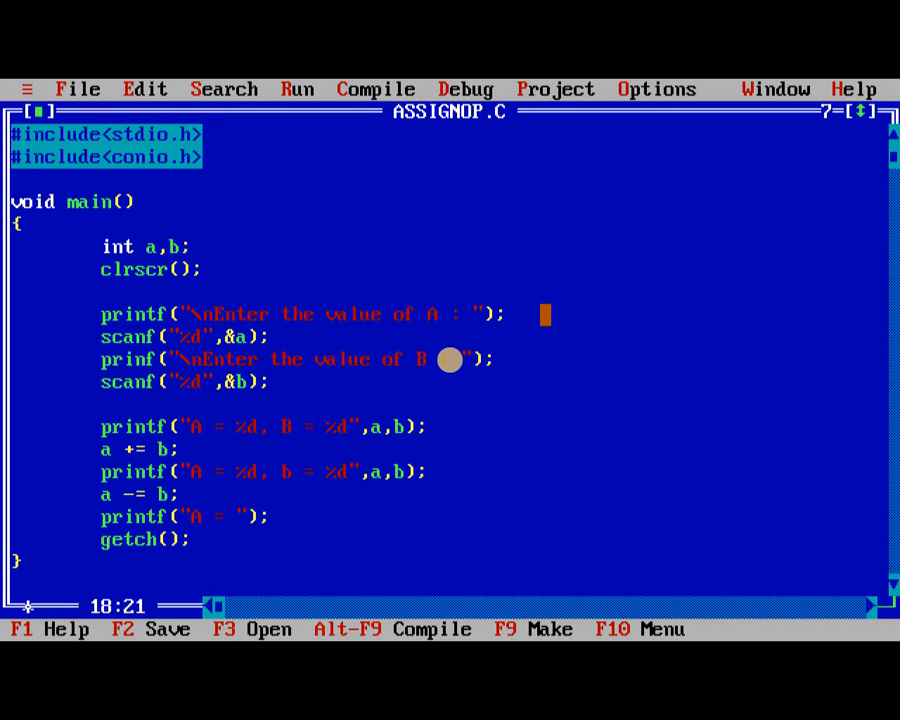
pyautogui.write('%d, B = %d')
pyautogui.write('a')
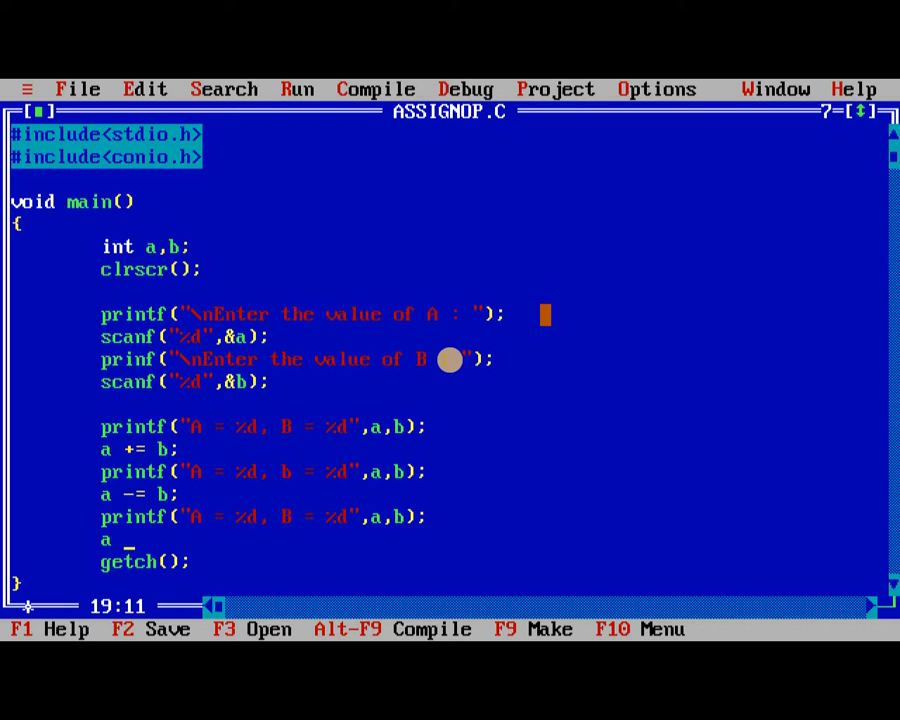
# - Add a *= b; and start its printf("A = %d, B = %d",a,b); line
pyautogui.write('*= b')
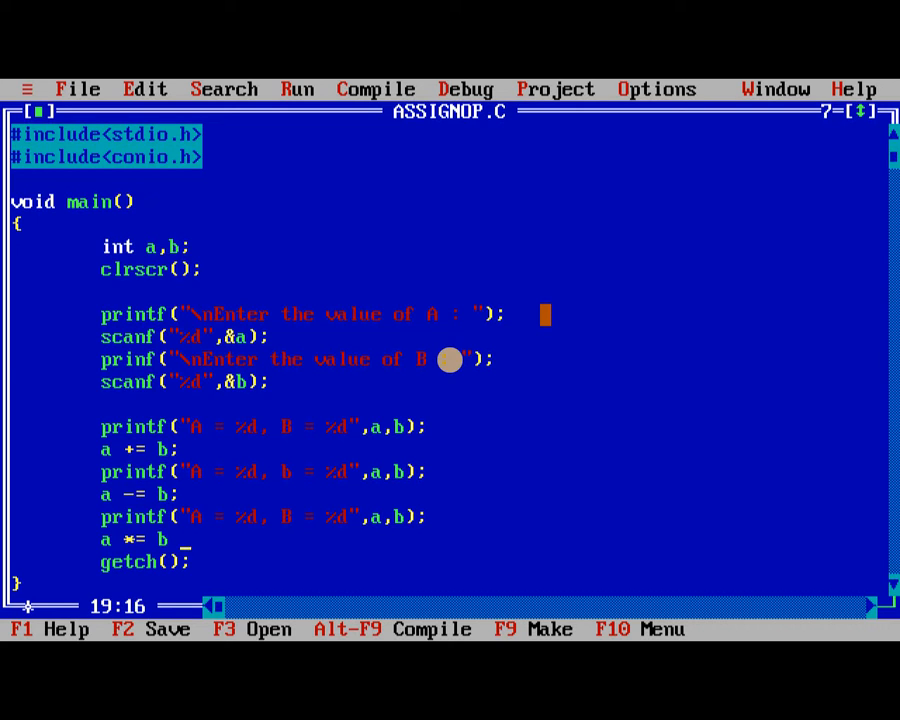
pyautogui.press('Enter')
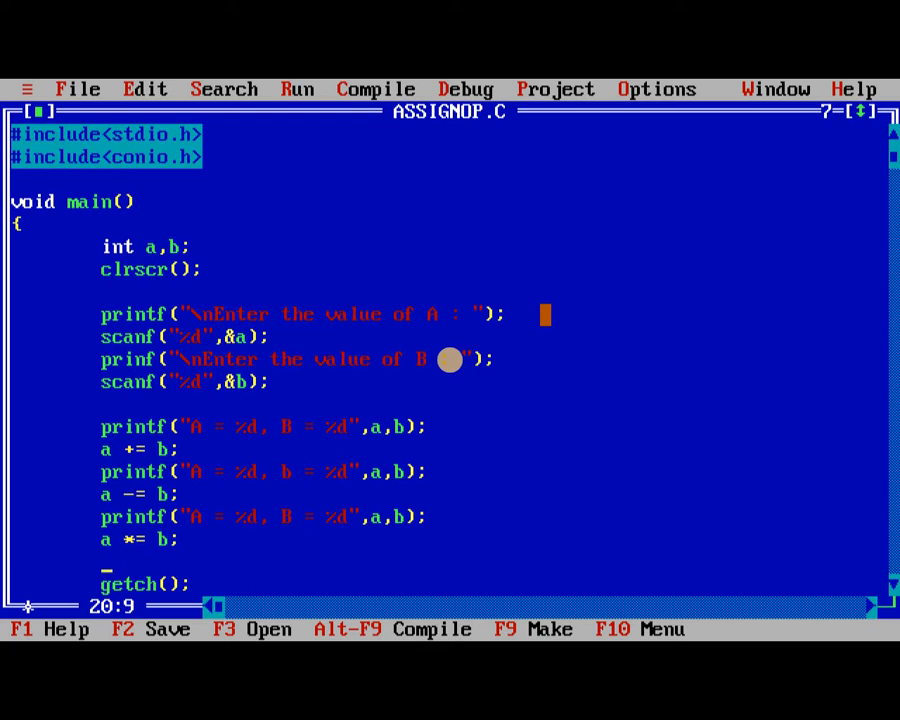
pyautogui.write('printf()')
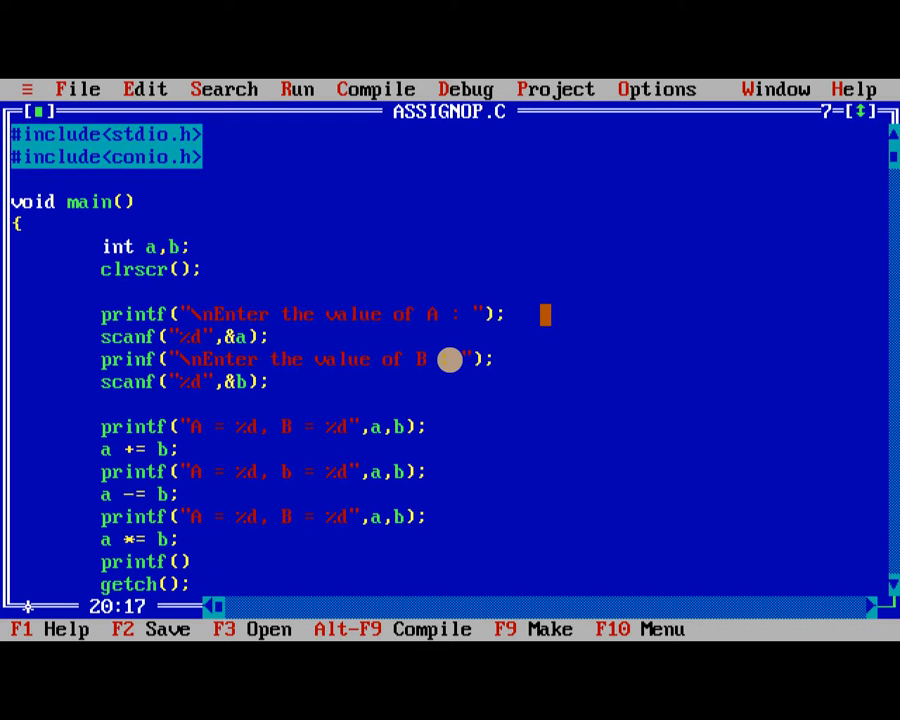
pyautogui.write('""')
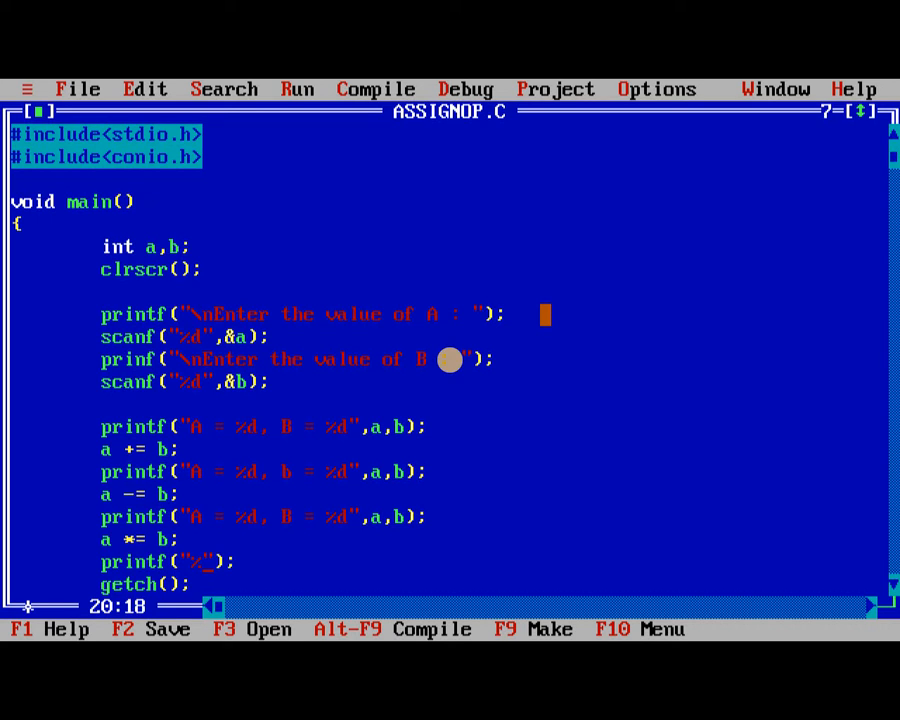
pyautogui.write('A')
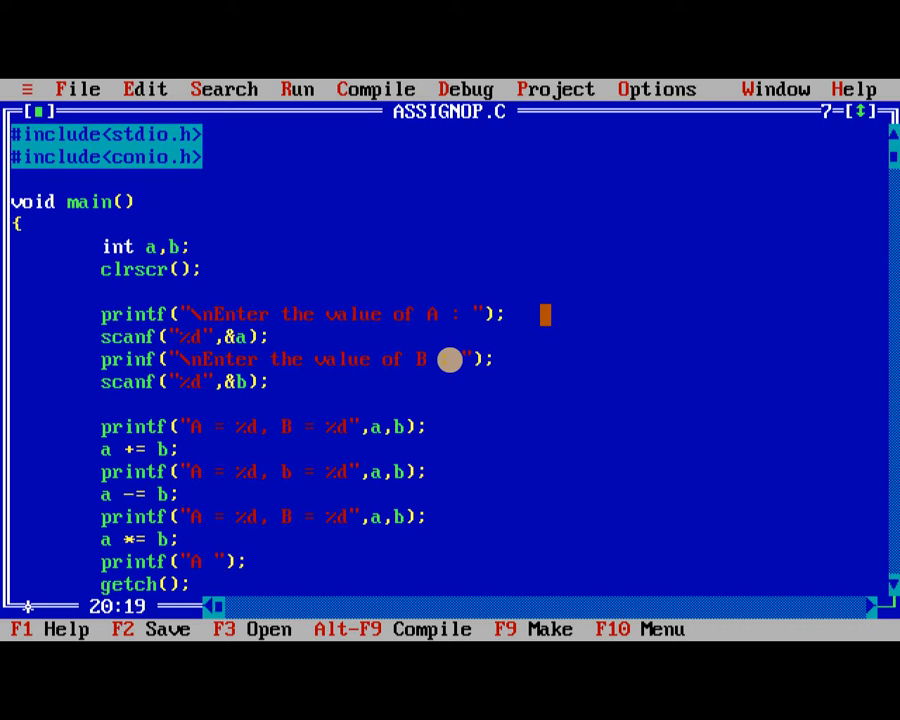
pyautogui.write('= %d, B = %d')
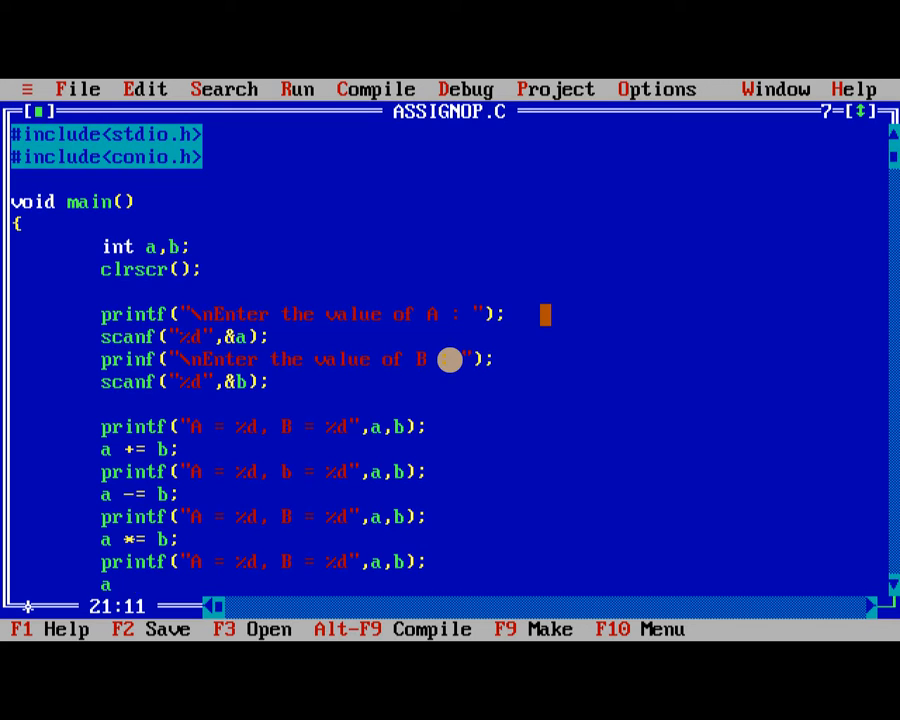
# - Add a /= b; followed by a printf of A and B
pyautogui.write('/=b;')
pyautogui.write('print')
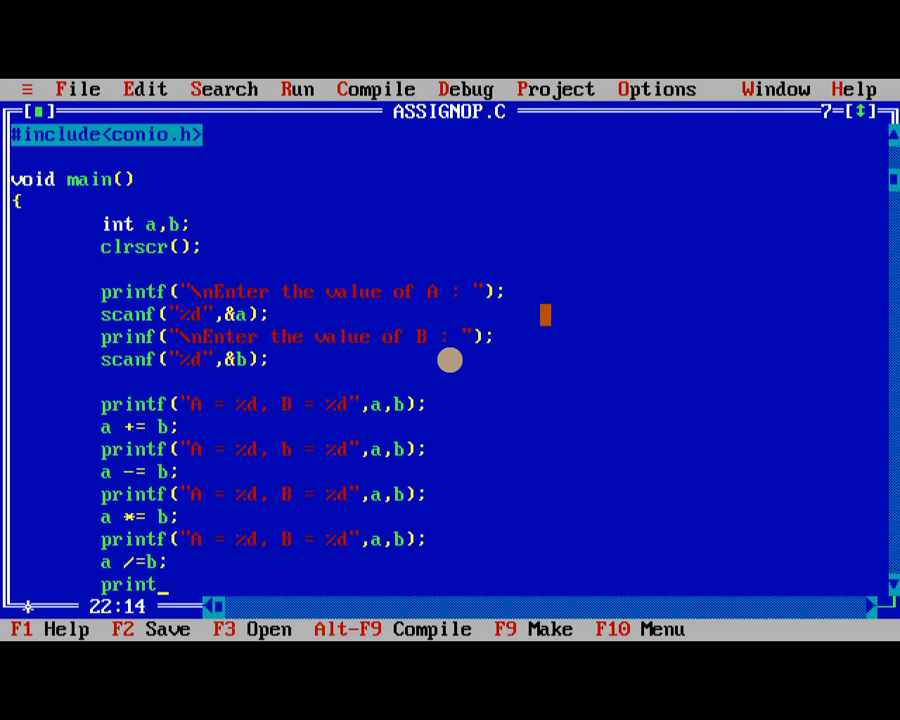
pyautogui.write('f();')
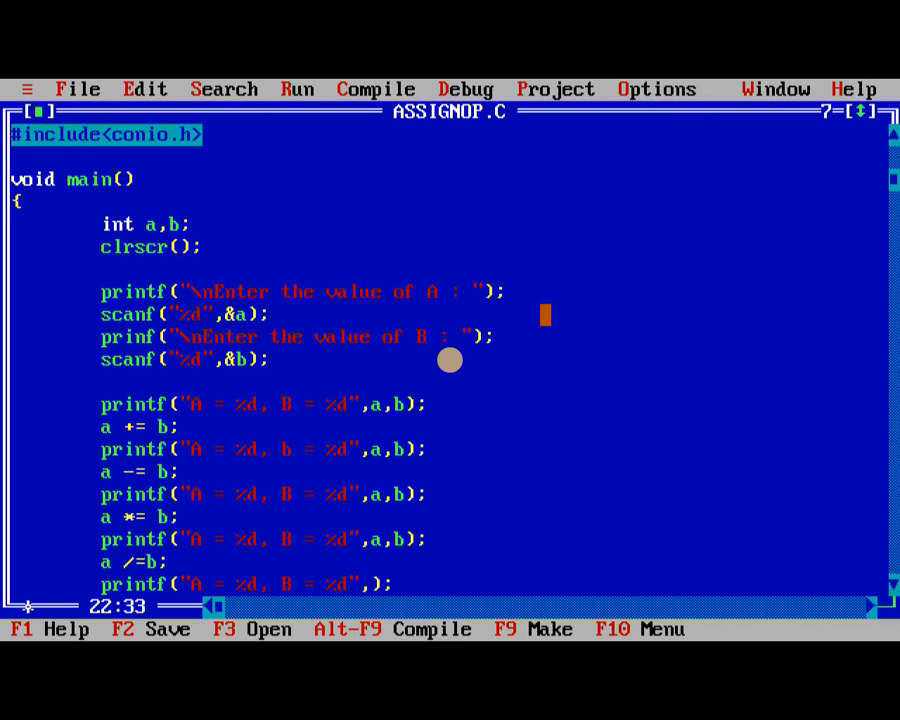
pyautogui.scroll(-3)
pyautogui.write('a,b')
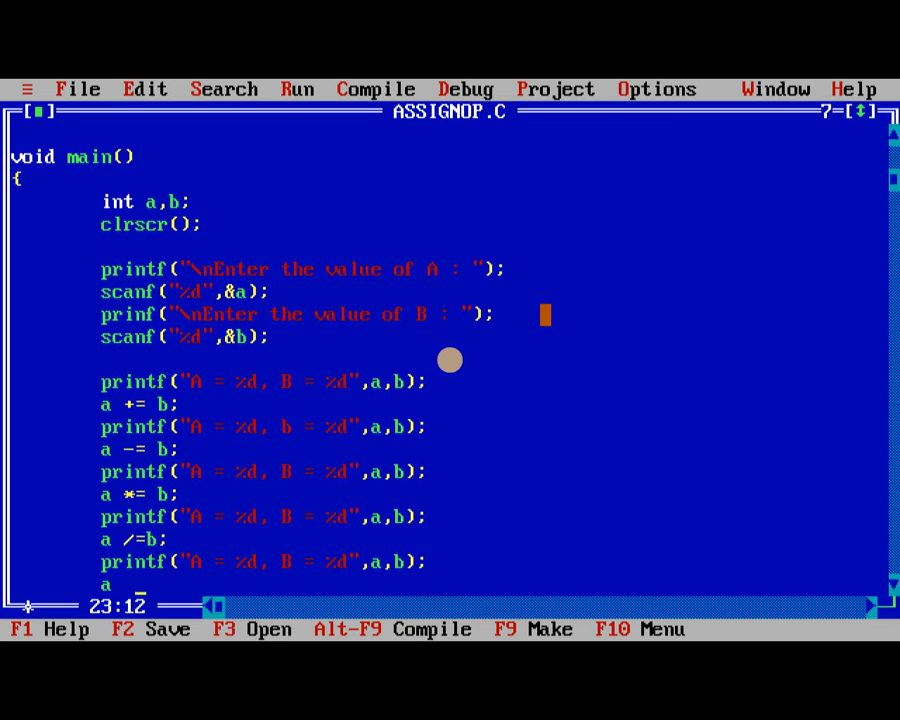
# - Add a %= b; with printf("A = %d, B = %d",a,b);
pyautogui.write('%= b;')
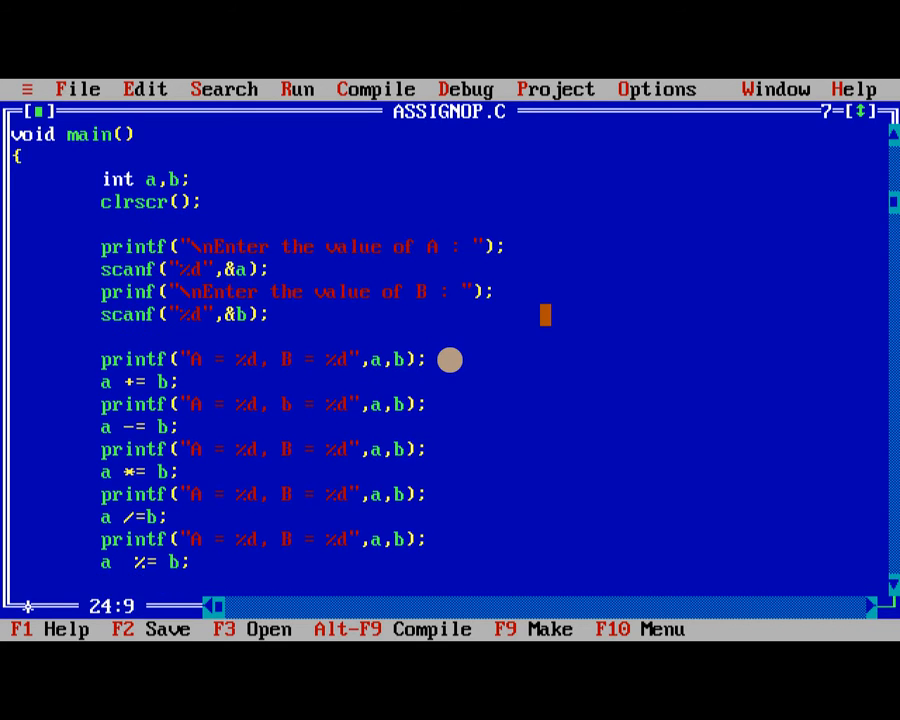
pyautogui.write('printf();')
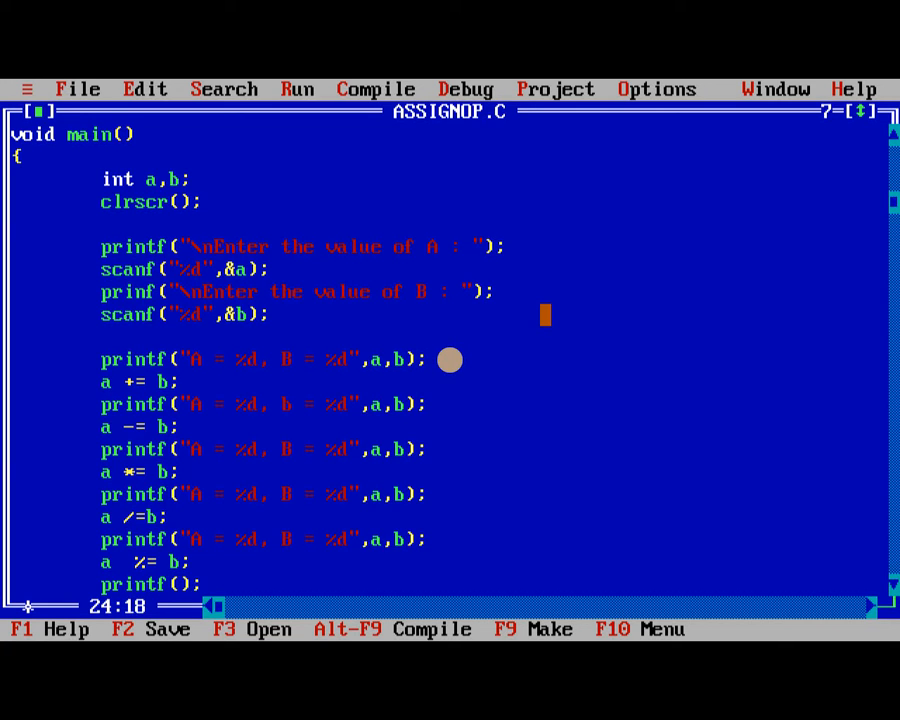
pyautogui.write('""')
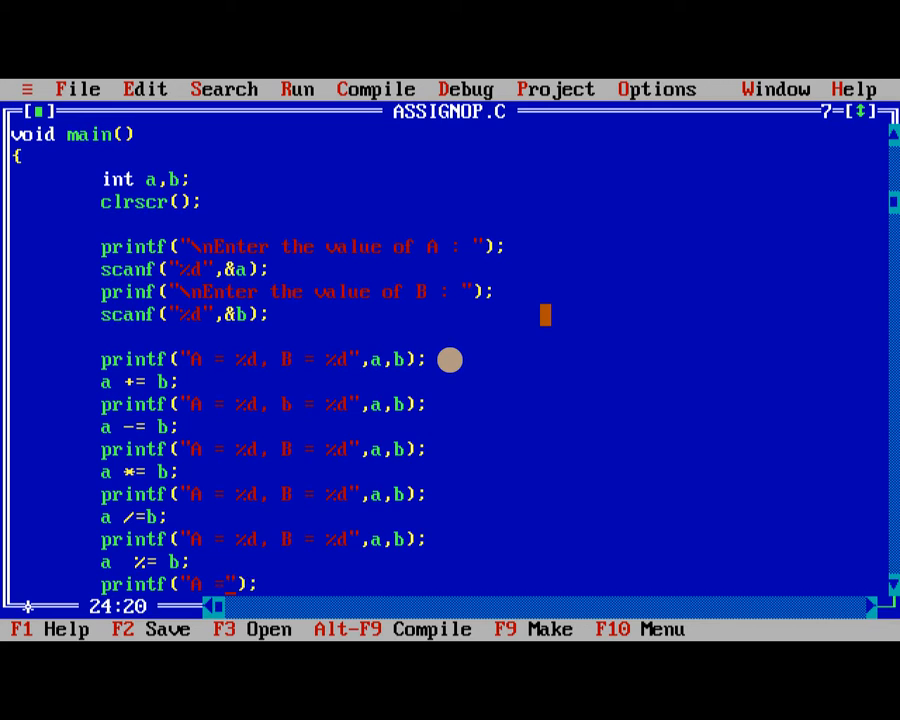
pyautogui.write('%d, B = %d')
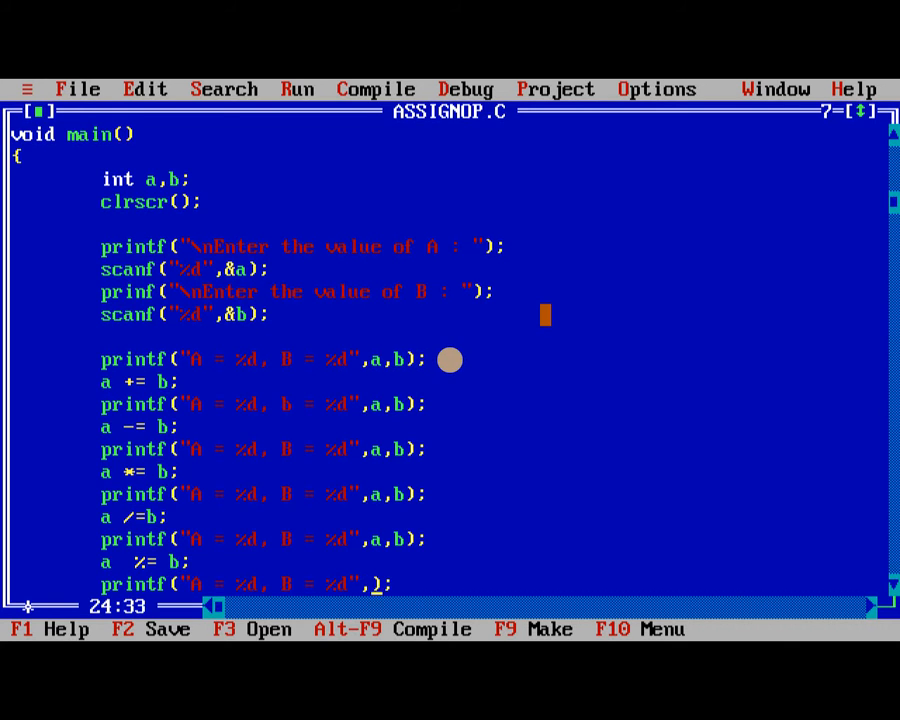
pyautogui.scroll(-3)
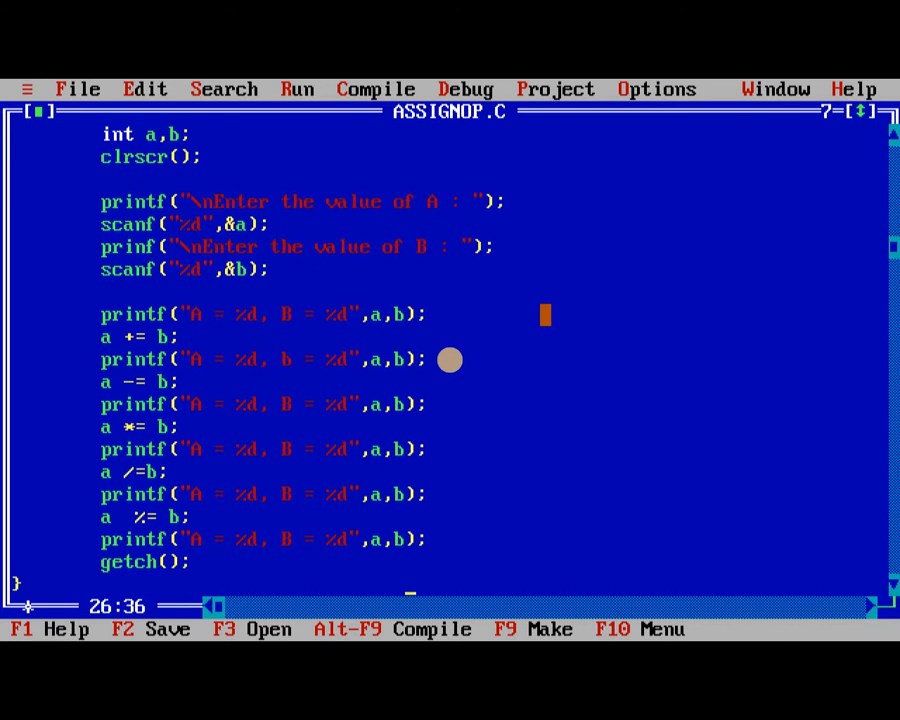
# - Run ASSIGNOP.C, entering 10 for A and 20 for B
pyautogui.press('Up')
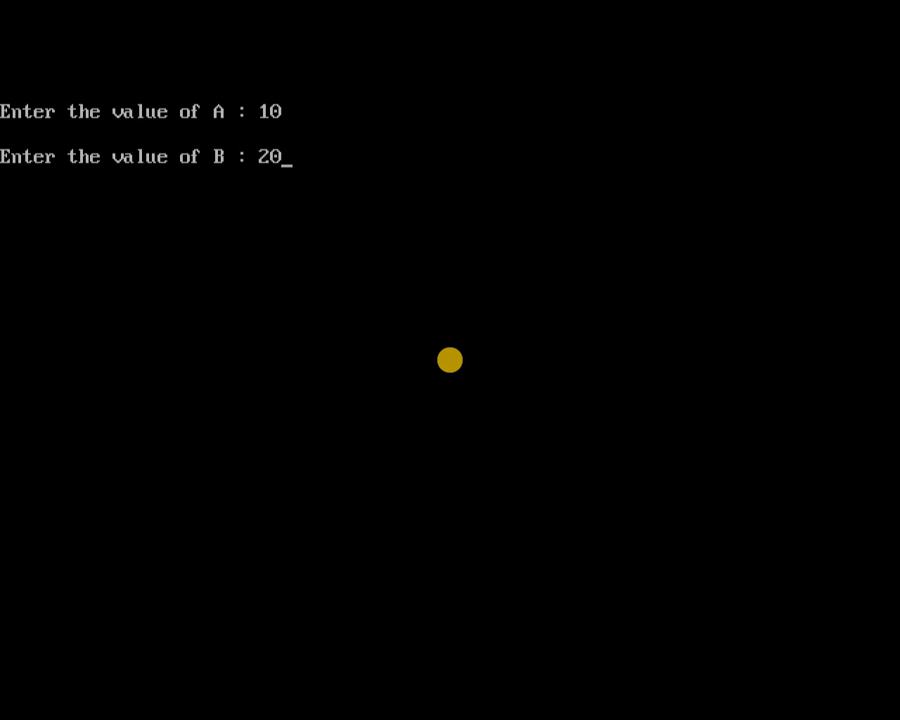
pyautogui.press('Return')
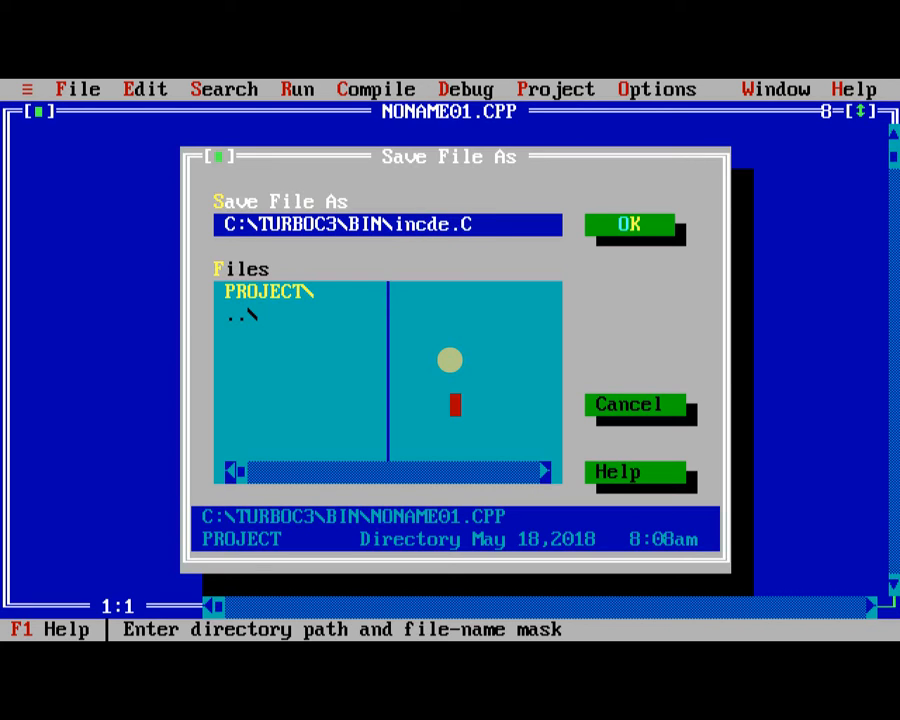
# - Save the new file as INCDECOP.C, then type stdio.h/conio.h includes and void main()
pyautogui.click(629, 224)
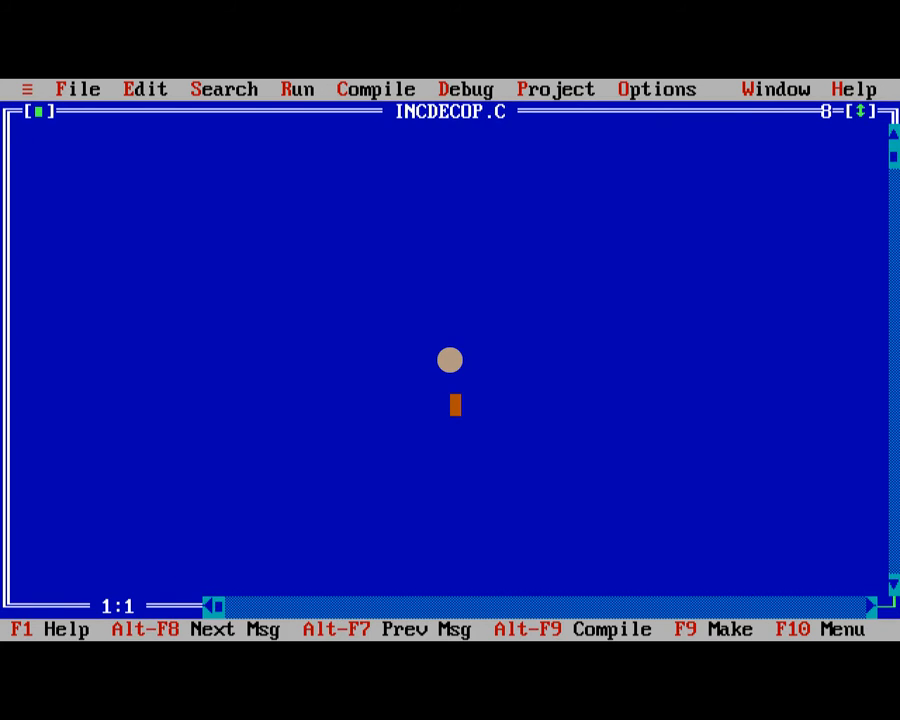
pyautogui.write('#incl')
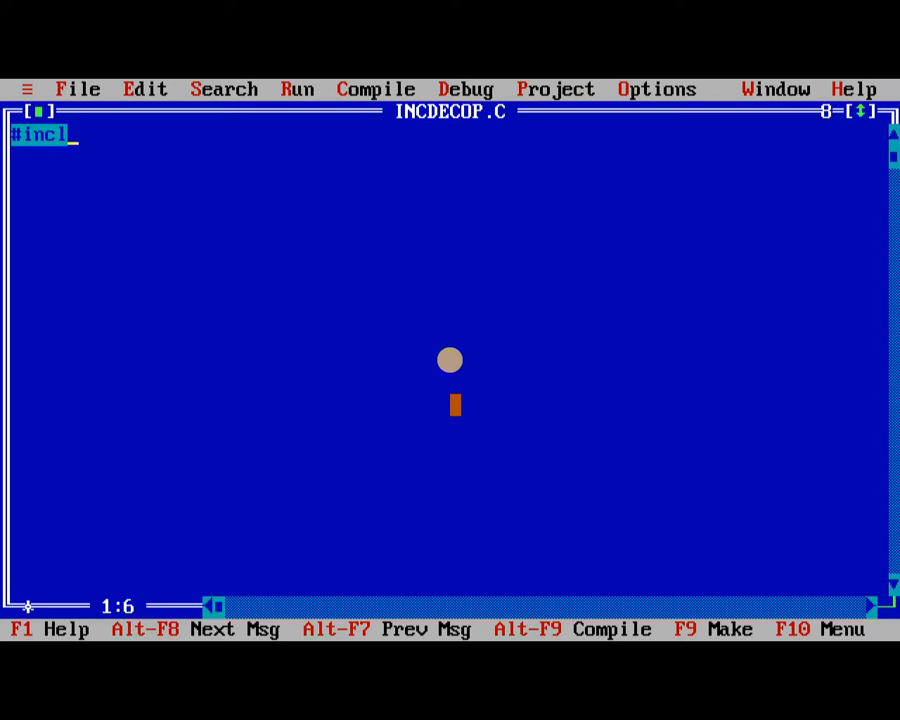
pyautogui.write('ude<>')
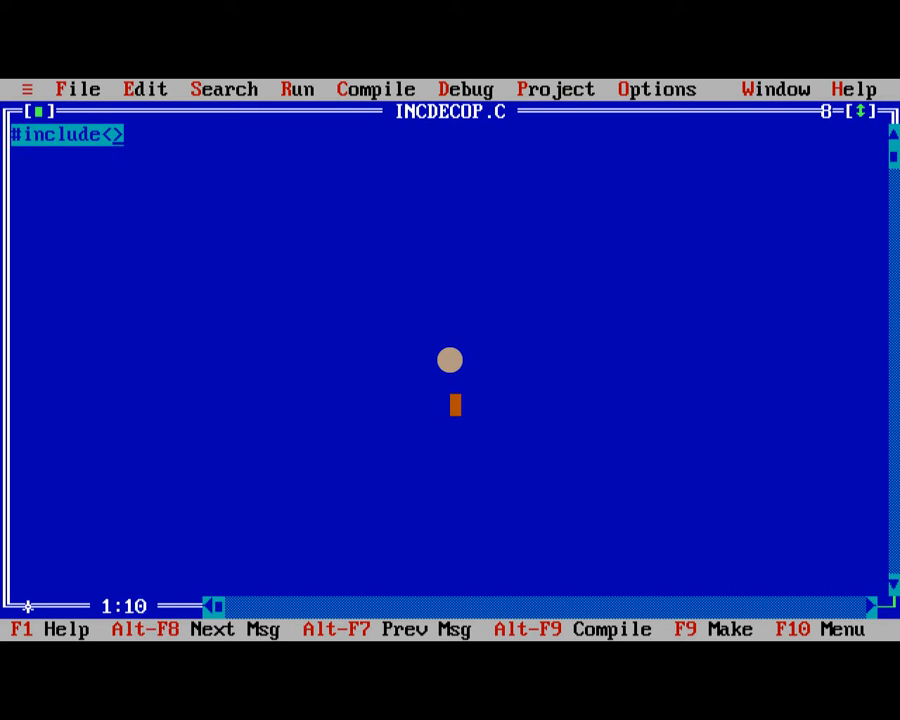
pyautogui.write('stdio.h')
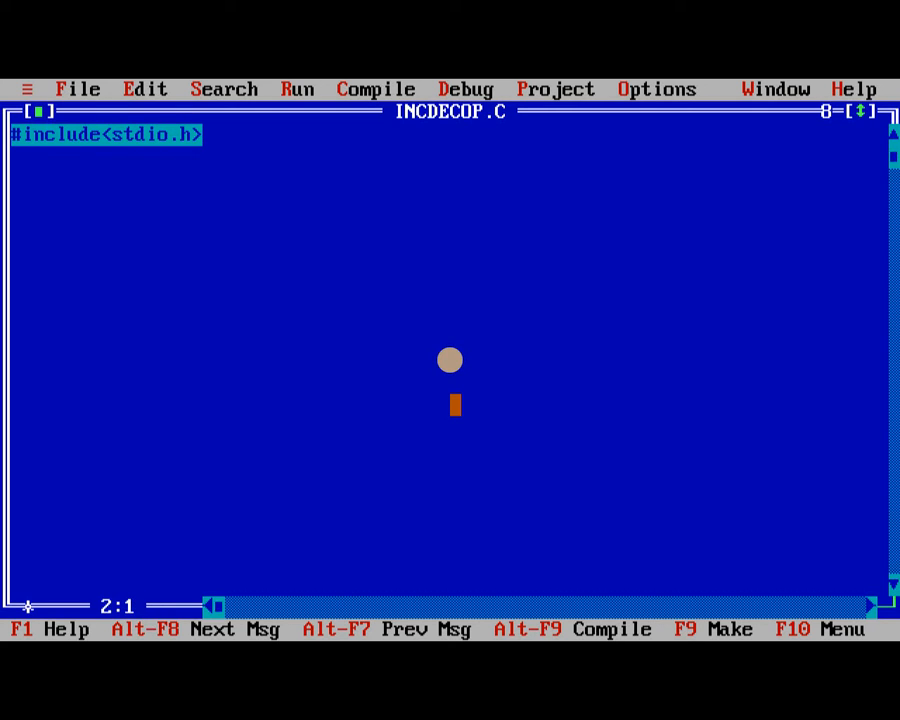
pyautogui.write('#include')
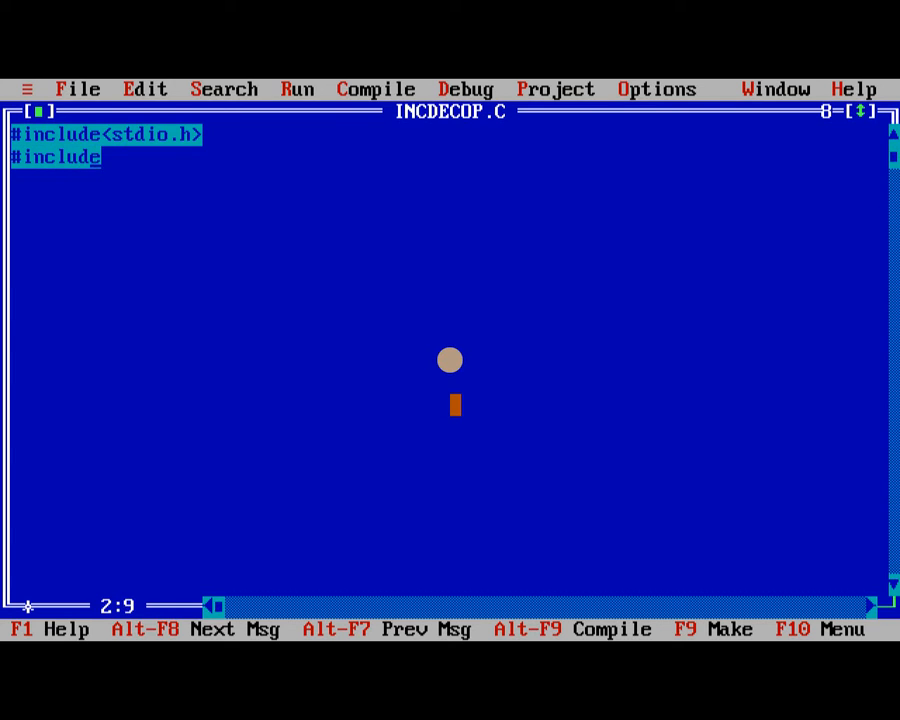
pyautogui.write('<co>')
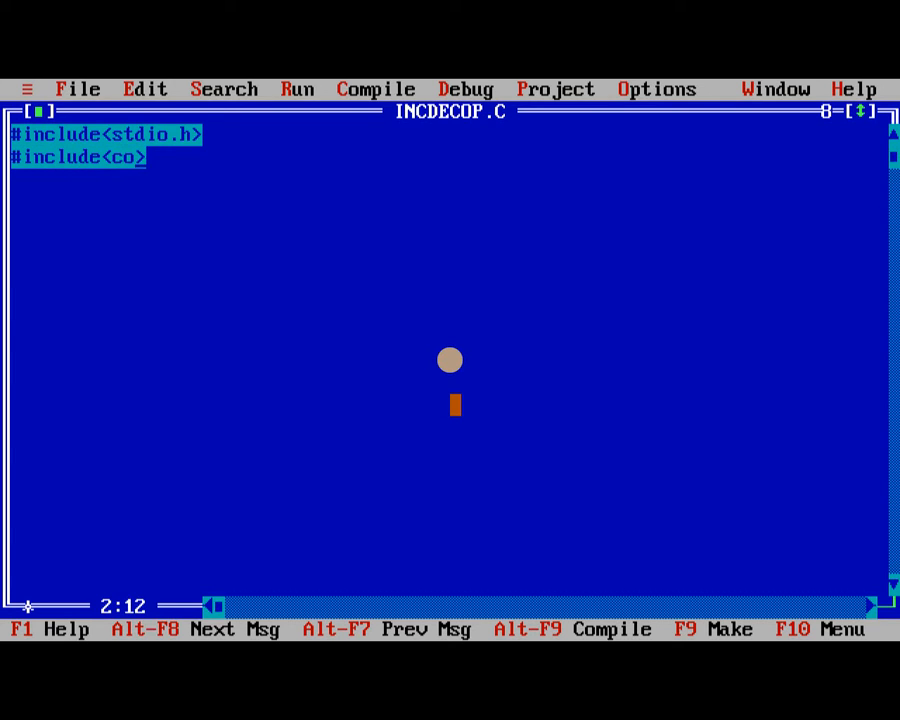
pyautogui.write('nio.h')
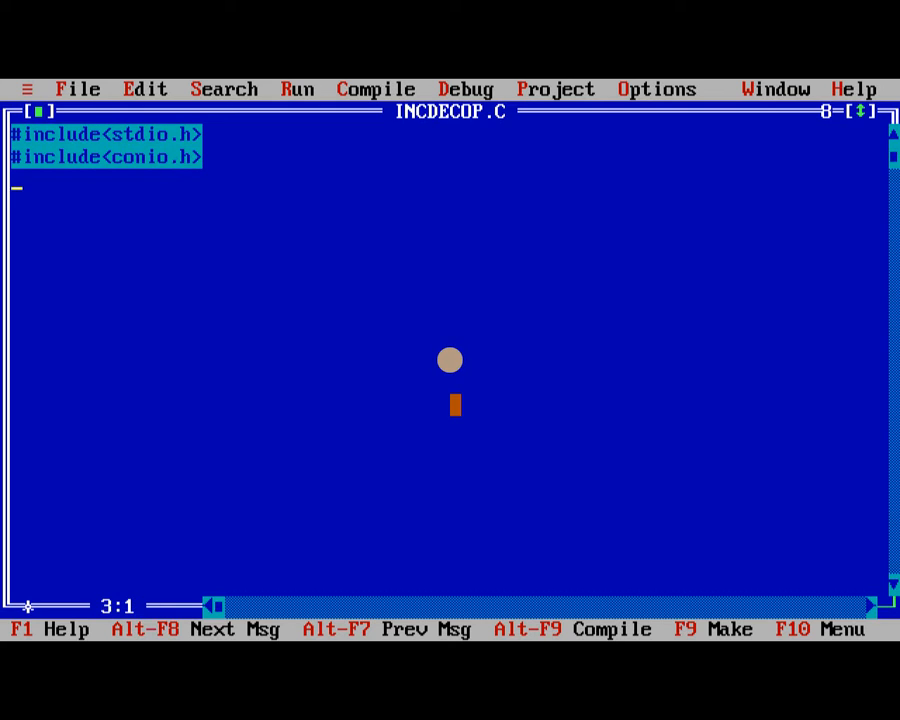
pyautogui.write('voidm')
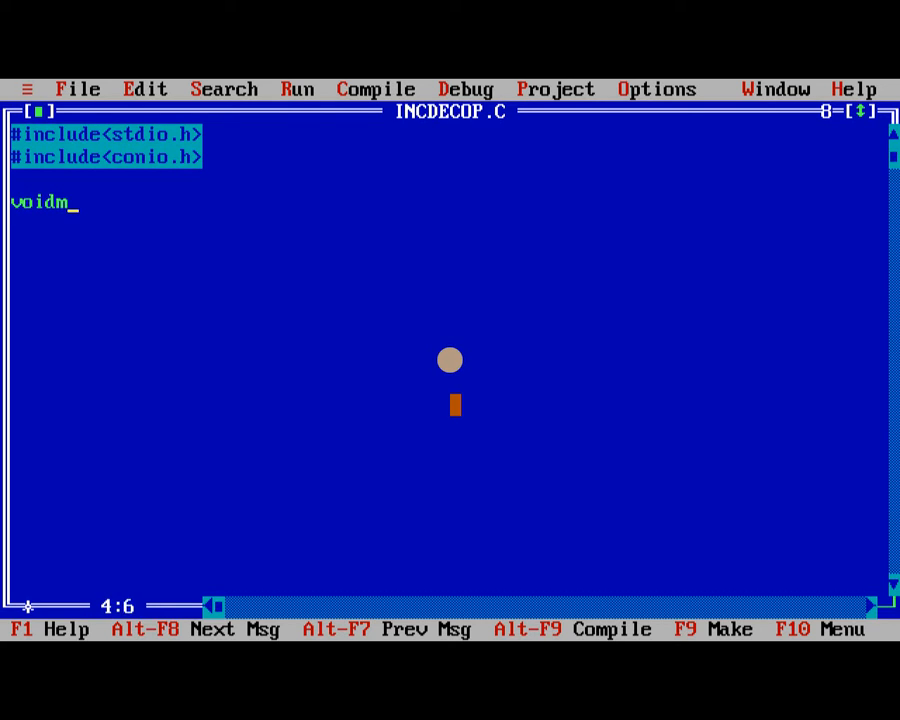
pyautogui.write('ain()')
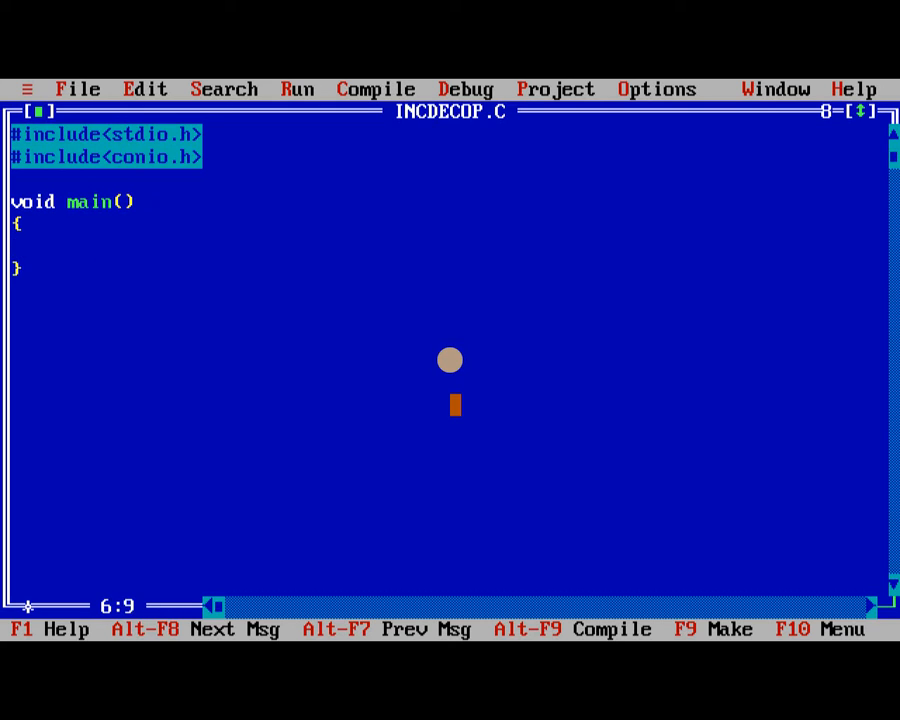
# - Add clrscr() and getch(); and declare int a, preinc, postinc, predec, postdec
pyautogui.write('clrscr();')
pyautogui.write('get')
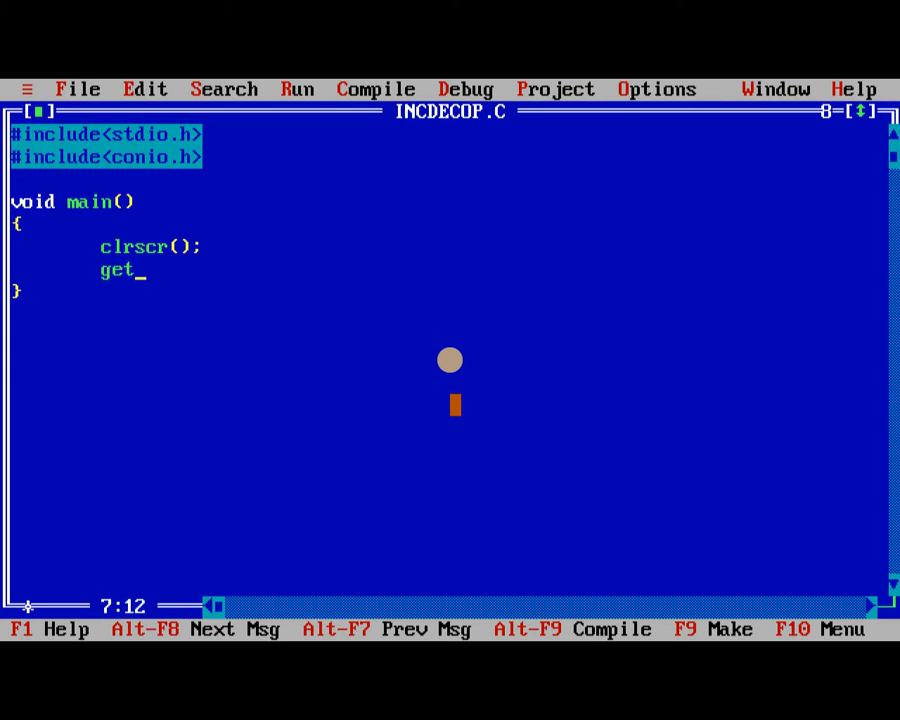
pyautogui.write('ch();')
pyautogui.write('int a')
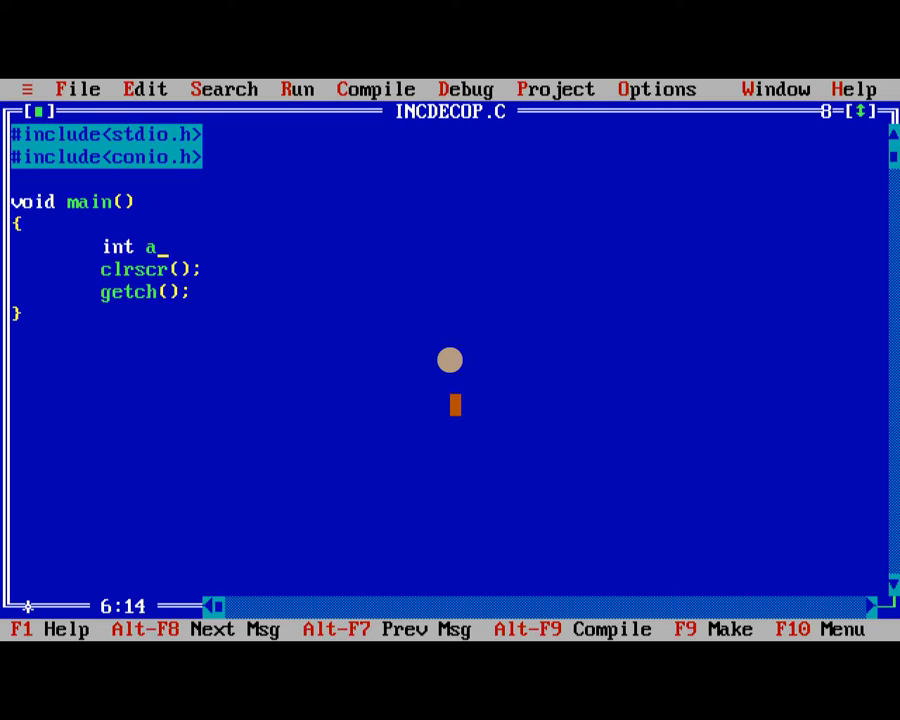
pyautogui.write(',')
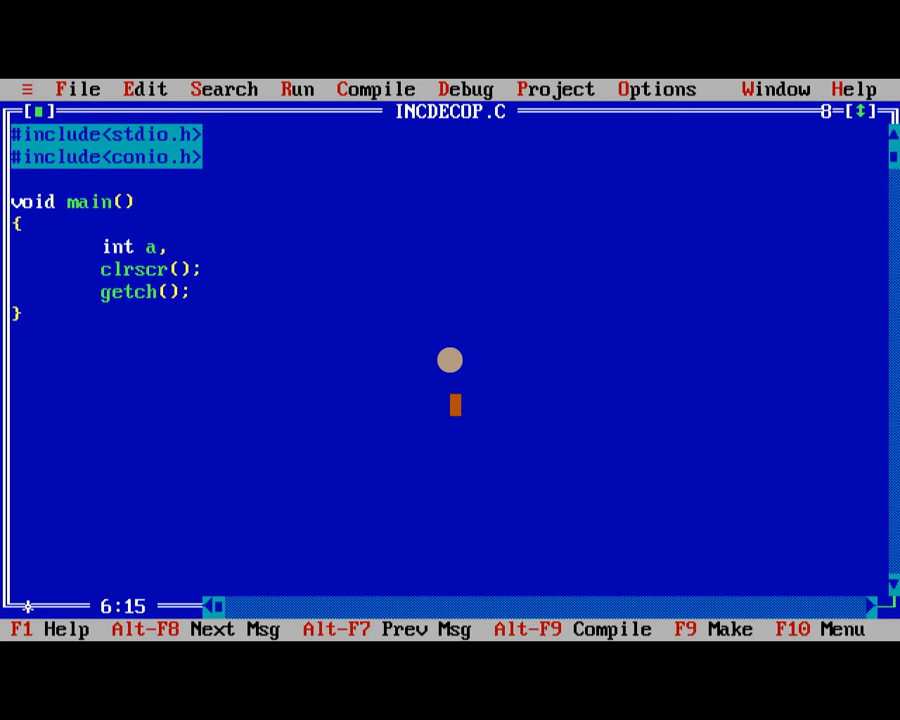
pyautogui.write(',prein')
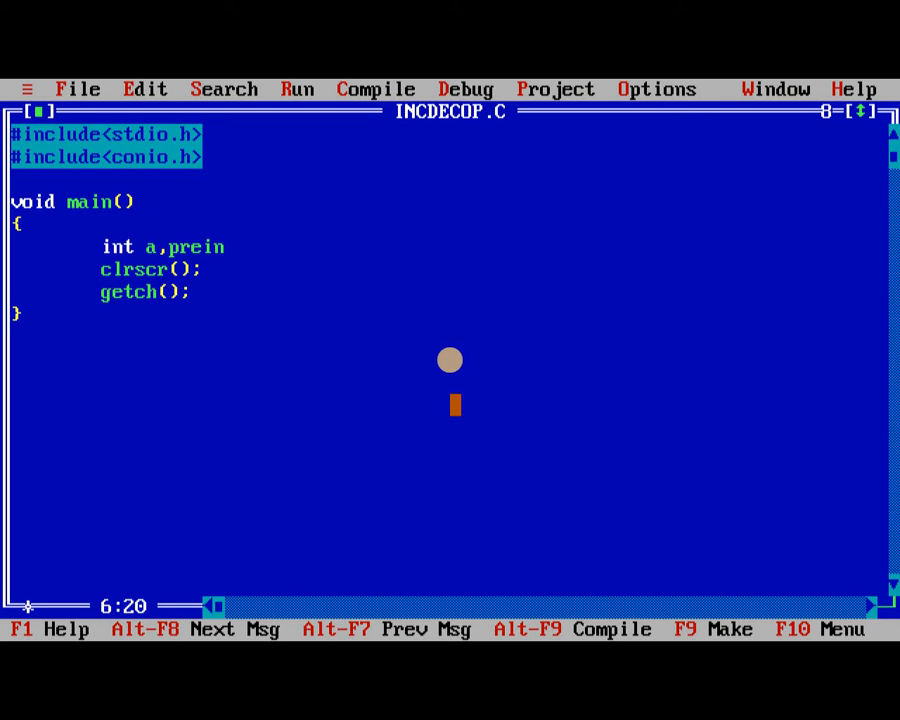
pyautogui.write('c, postinc,')
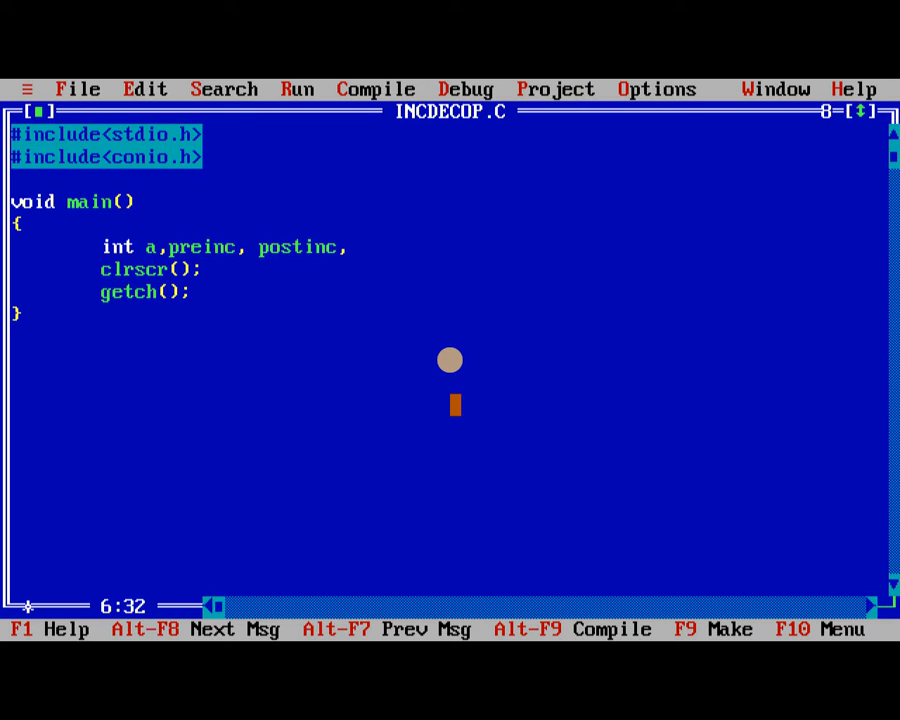
pyautogui.write('predec')
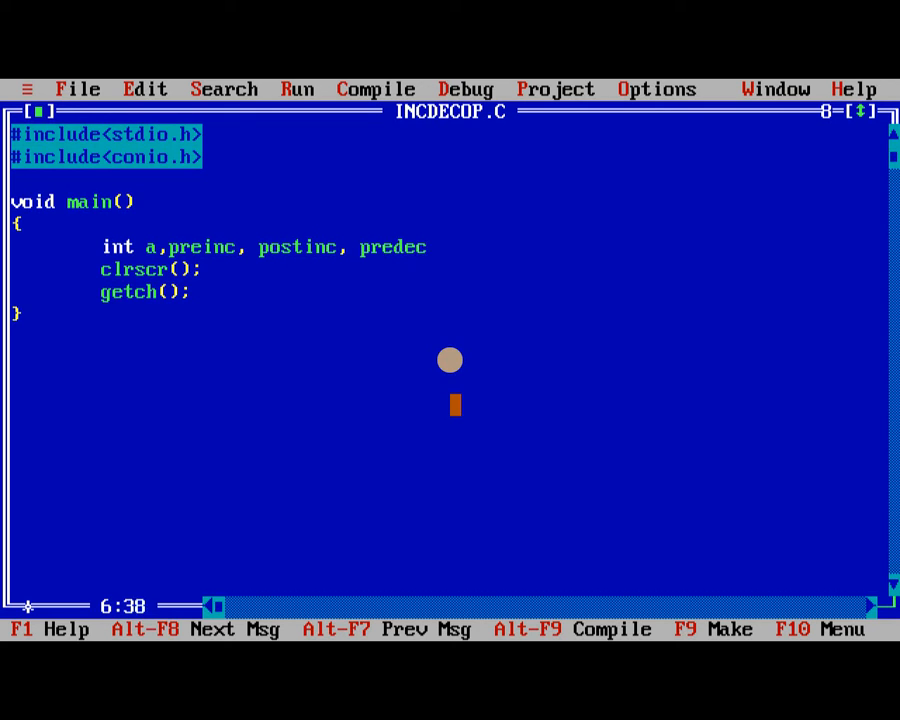
pyautogui.write(', post')
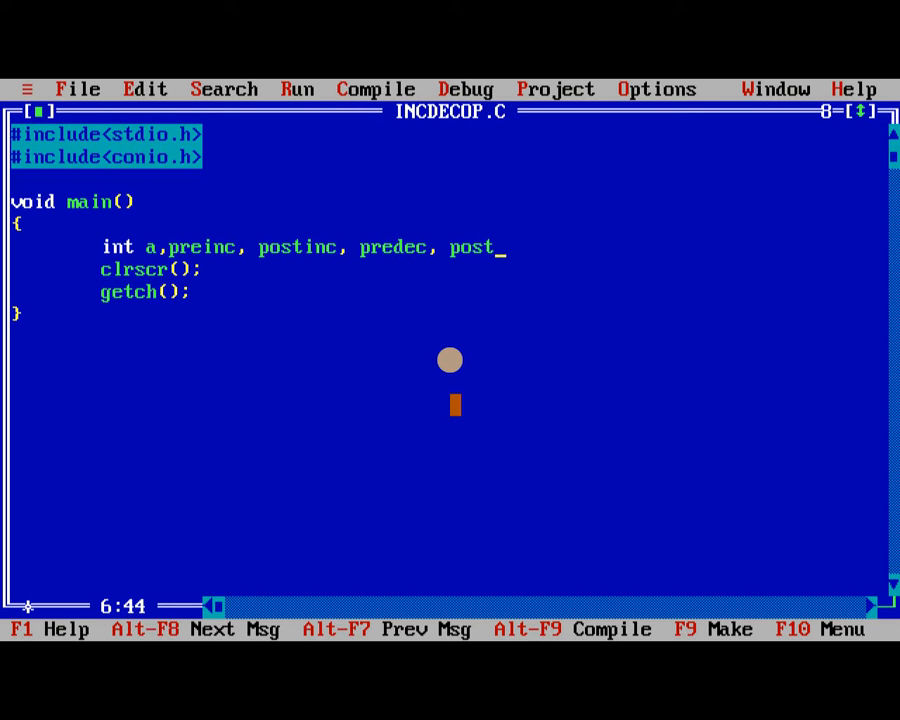
pyautogui.write('dec;')
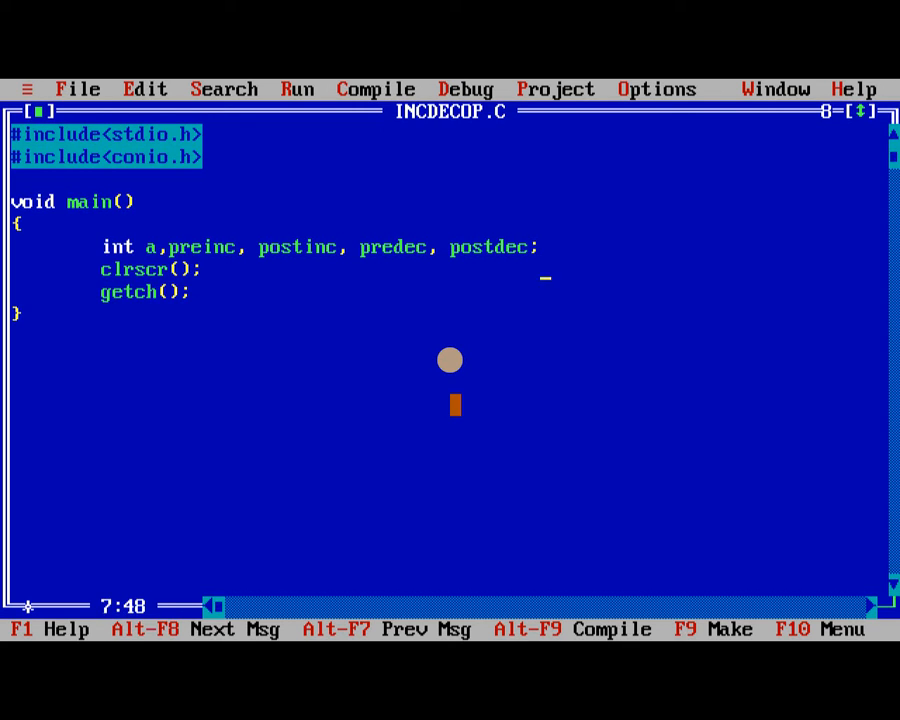
pyautogui.write('pr')
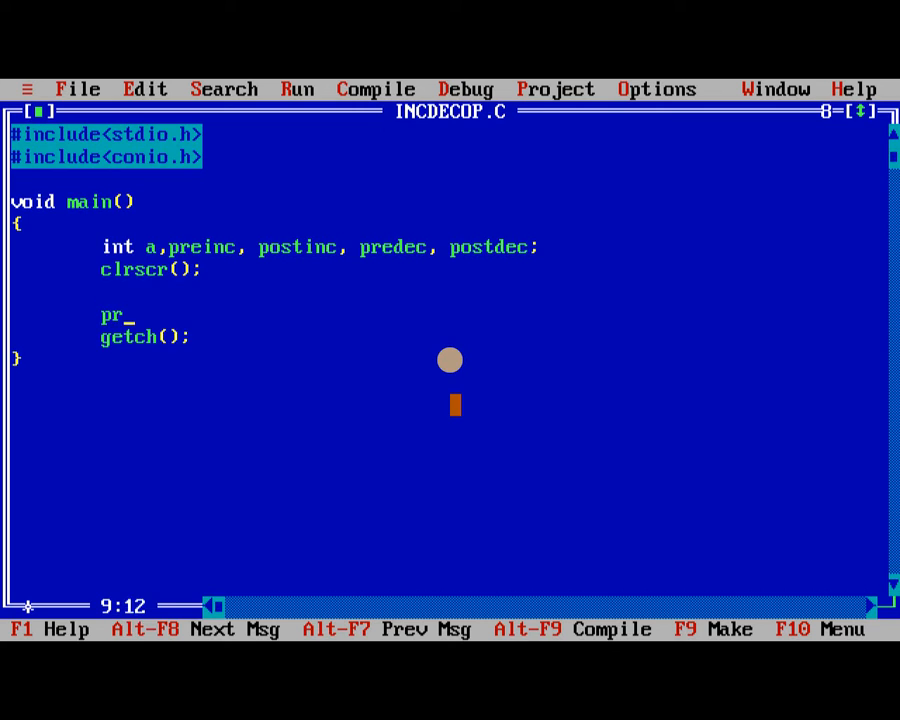
# - After clrscr(), add printf("\nEnter The value : ");
pyautogui.write('intf();')
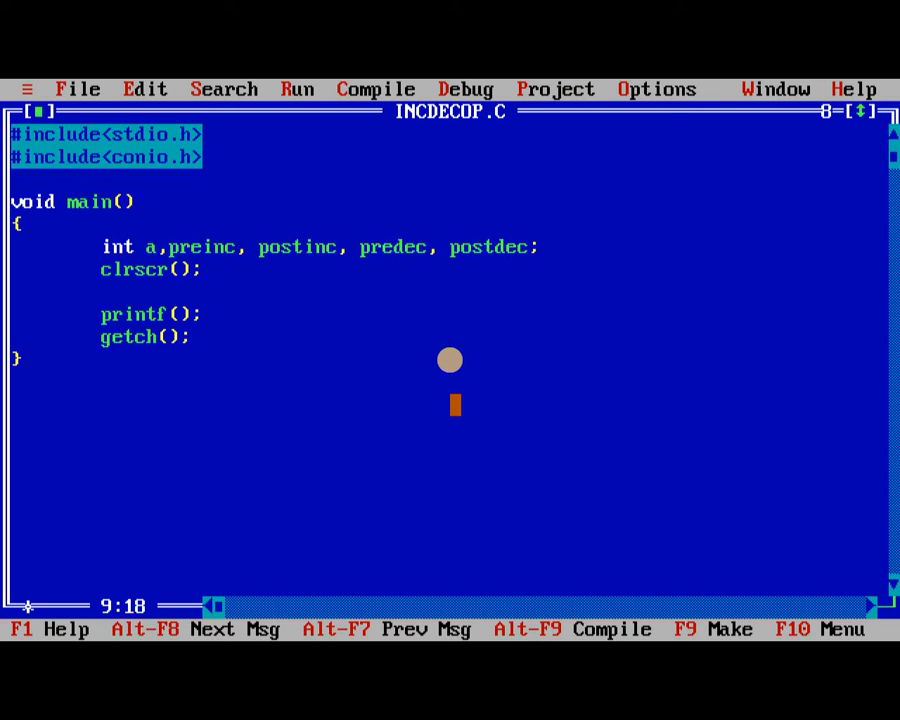
pyautogui.write('""')
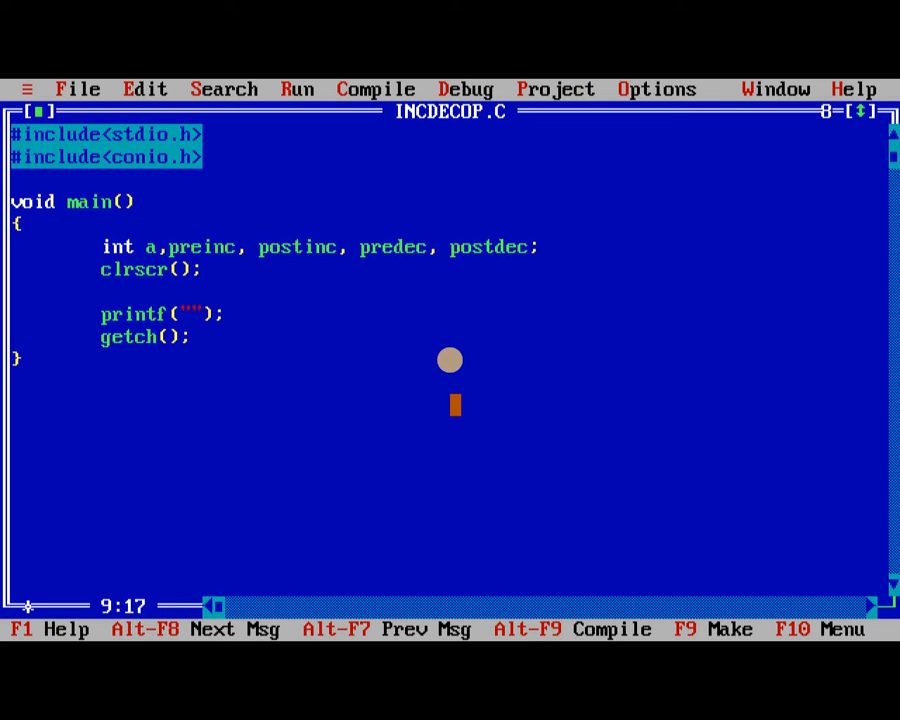
pyautogui.write('\\nEnter')
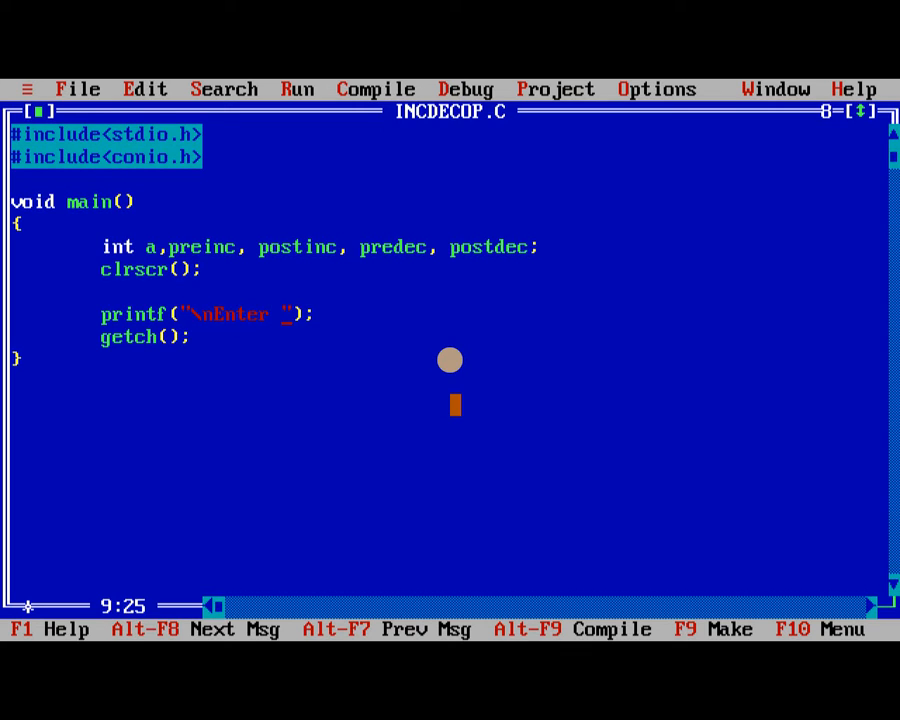
pyautogui.write('The')
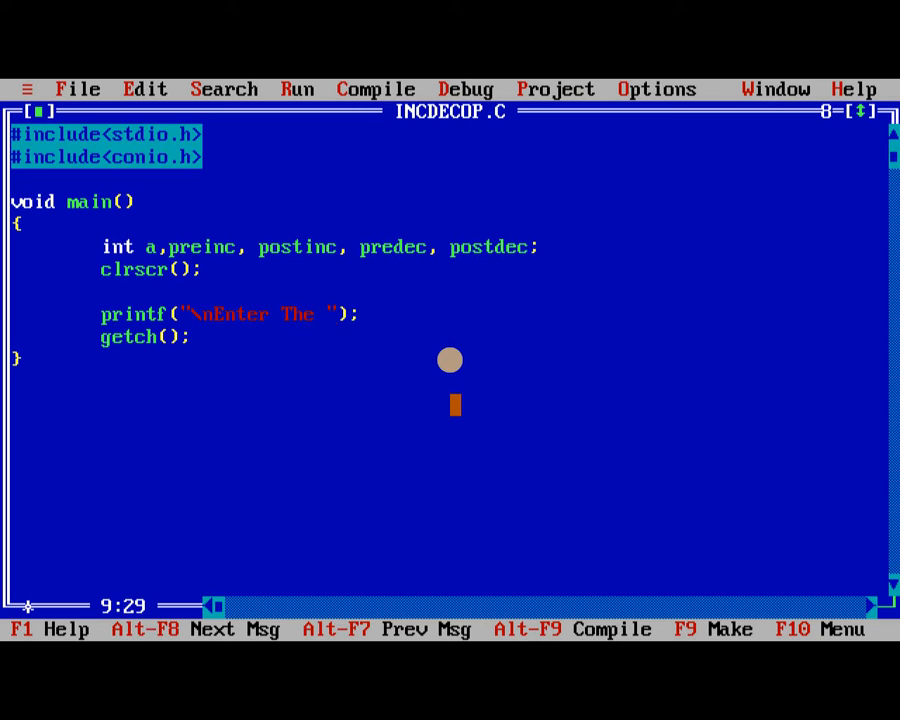
pyautogui.write('value :')
pyautogui.write('sca')
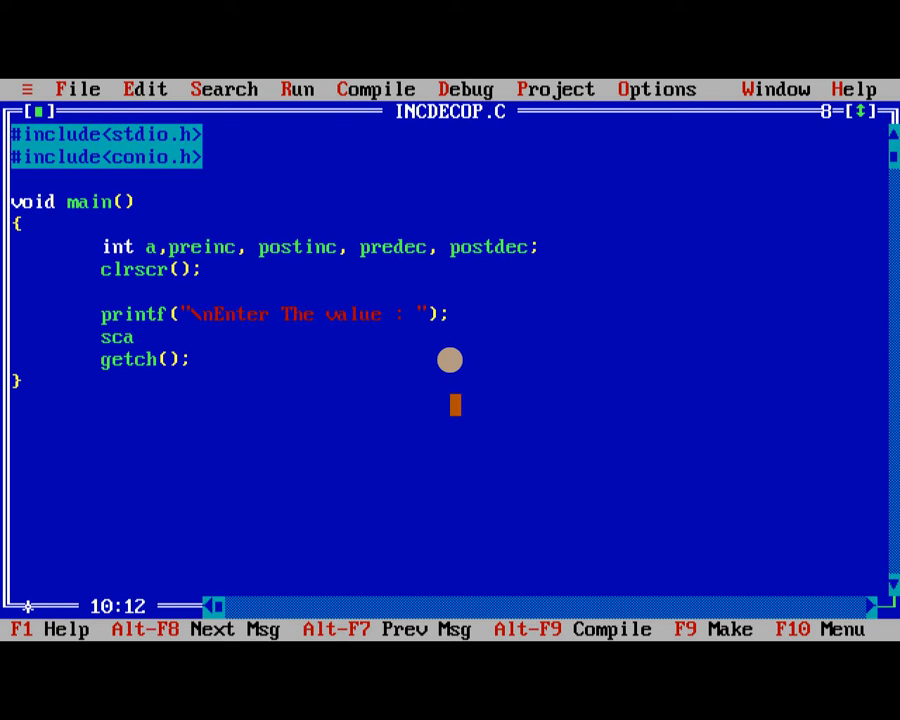
# - Add scanf("%d",&a); on the next line to read the integer into a
pyautogui.write('nf();')
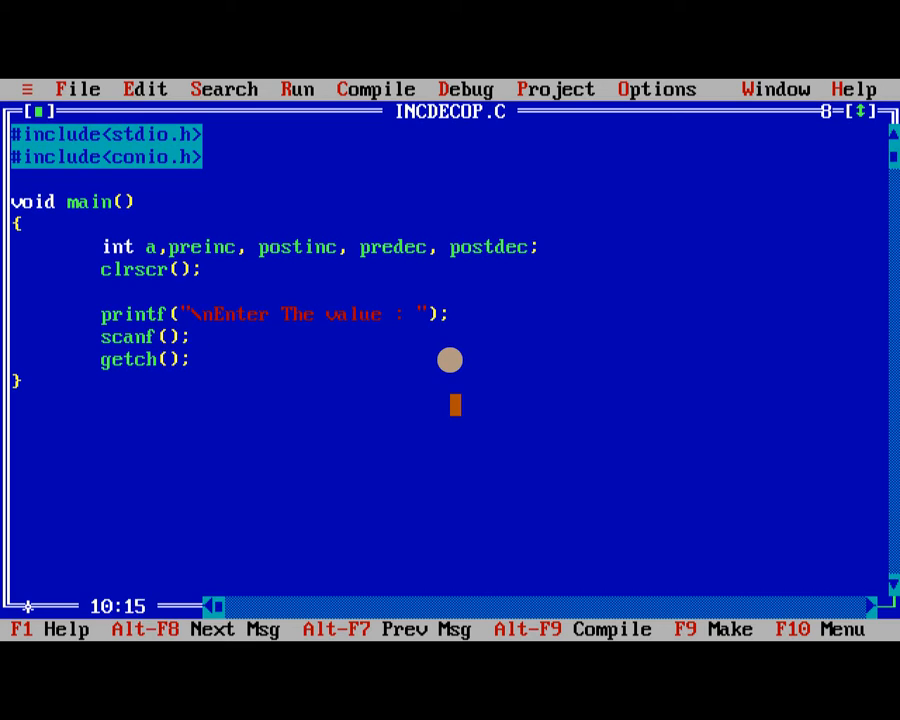
pyautogui.write('""')
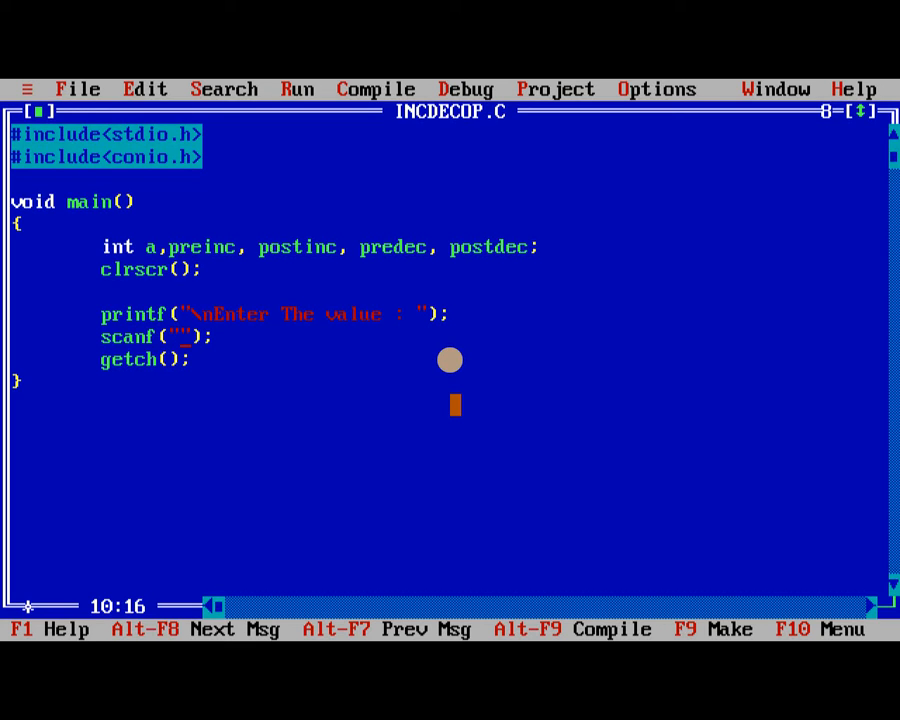
pyautogui.write('%d')
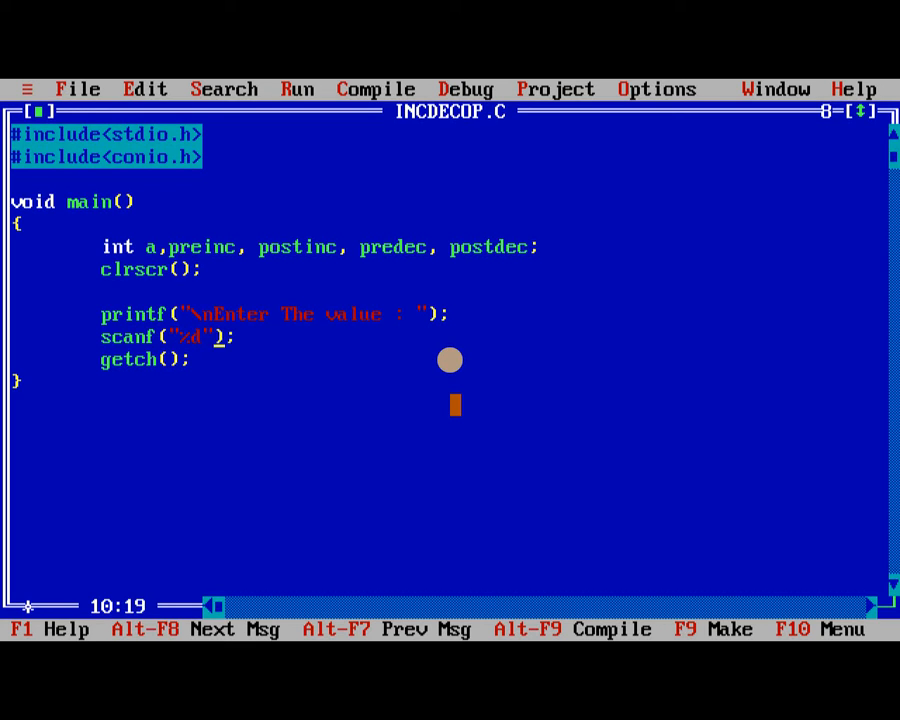
pyautogui.write(',&a')
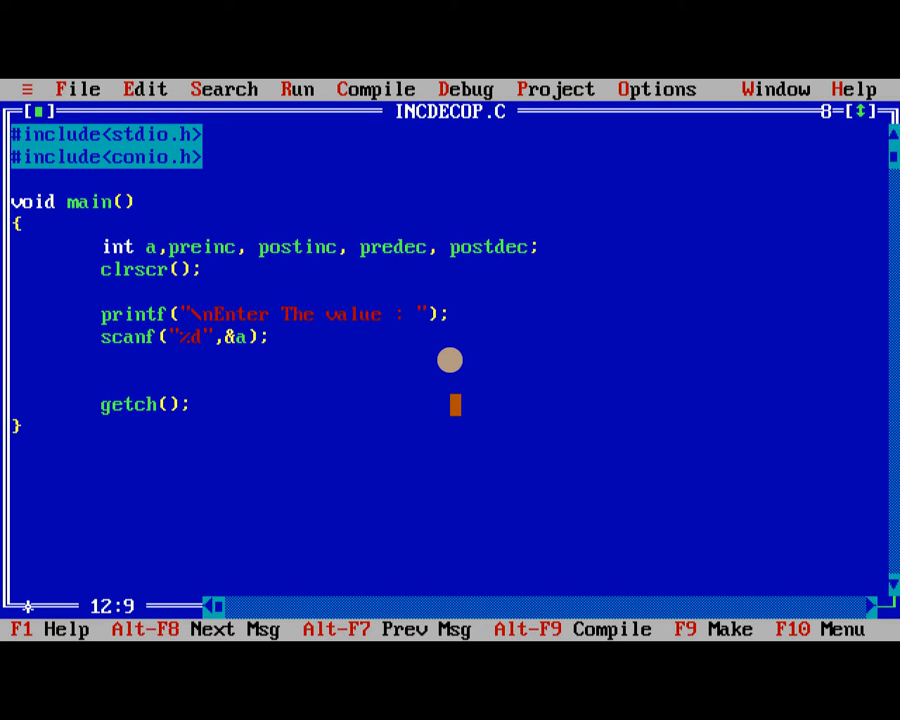
# - Below scanf, add the statement preinc = ++a; and start a new line
pyautogui.write('pre')
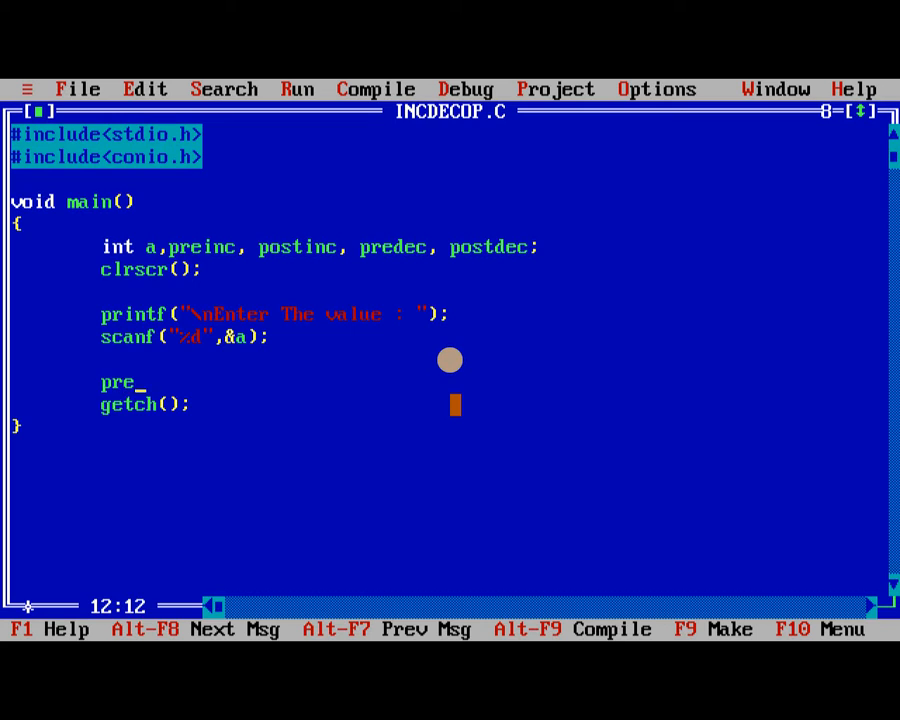
pyautogui.write('inc')
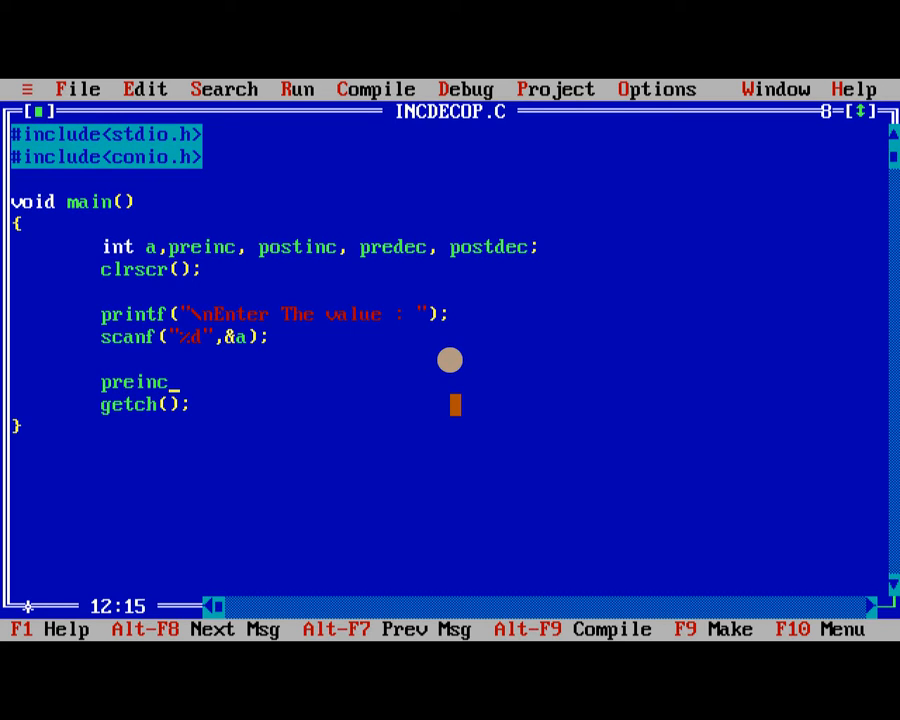
pyautogui.write('= ++a;')
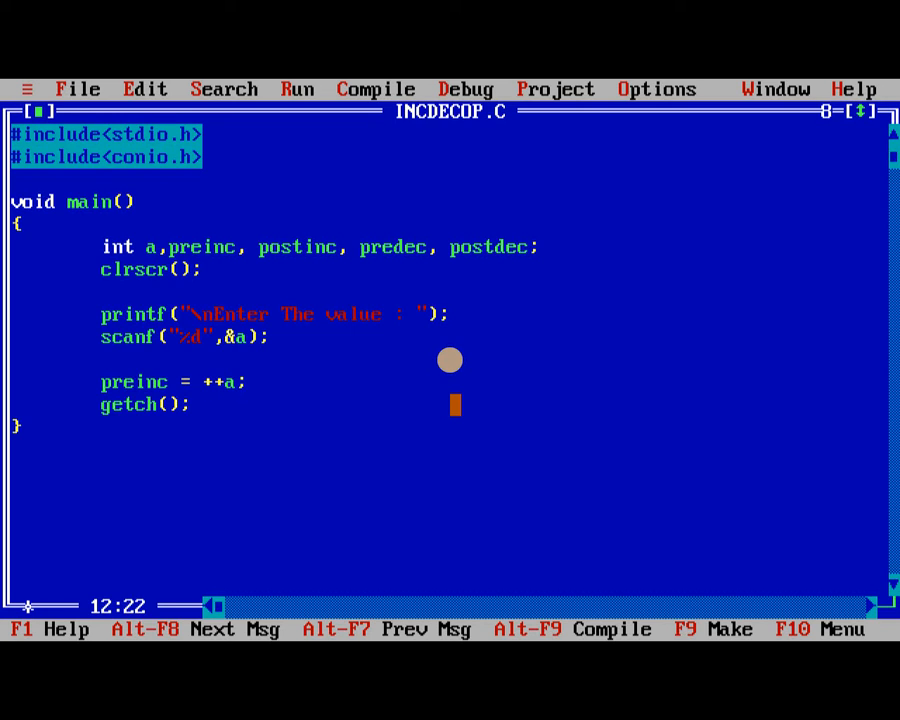
pyautogui.press('enter')
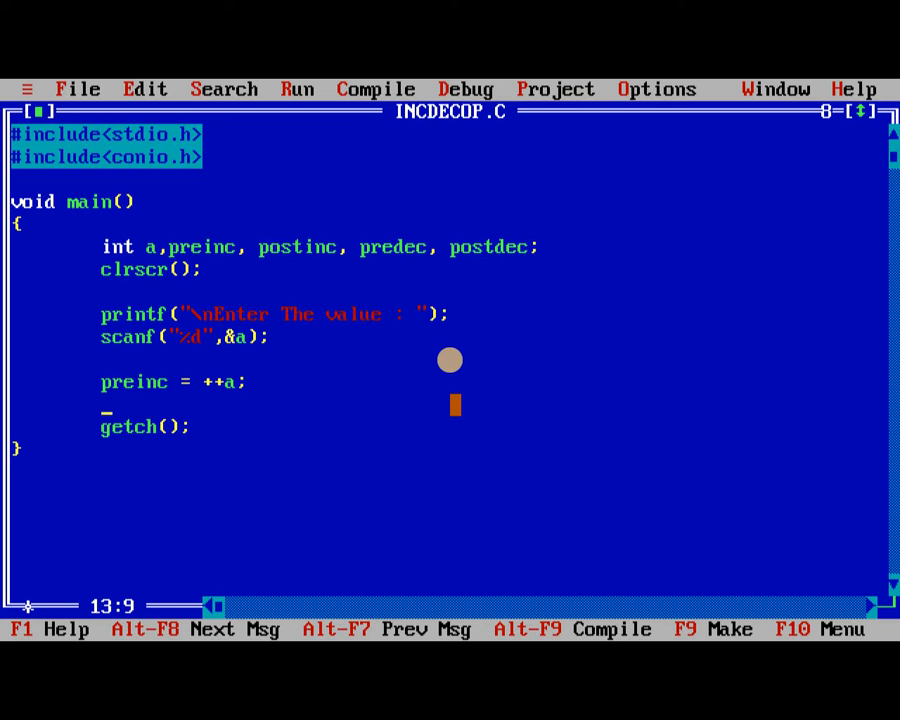
# - Add printf("After Pre Increment : the vale of Preinc = %d, A = %d",preinc,a);
pyautogui.write('printf("");')
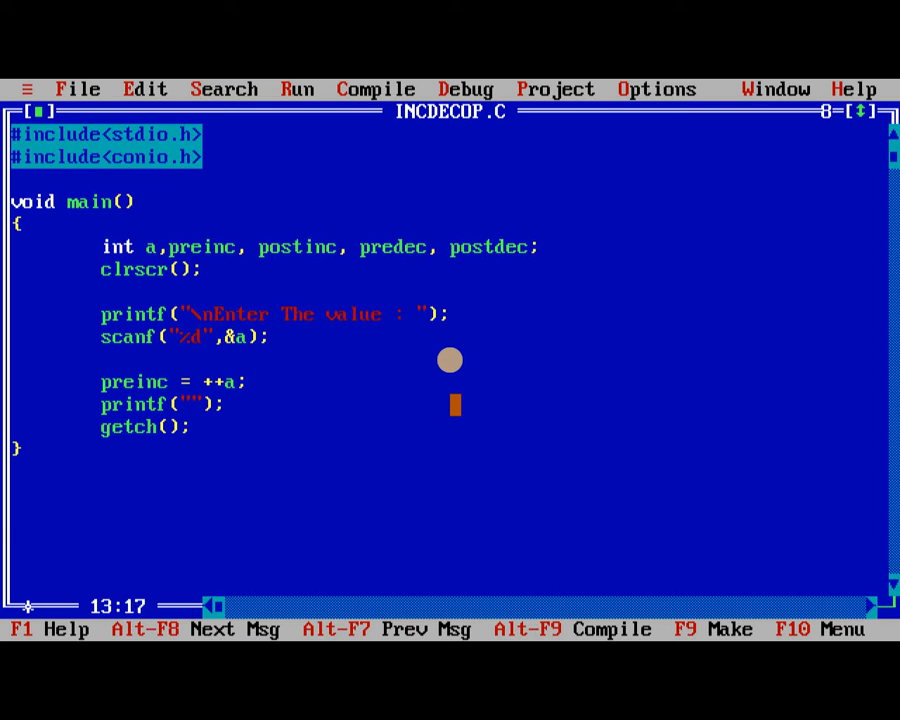
pyautogui.write('After')
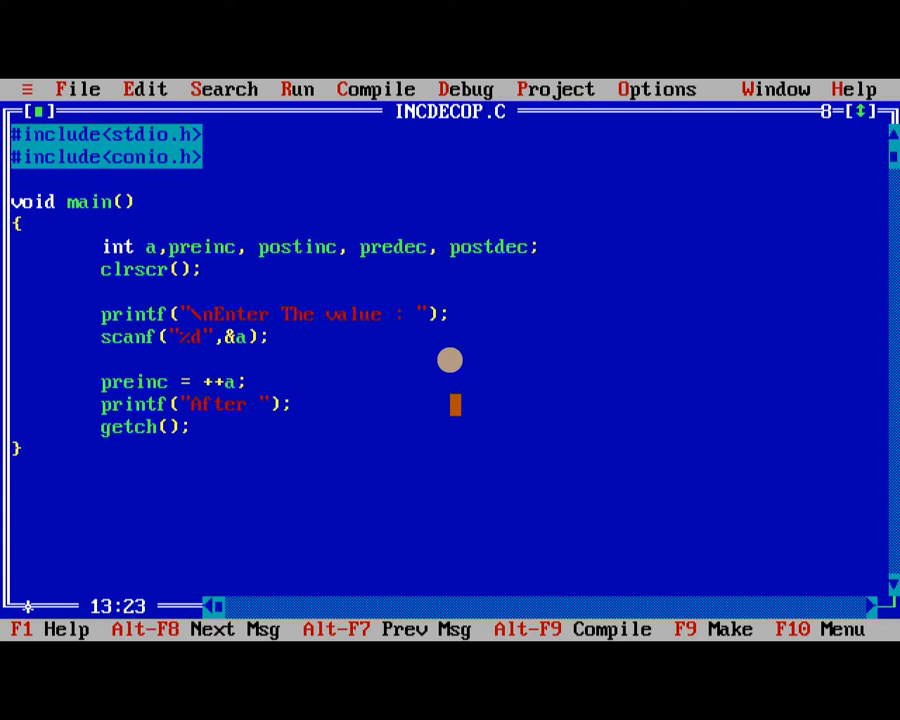
pyautogui.write('Pre Increment : t')
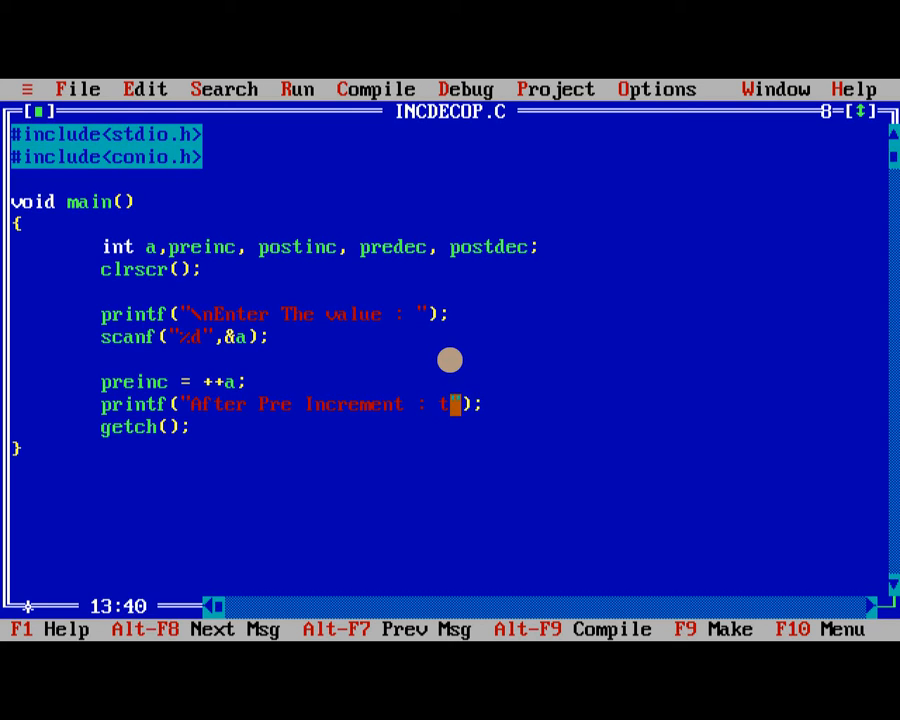
pyautogui.write('he vale of')
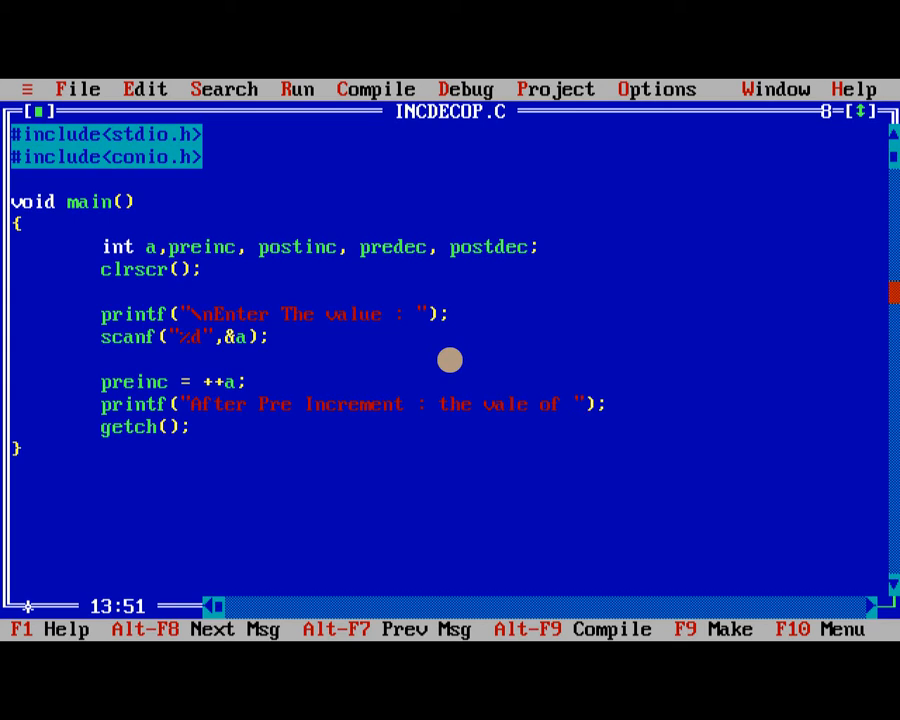
pyautogui.write('Preinc = %d,')
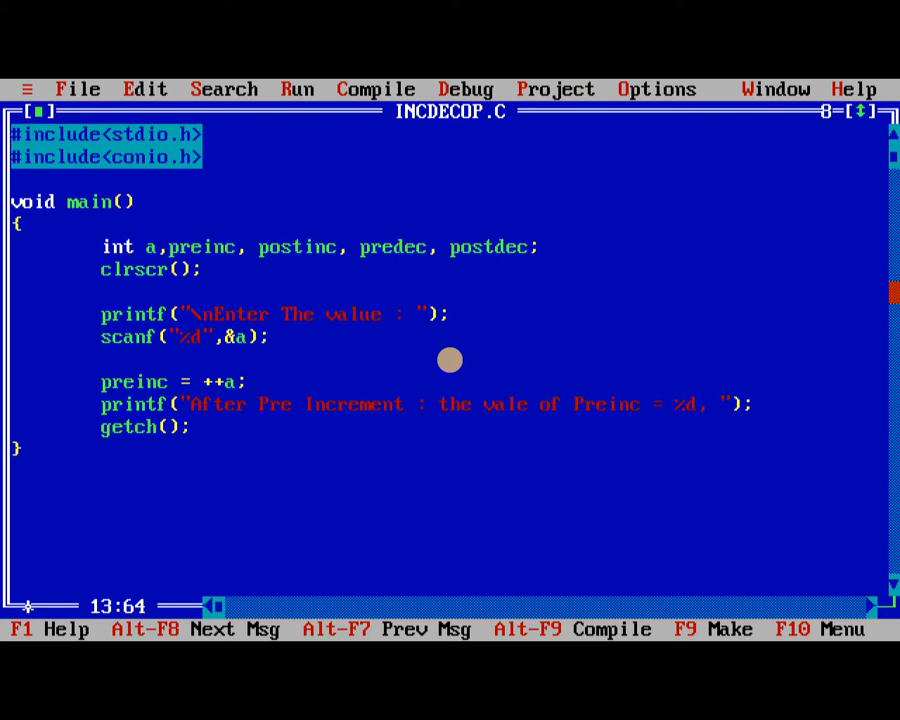
pyautogui.write('A = %d')
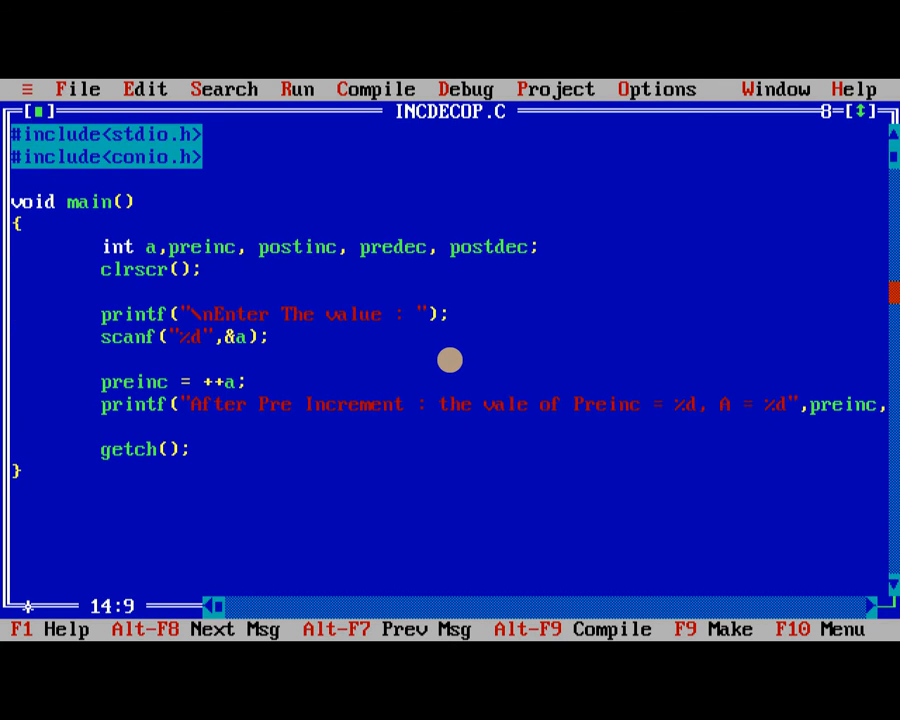
# - On a new line, add postinc = a++;
pyautogui.press('Enter')
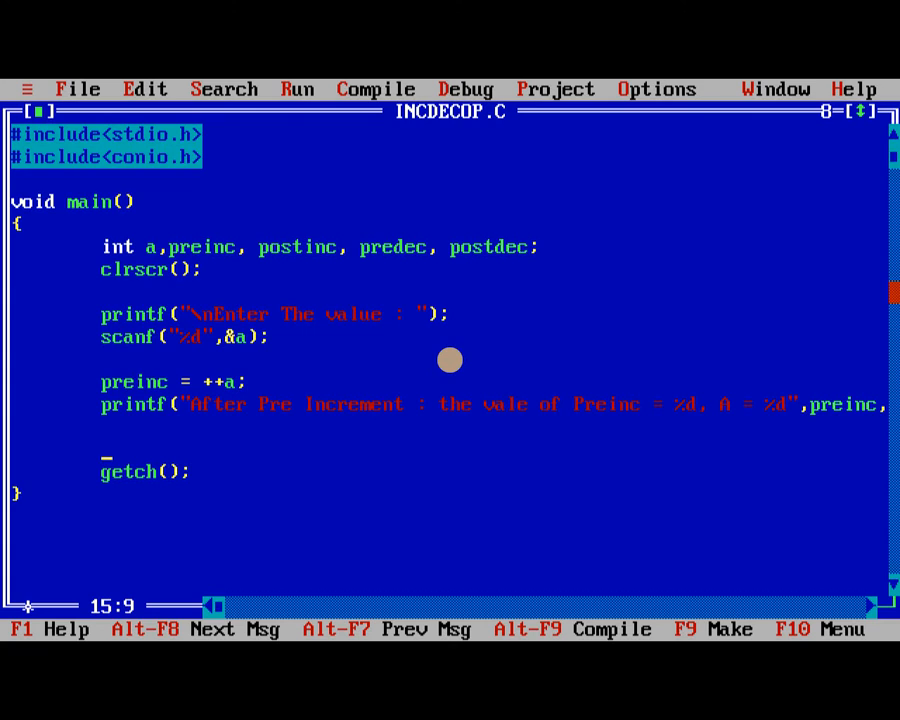
pyautogui.write('pos')
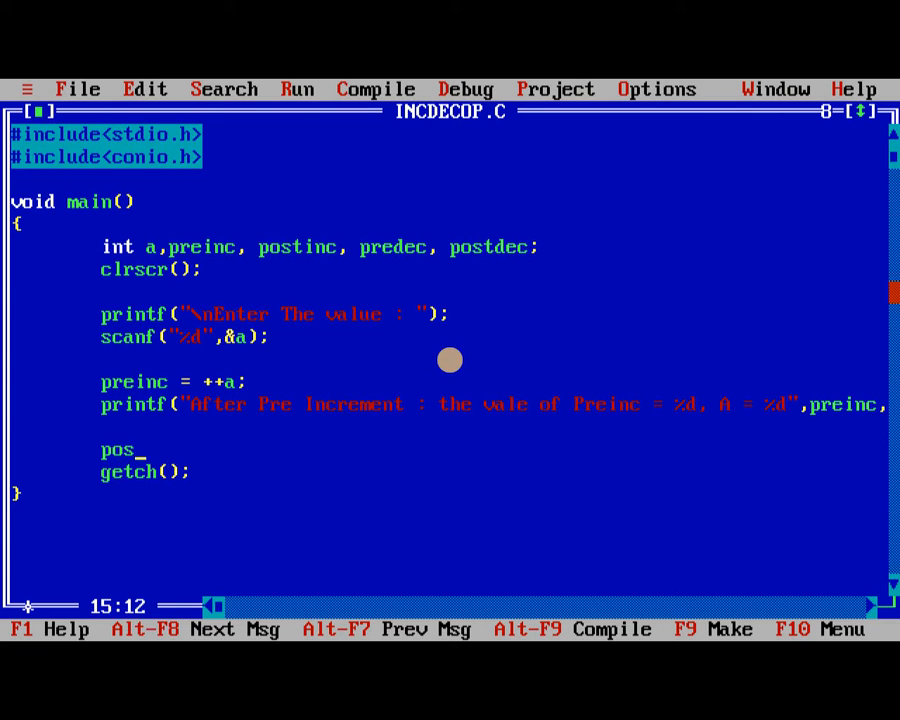
pyautogui.write('tinc')
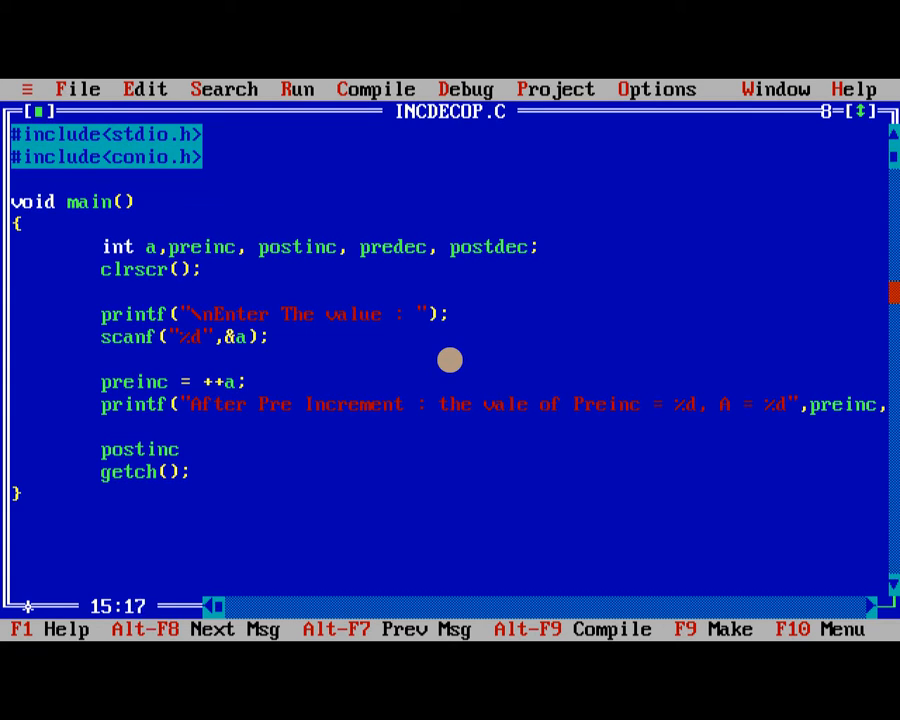
pyautogui.write('= a')
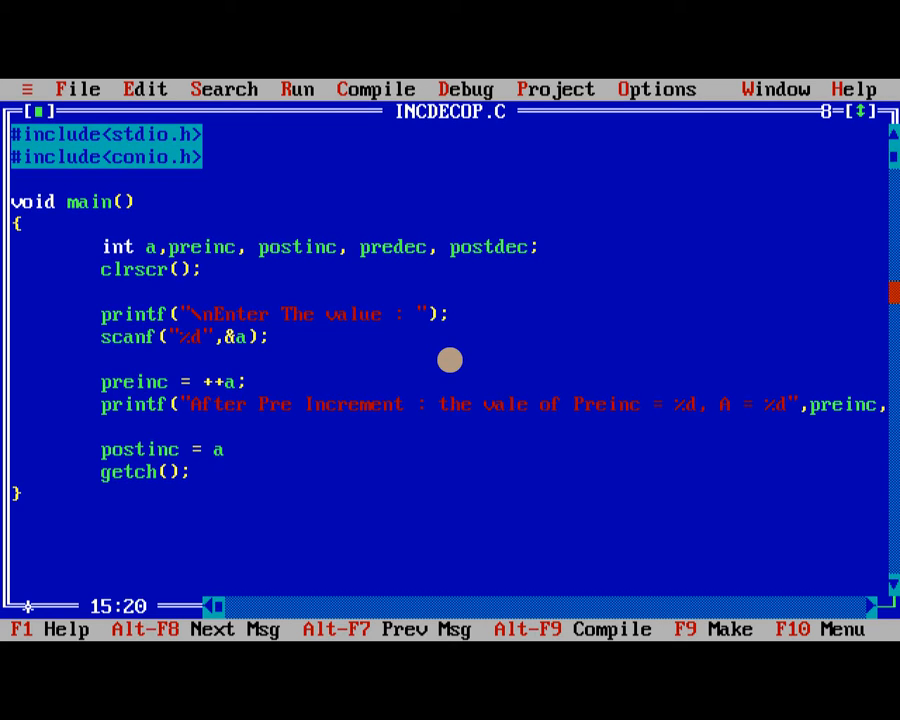
pyautogui.write('++;')
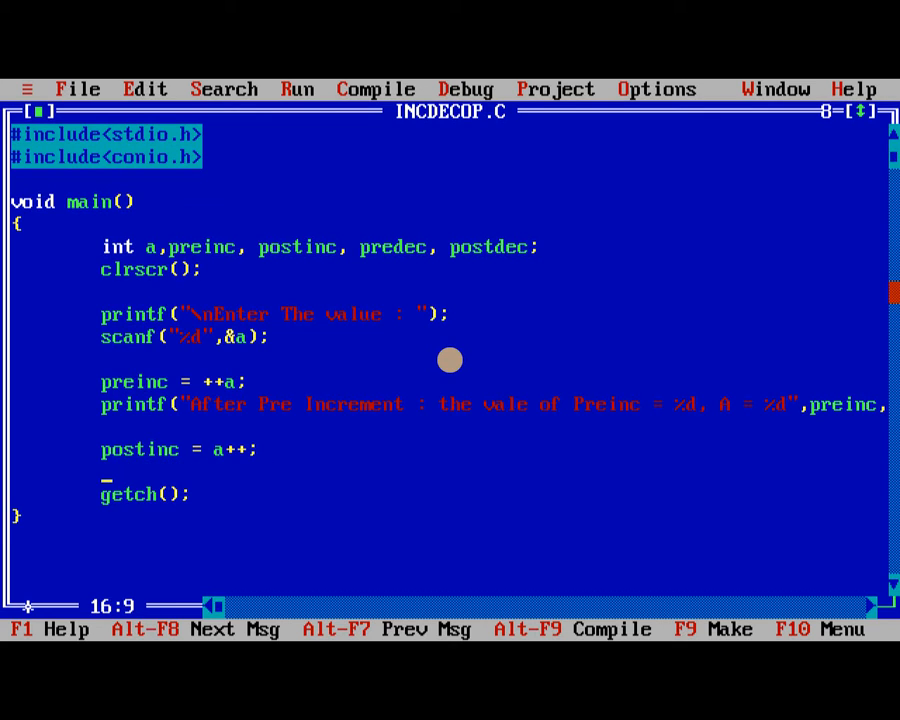
# - Add printf("\nAfter Post Increment : \nThe value of Postinc = %d, A = %d",postinc, a);
pyautogui.write('printf')
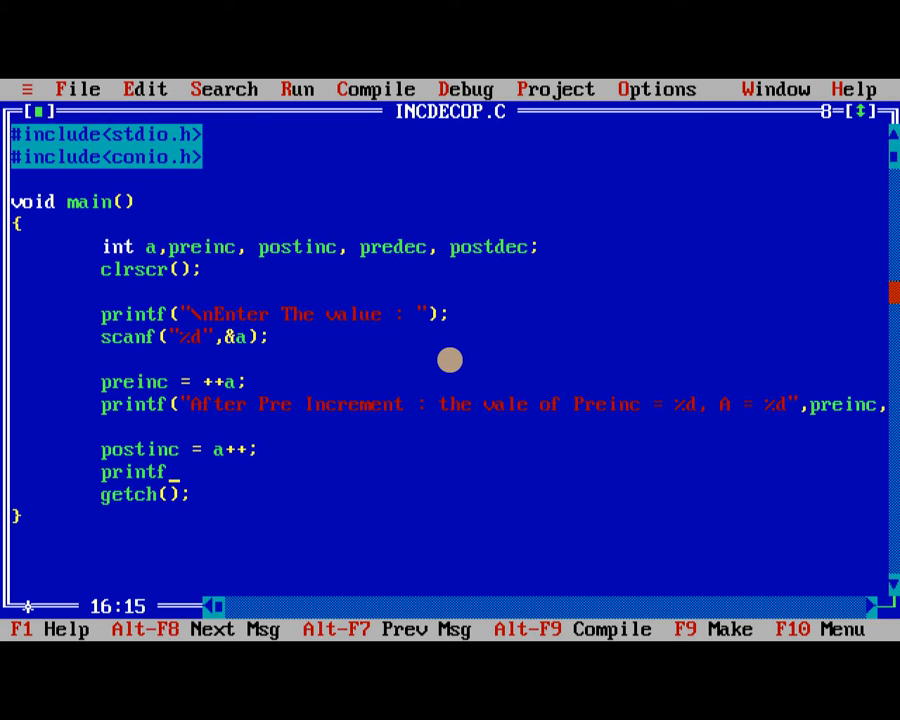
pyautogui.write('();')
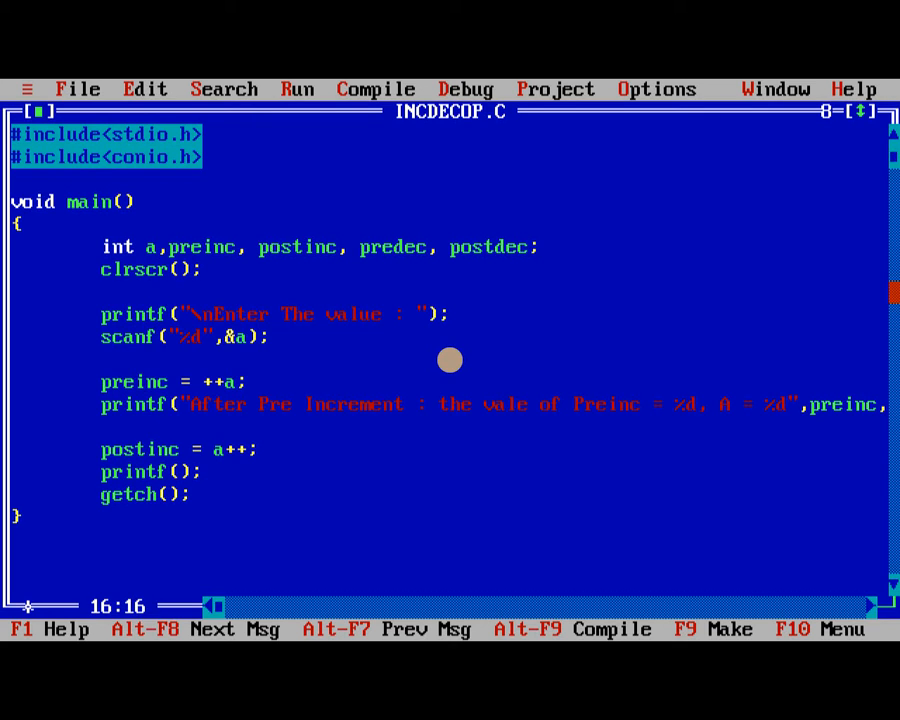
pyautogui.write('"\\f"')
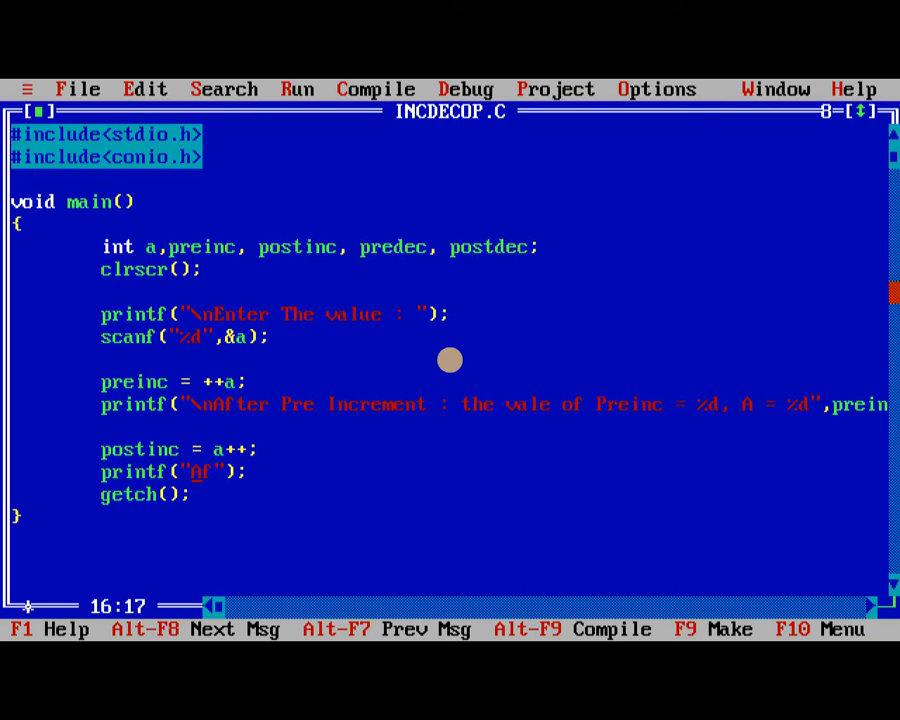
pyautogui.write('\\nAfter')
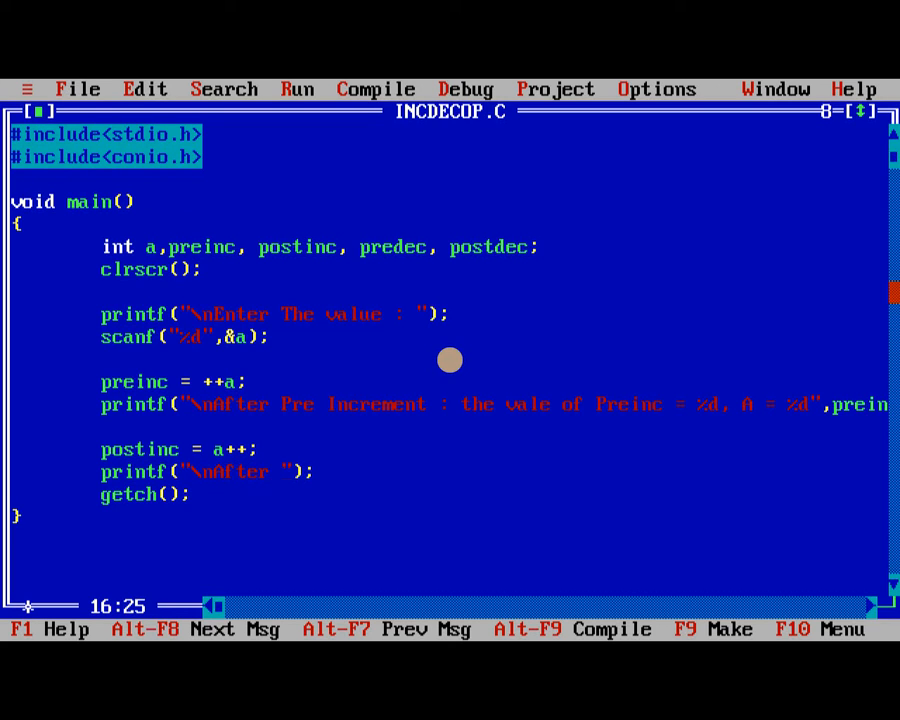
pyautogui.write('Post Increment :')
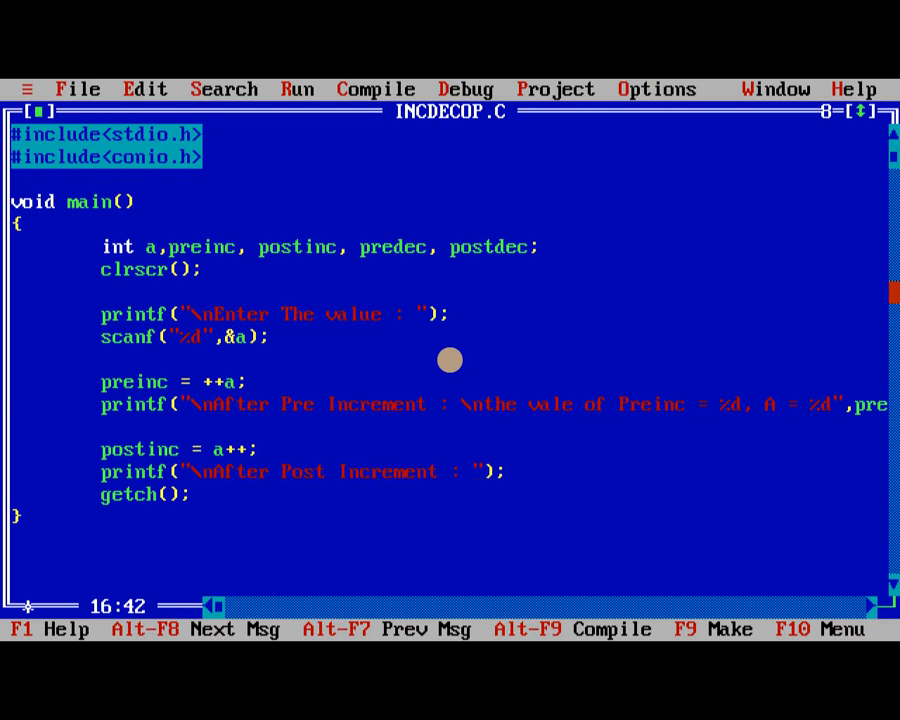
pyautogui.write('\\nThe value')
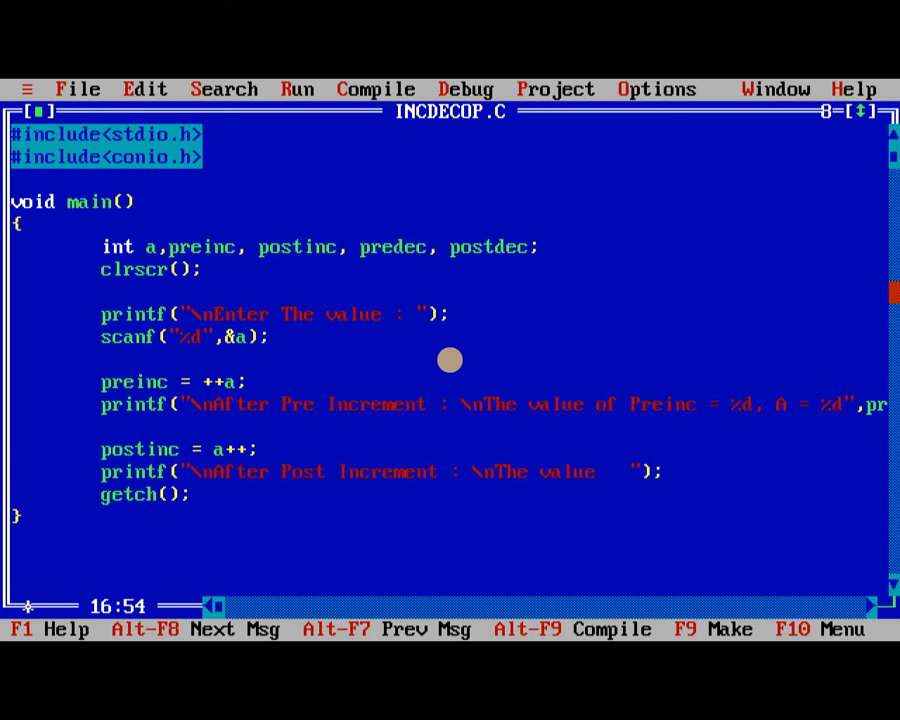
pyautogui.write('of Po')
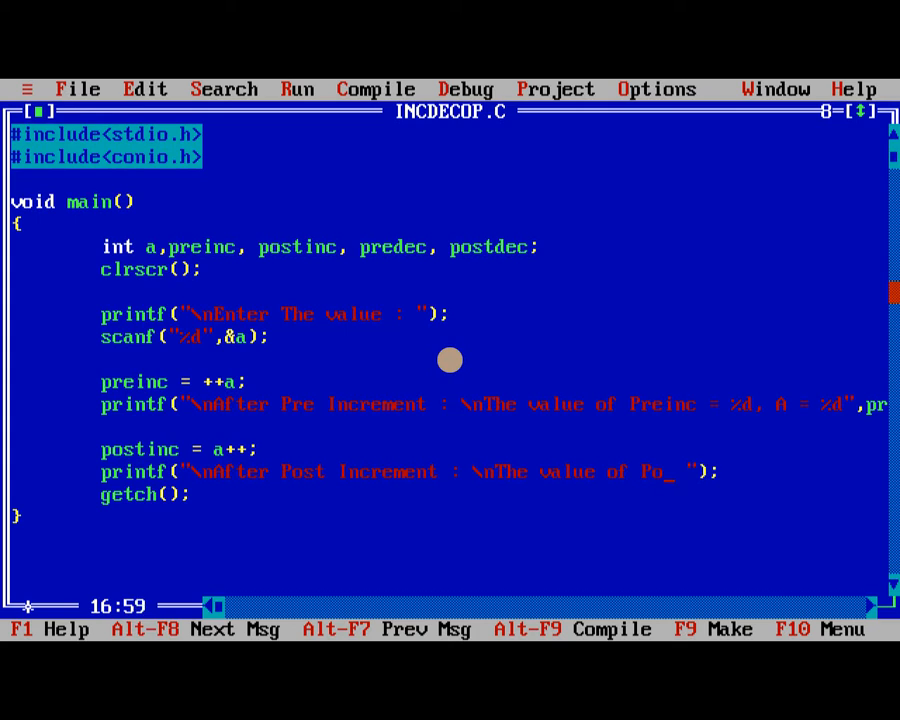
pyautogui.write('stinc = %')
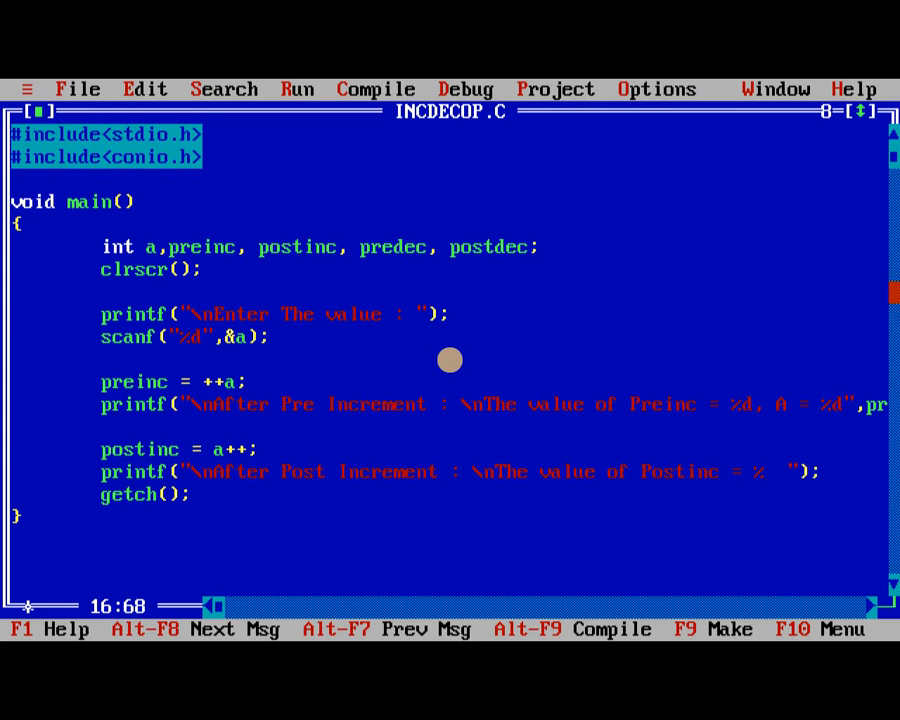
pyautogui.write('d, A')
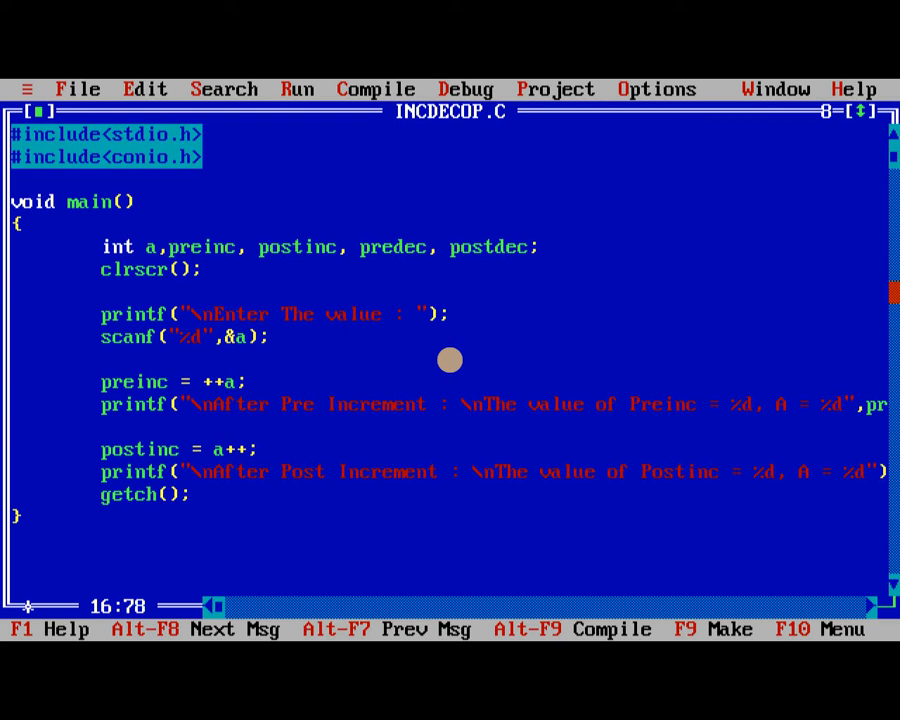
pyautogui.hscroll(3)
pyautogui.write(',postinc, a')
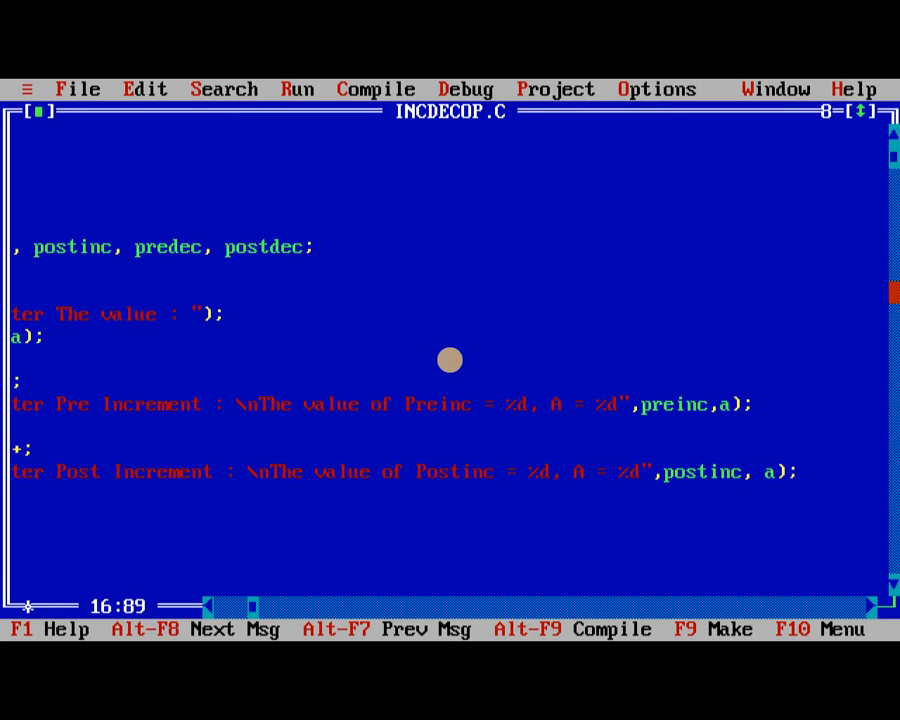
pyautogui.press('Left')
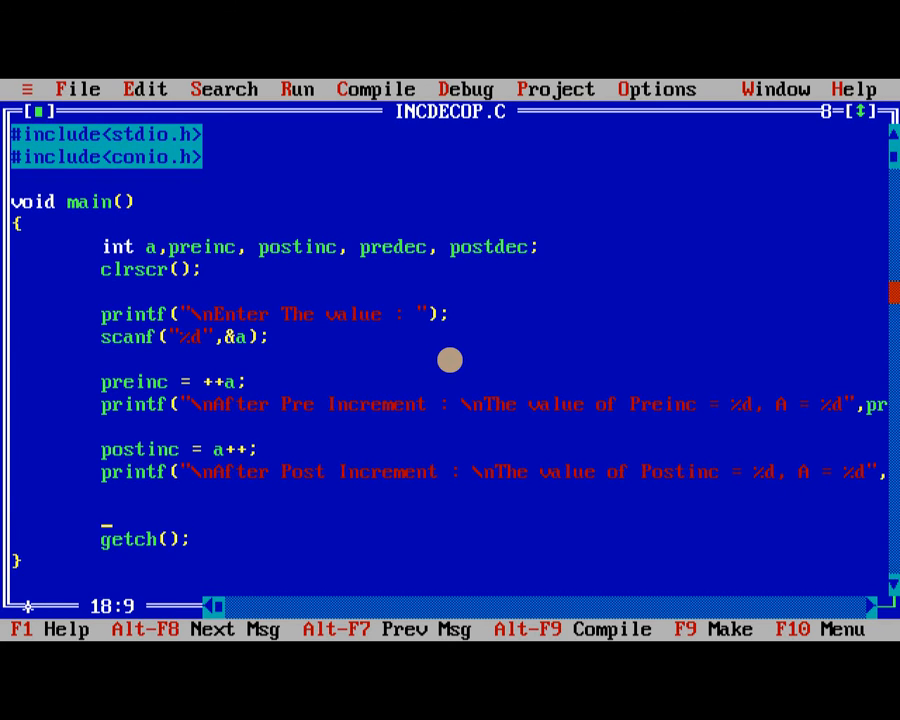
# - Add predec = --a; and begin printf("\nAfter Pre Decrement : ...")
pyautogui.write('pre')
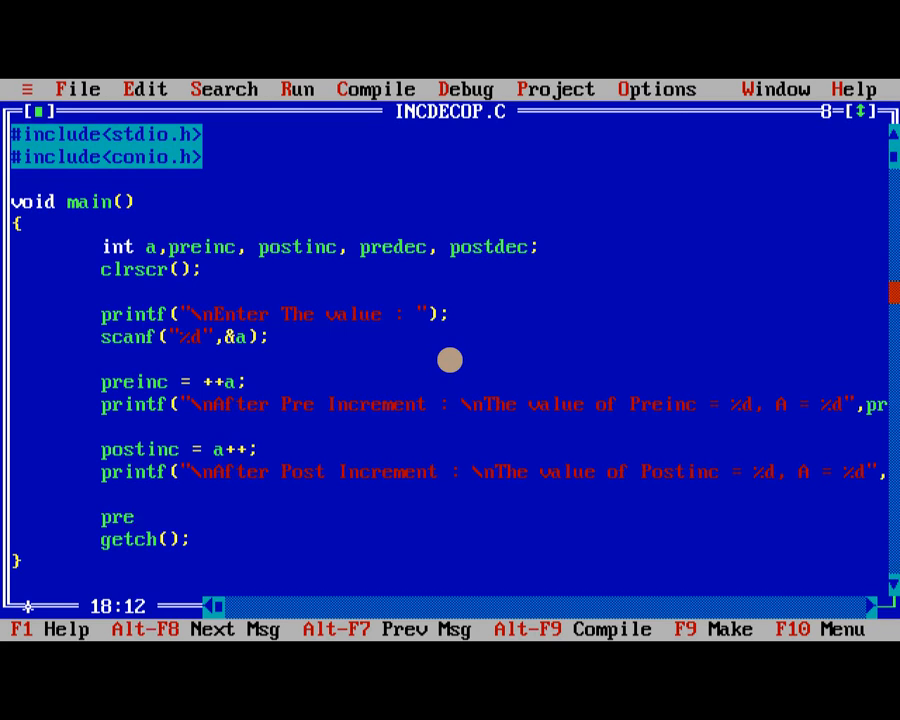
pyautogui.write('dec = --a;')
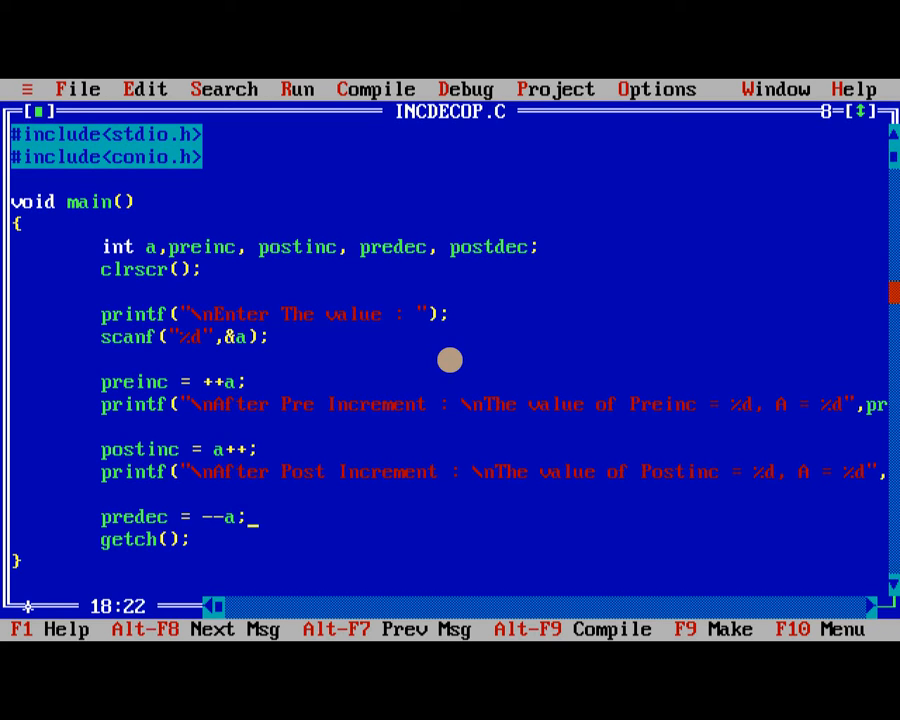
pyautogui.write('pr')
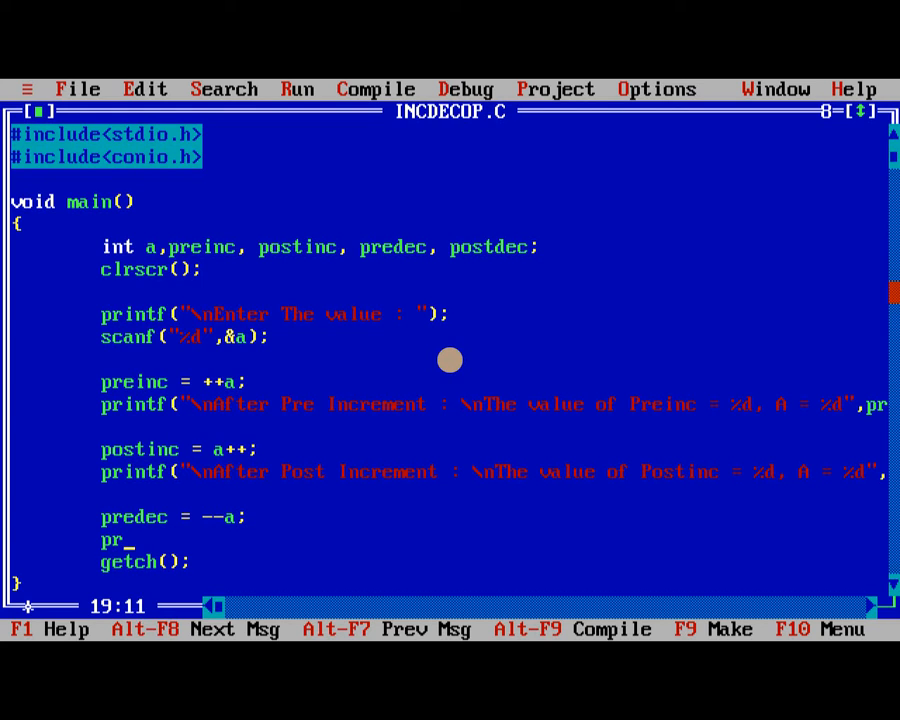
pyautogui.write('intf();')
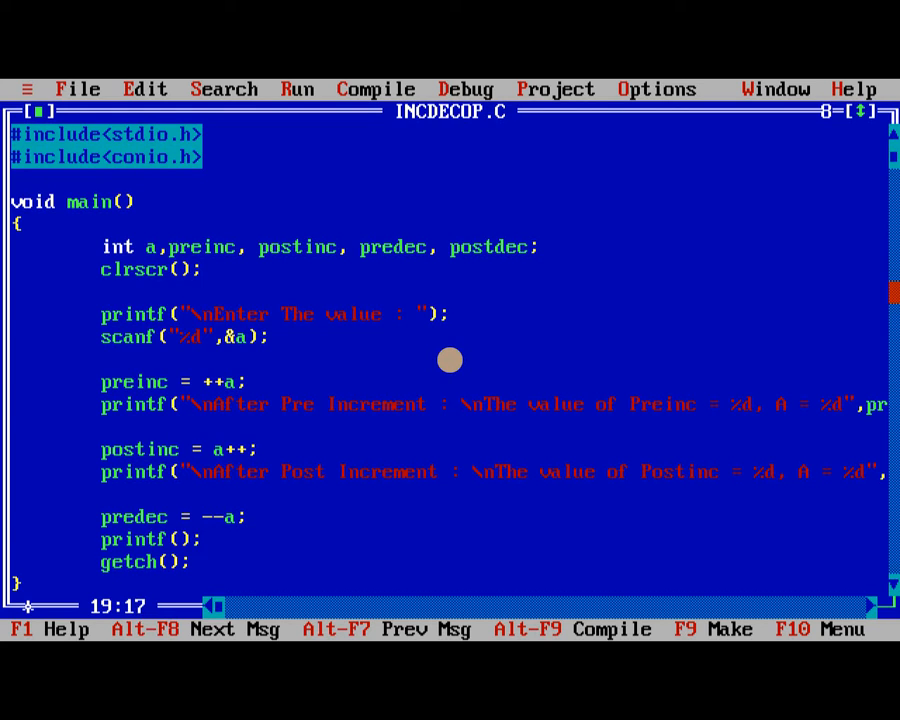
pyautogui.write('""')
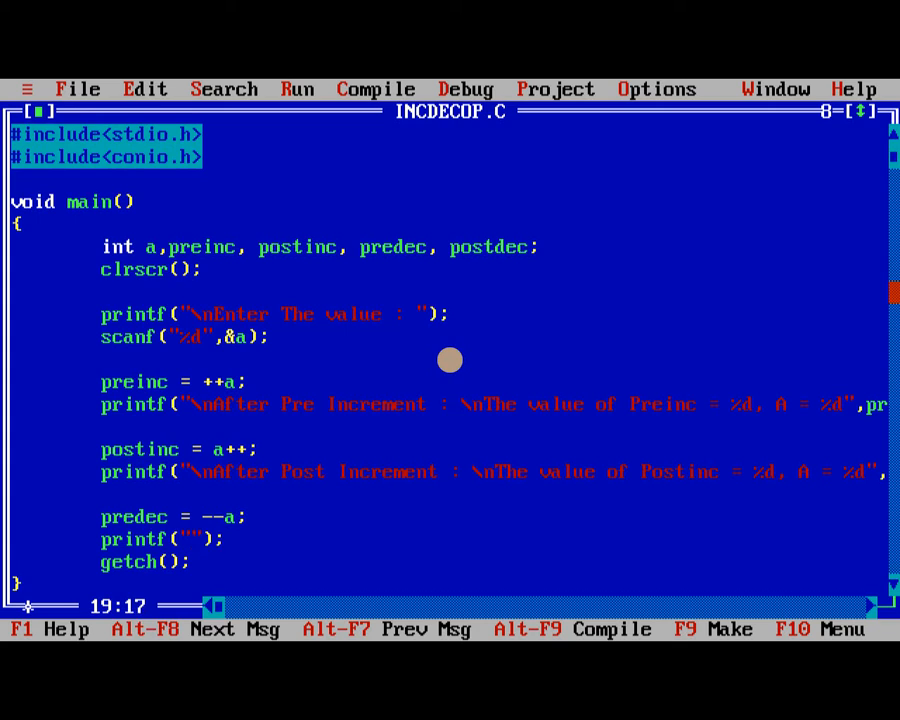
pyautogui.write('\\nA')
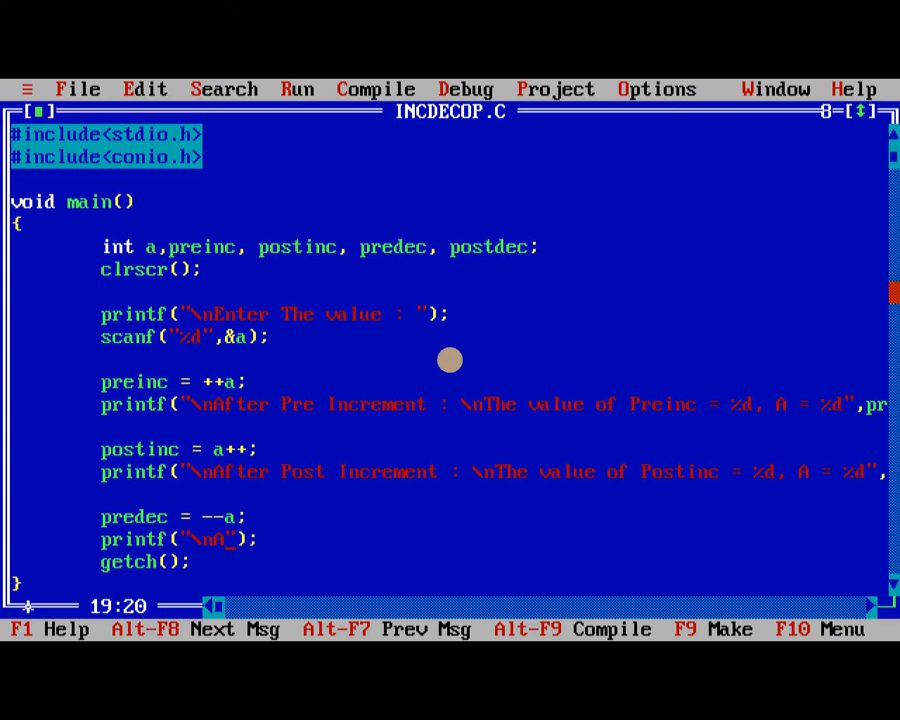
pyautogui.write('fter')
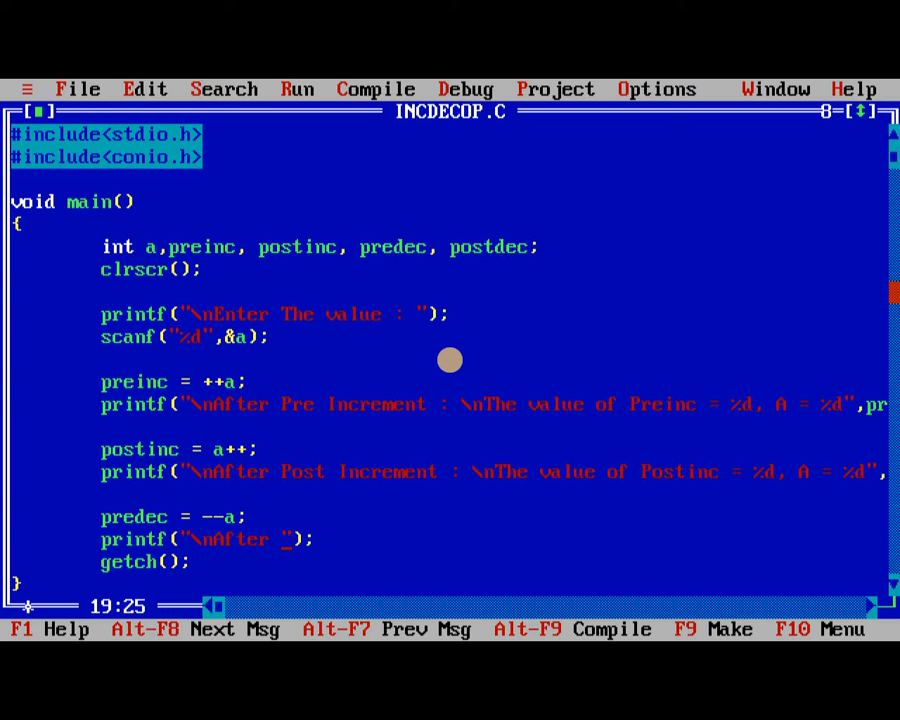
pyautogui.write('Pre')
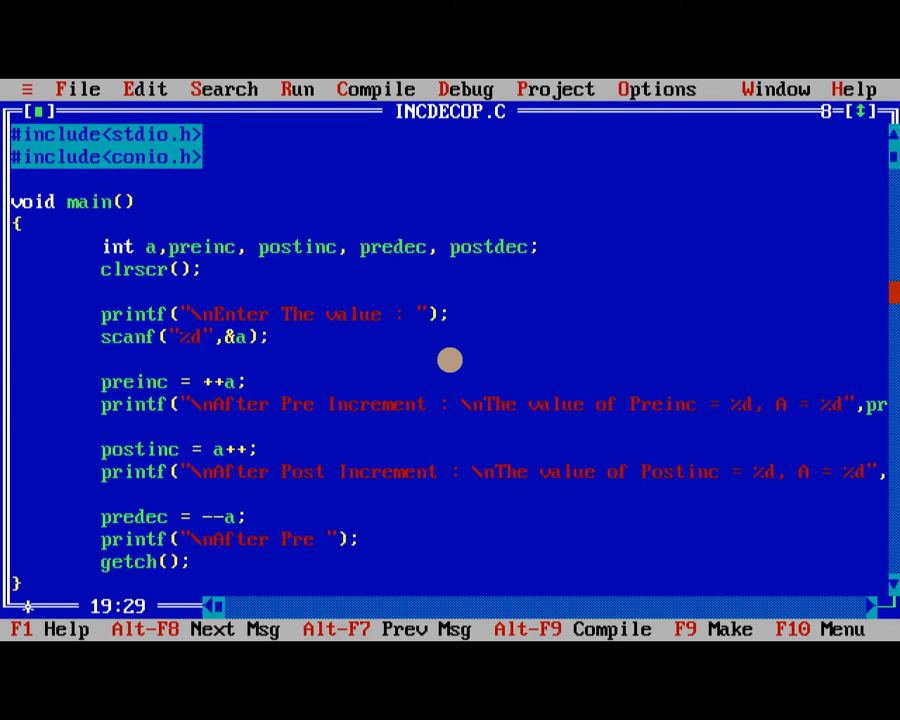
pyautogui.write('Decrement : \\n The')
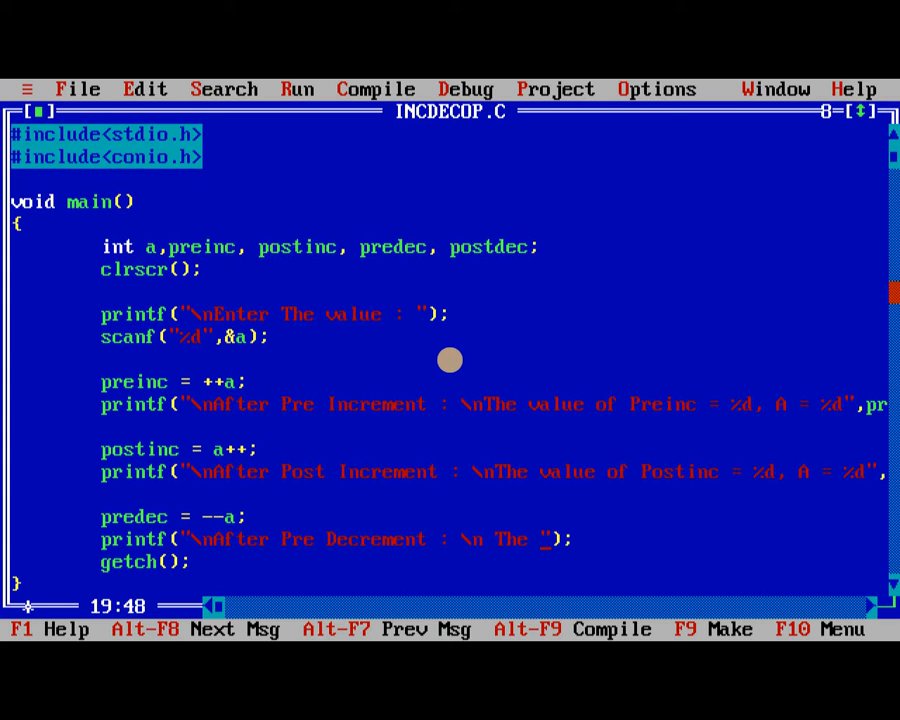
# - Finish the message "The values of Predec = %d, A = %d" with arguments predec, a
pyautogui.write('alues of')
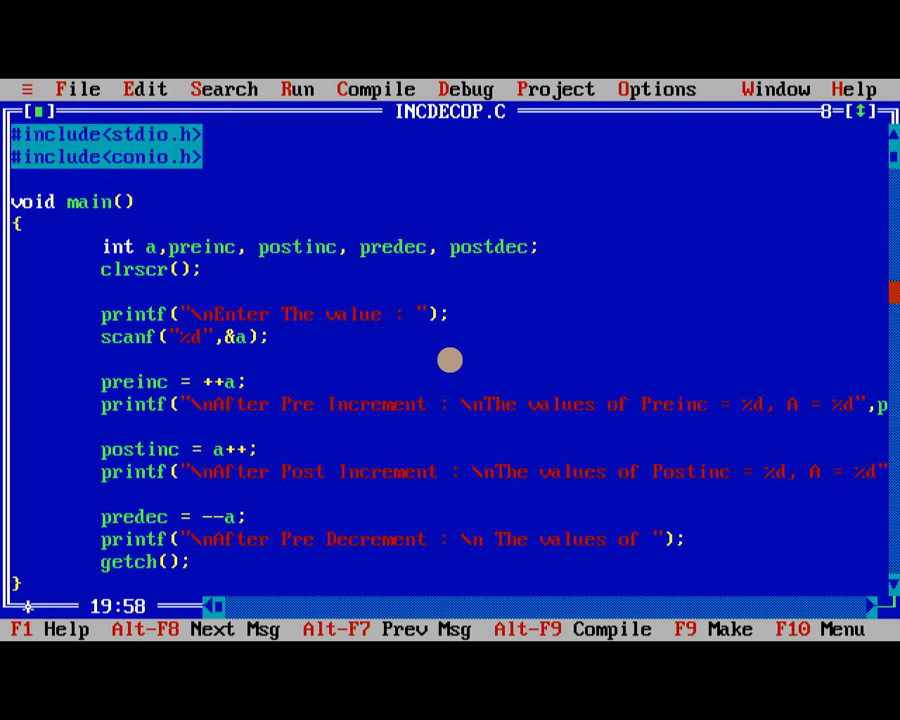
pyautogui.write('Prede')
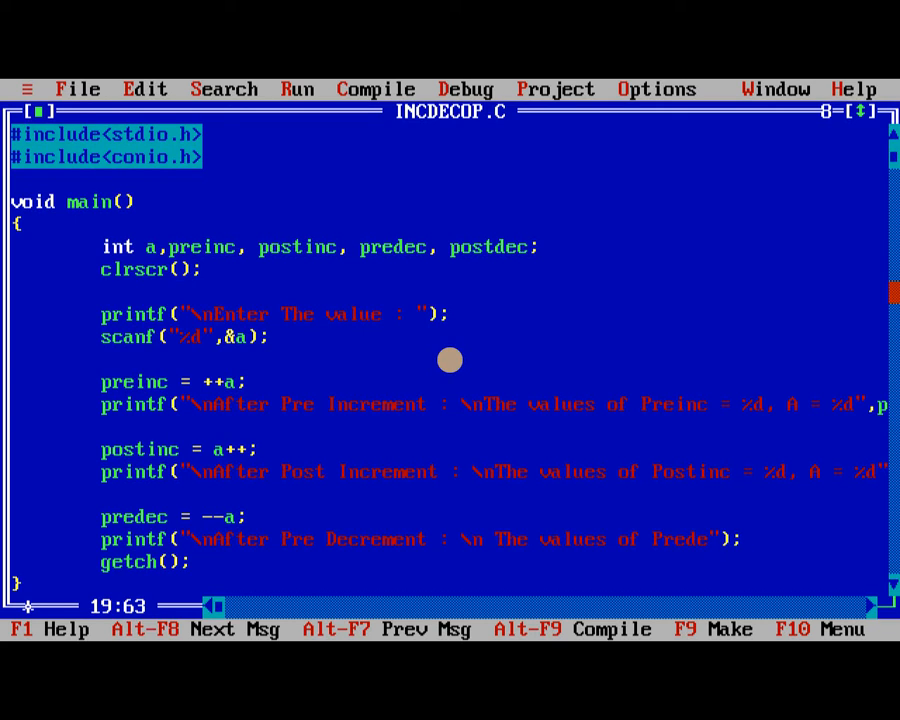
pyautogui.write('=')
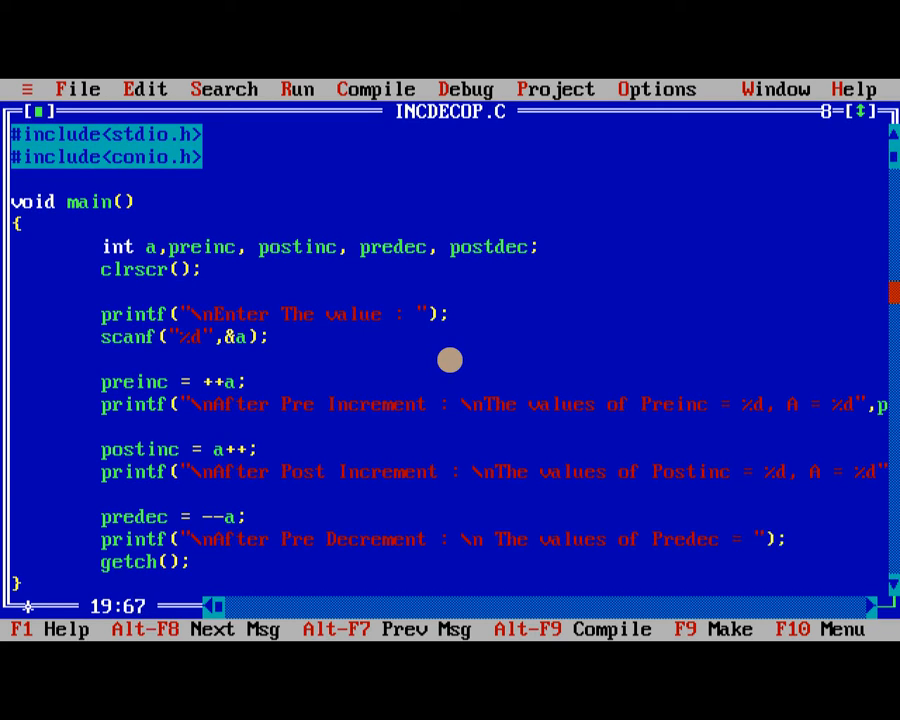
pyautogui.write('%d, A = %')
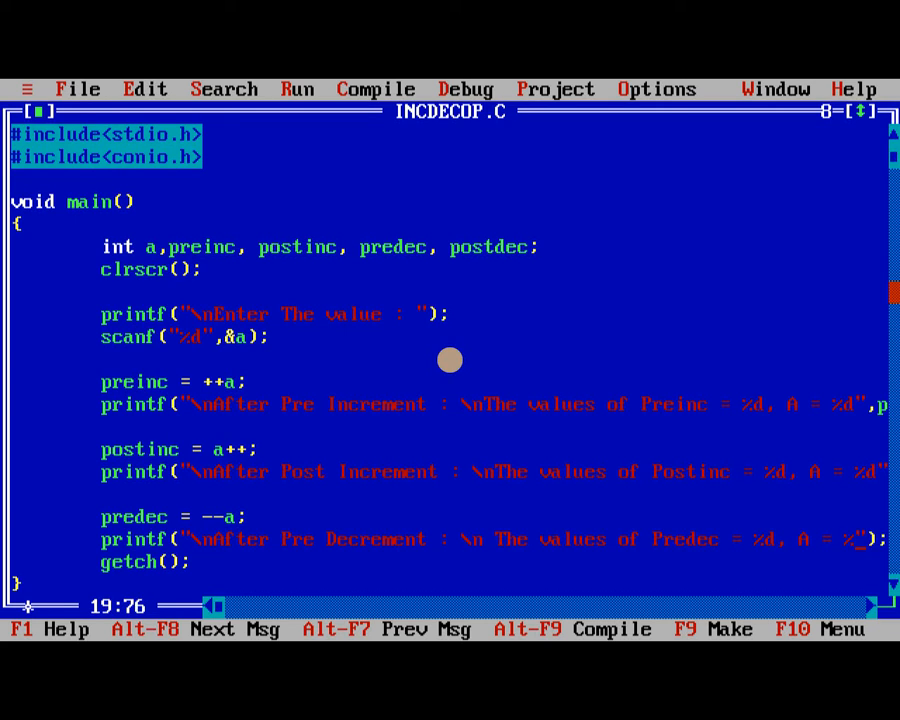
pyautogui.hscroll(3)
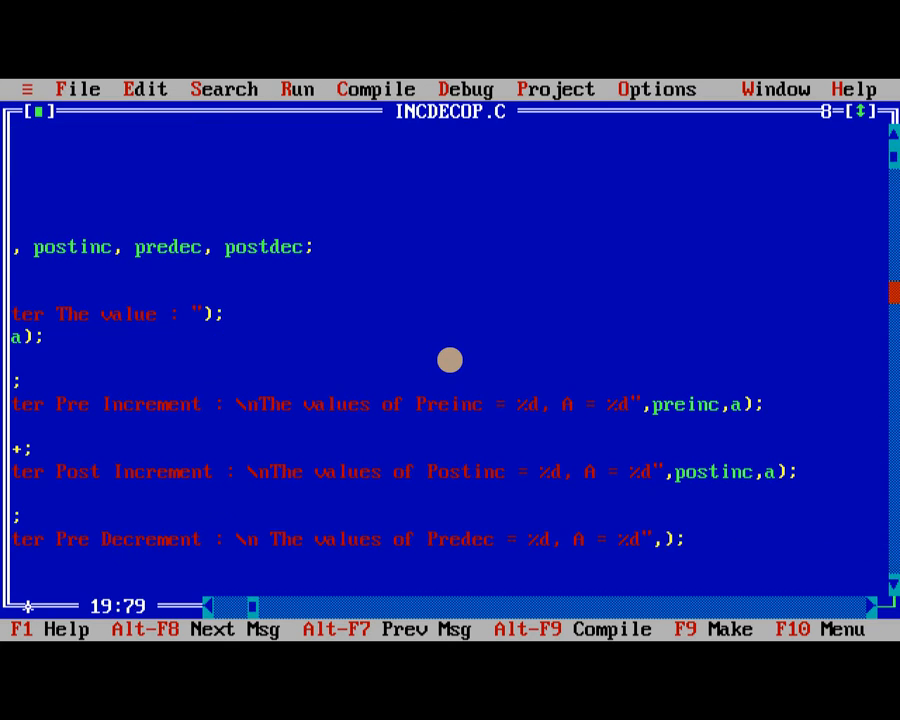
pyautogui.write('predec,')
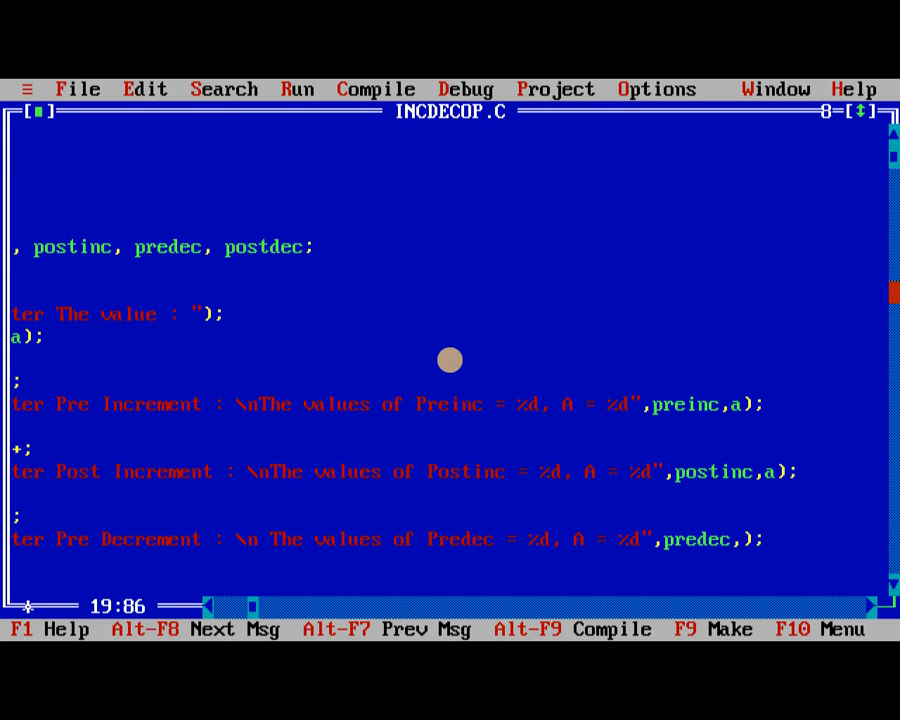
pyautogui.write('a')
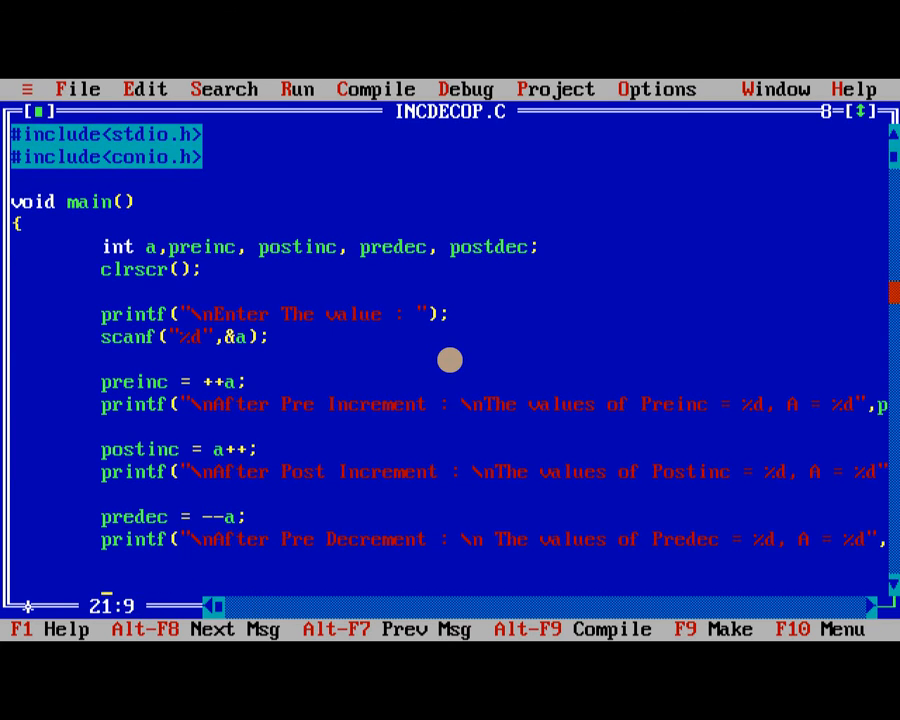
# - Add postdec = a--; and start the "\nAfter Post Decrement" printf message
pyautogui.write('postdec = a')
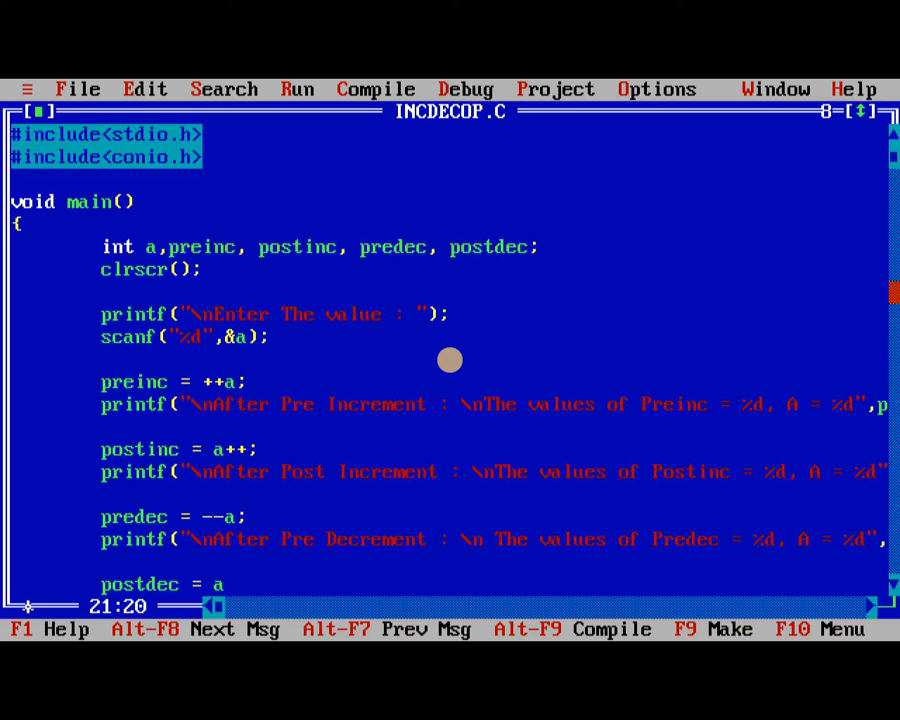
pyautogui.write('--;')
pyautogui.write('printf("");')
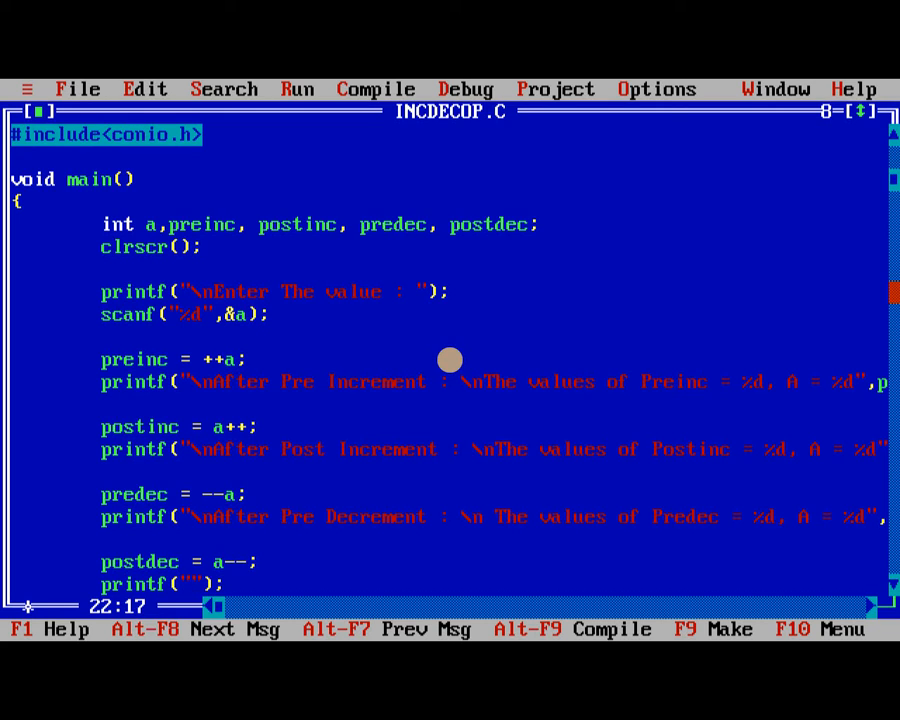
pyautogui.write('\\nAfter Post Decrement : \\n The valuesof PostDec = %d, A = %')
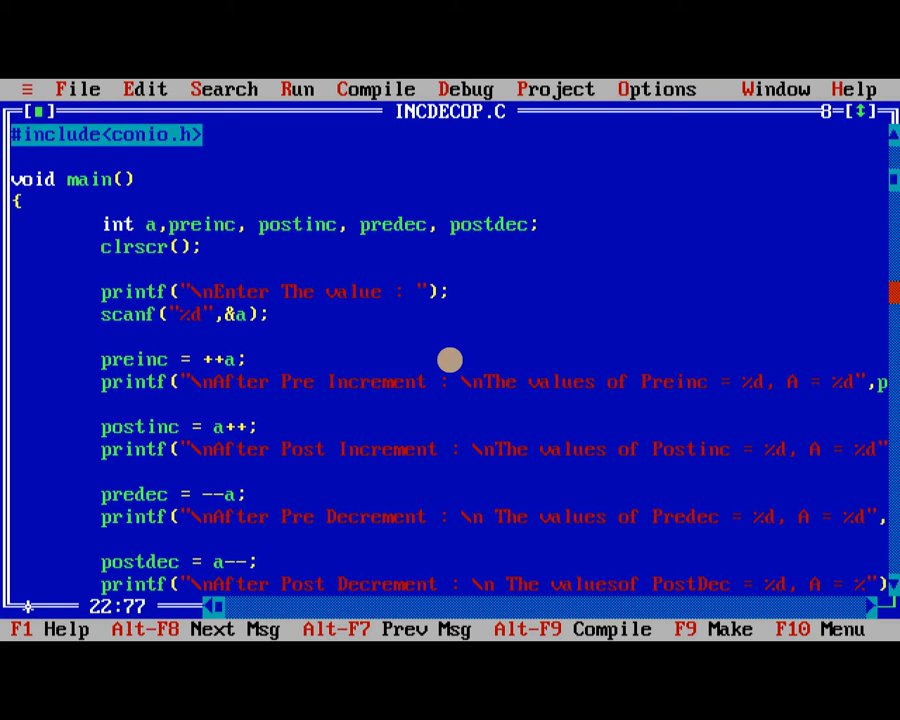
pyautogui.hscroll(3)
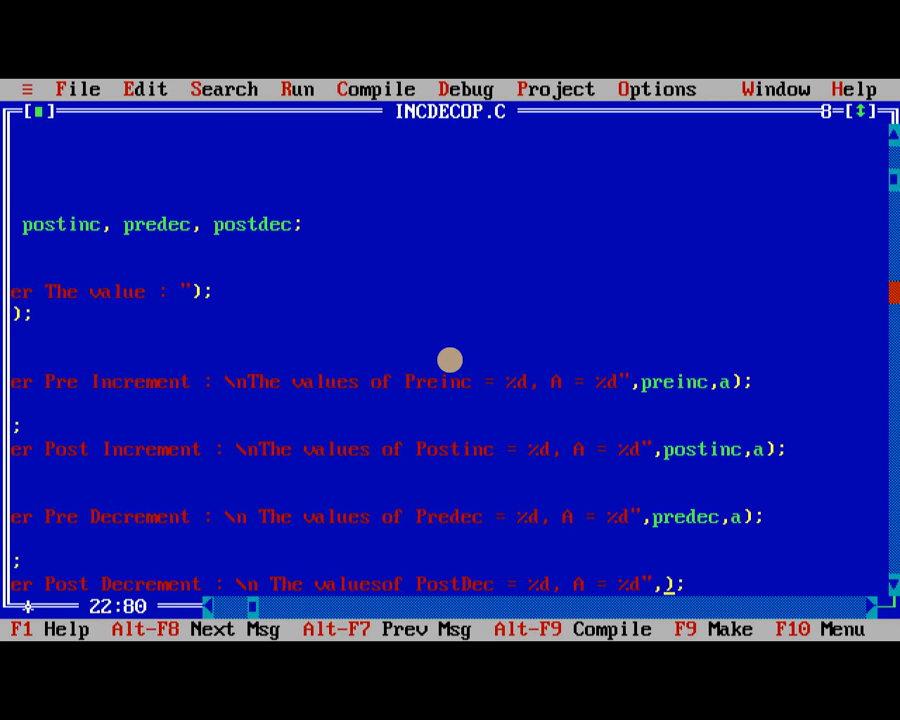